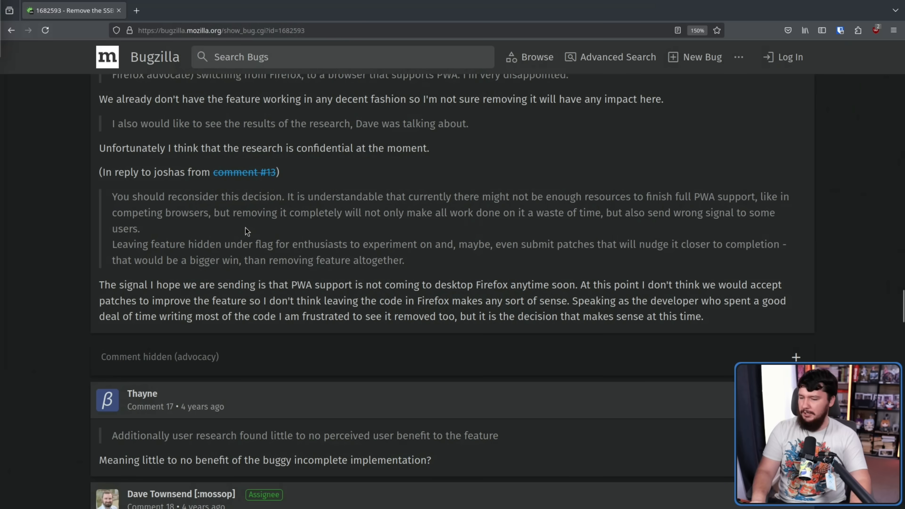
{"action": "mouse_move", "coordinate": [258, 231]}
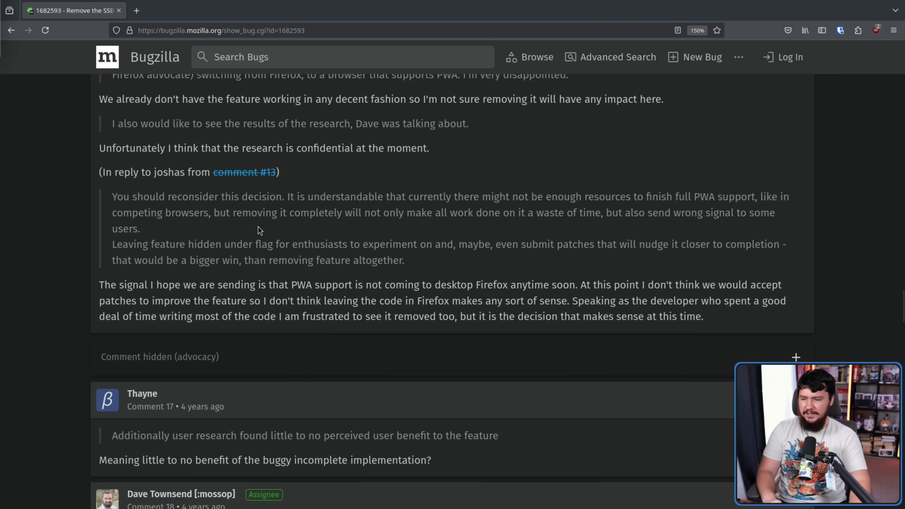
{"action": "mouse_move", "coordinate": [373, 299]}
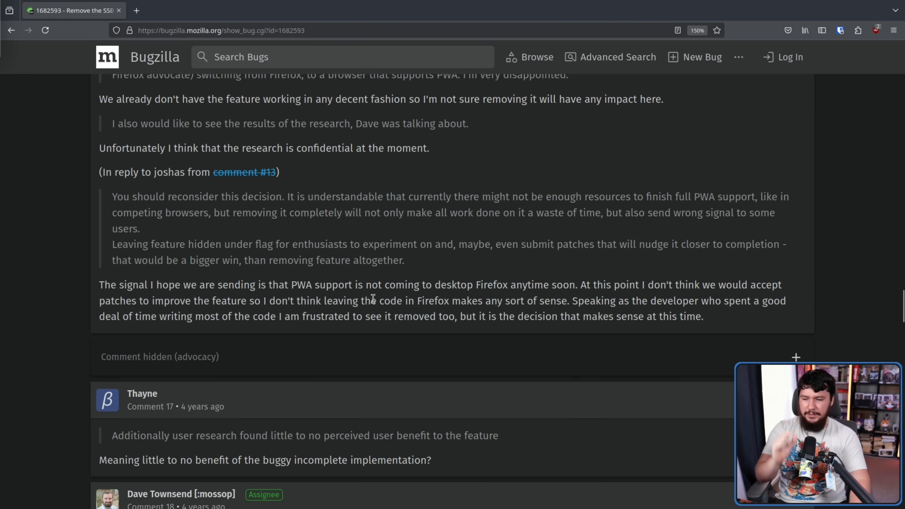
{"action": "mouse_move", "coordinate": [571, 289]}
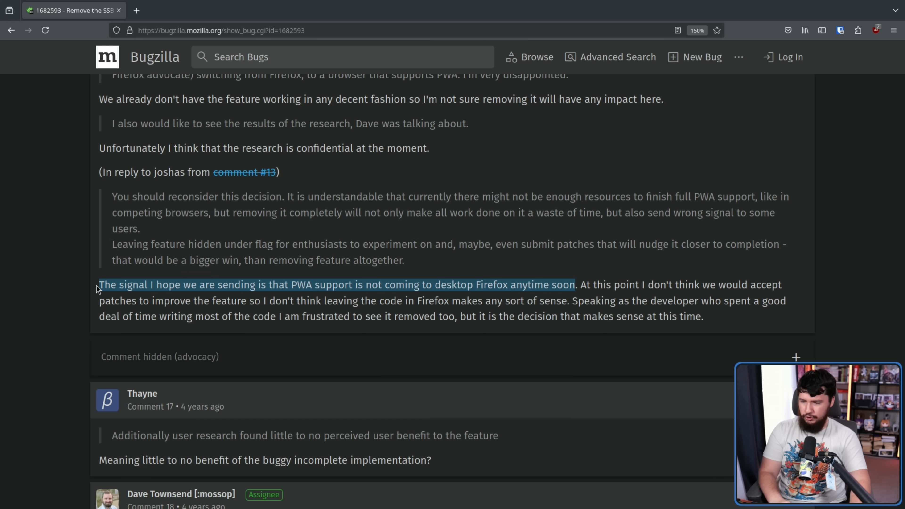
{"action": "mouse_move", "coordinate": [568, 271]}
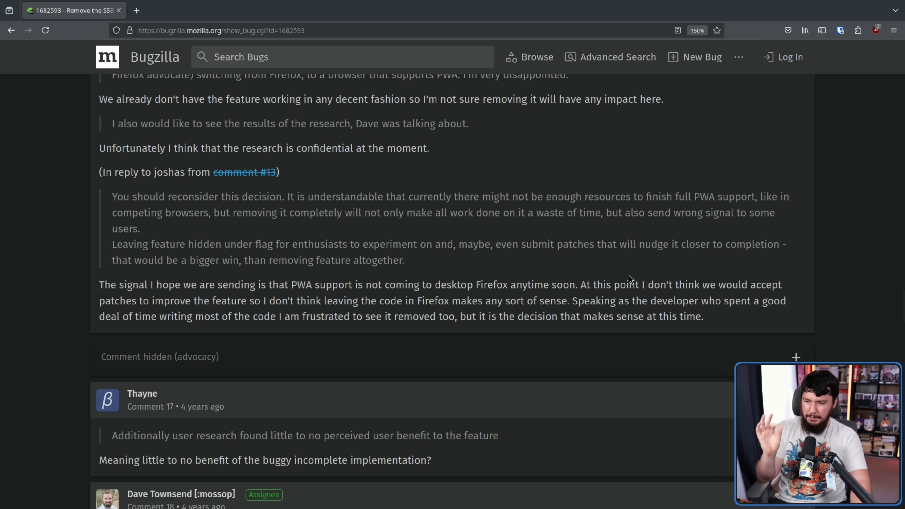
{"action": "mouse_move", "coordinate": [621, 276]}
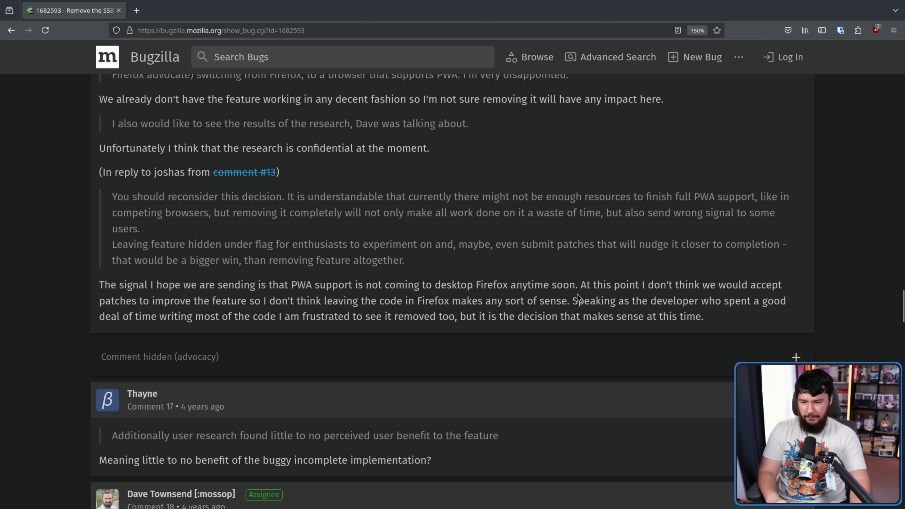
{"action": "mouse_move", "coordinate": [568, 300]}
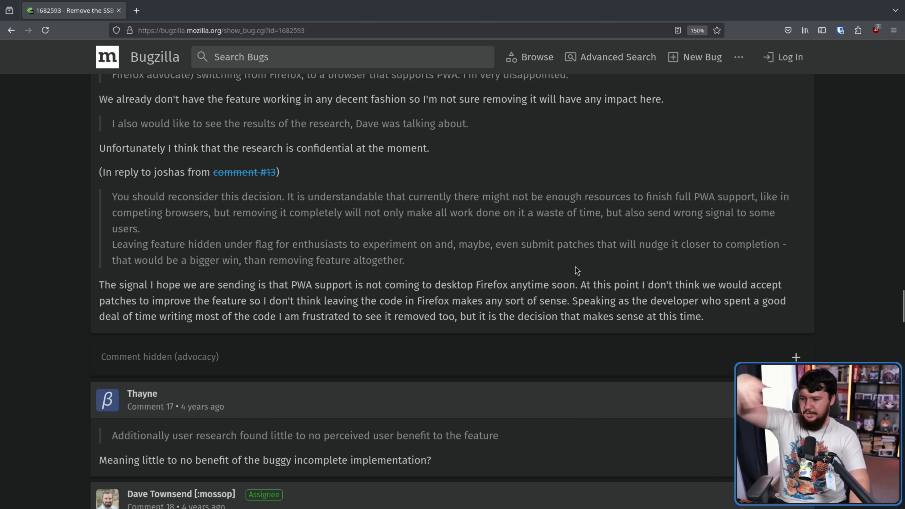
{"action": "mouse_move", "coordinate": [558, 266]}
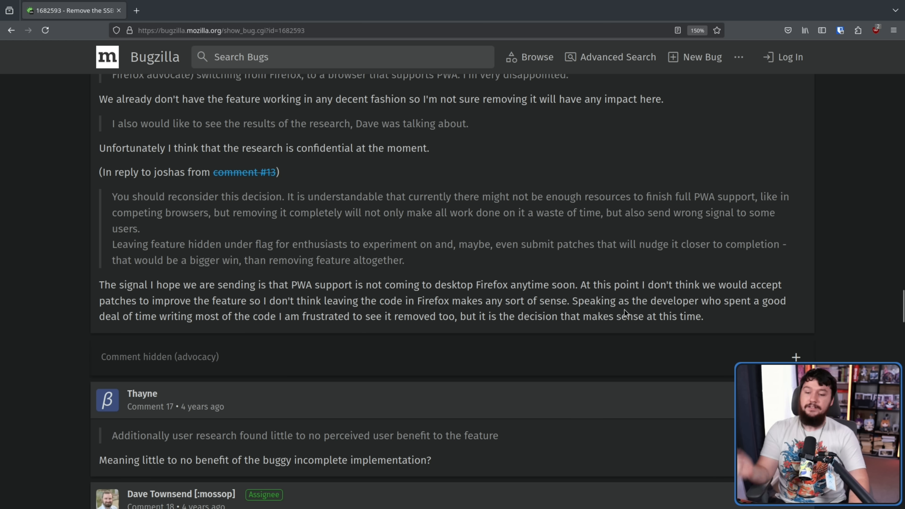
{"action": "mouse_move", "coordinate": [280, 297]}
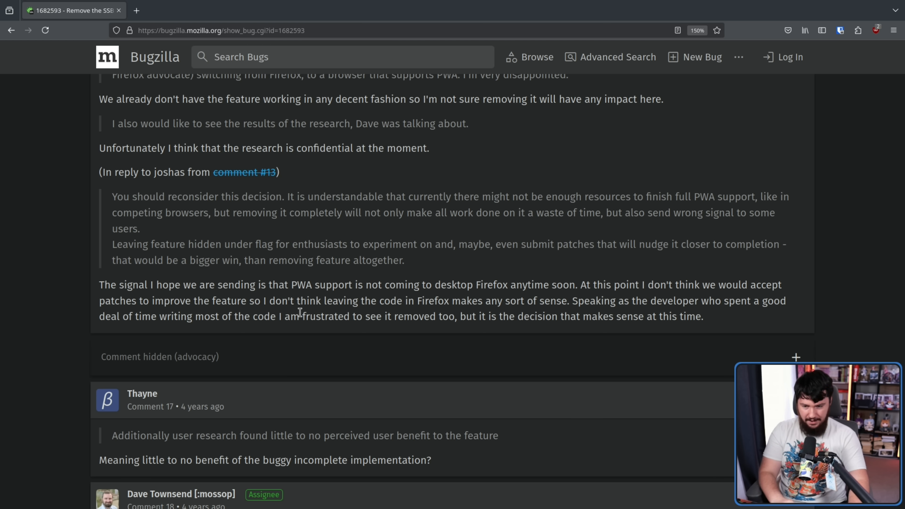
Skim the later Bugzilla replies, user objections and Dave's answers, returning to comment 15.
{"action": "scroll", "scroll_direction": "up", "scroll_amount": 3}
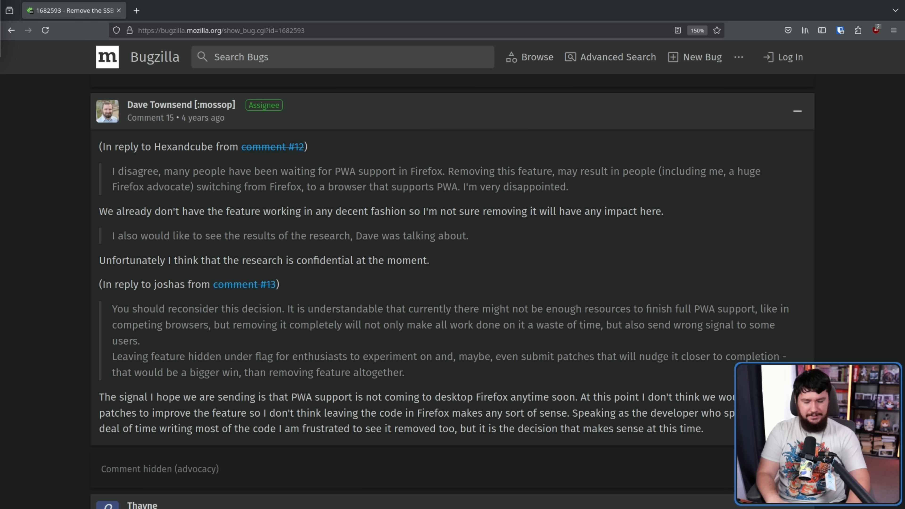
{"action": "mouse_move", "coordinate": [811, 254]}
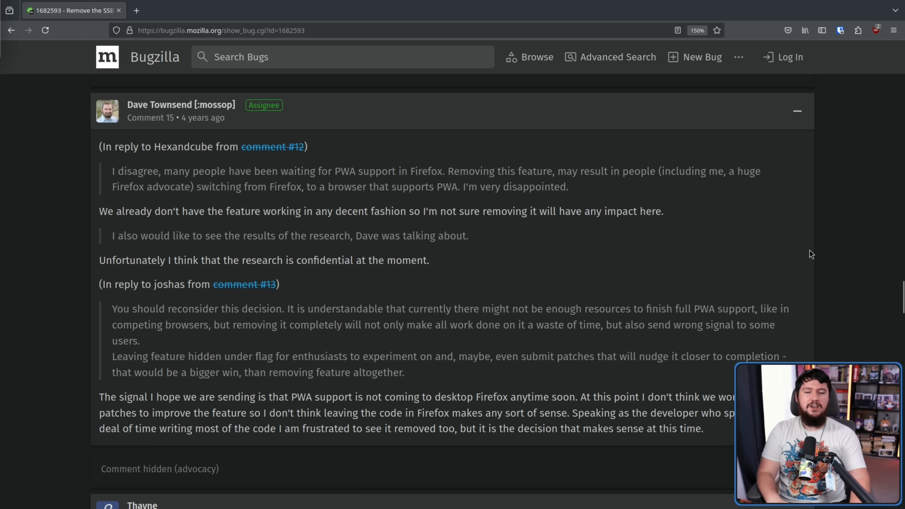
{"action": "scroll", "scroll_direction": "down", "scroll_amount": 3}
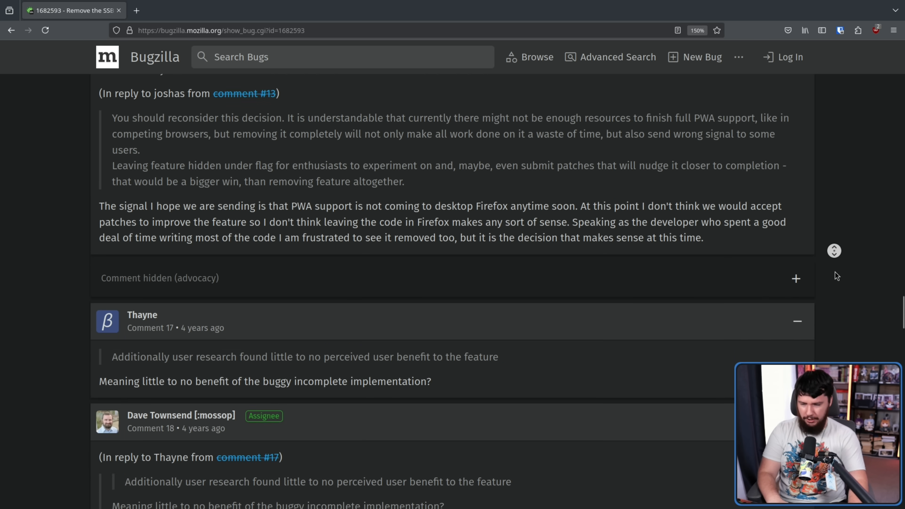
{"action": "scroll", "scroll_direction": "down", "scroll_amount": 3}
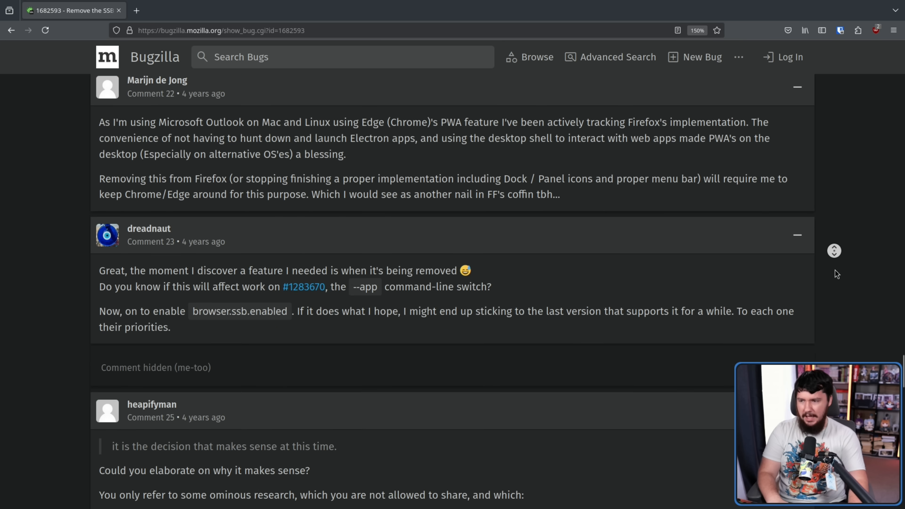
{"action": "scroll", "scroll_direction": "down", "scroll_amount": 3}
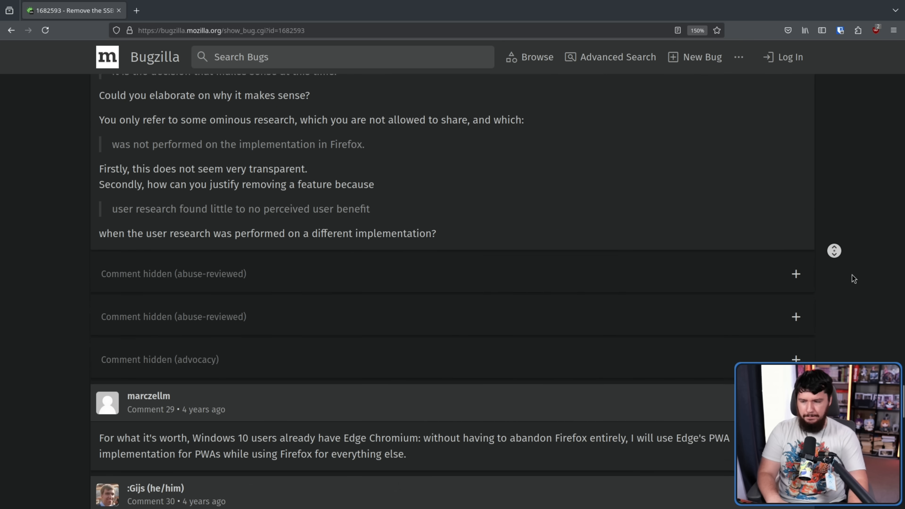
{"action": "scroll", "scroll_direction": "up", "scroll_amount": 3}
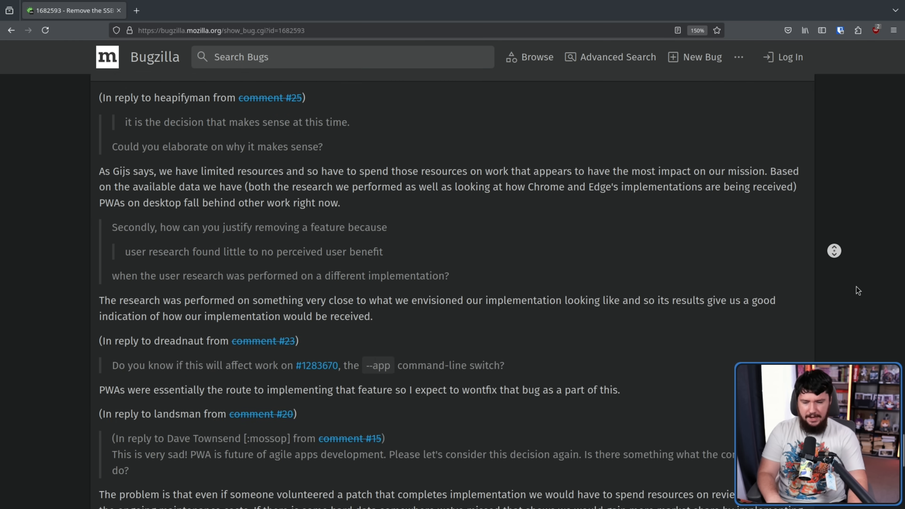
{"action": "scroll", "scroll_direction": "down", "scroll_amount": 3}
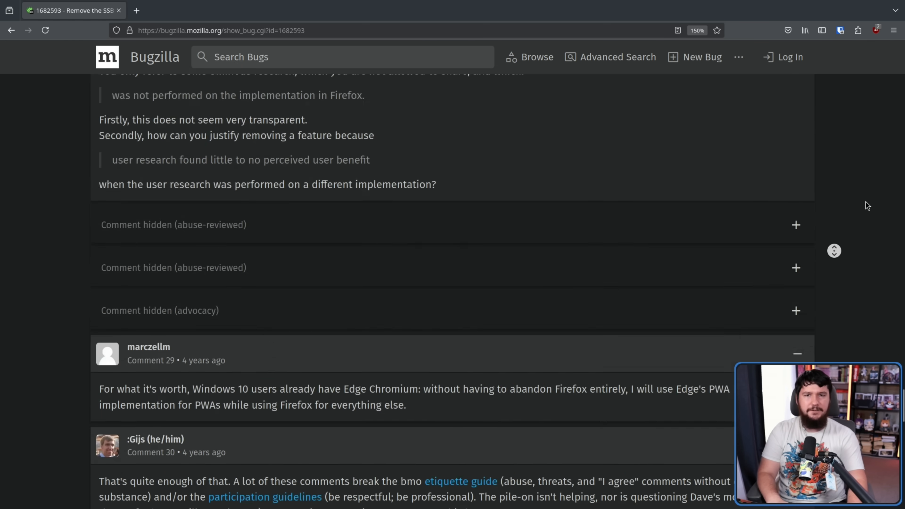
{"action": "scroll", "scroll_direction": "up", "scroll_amount": 3}
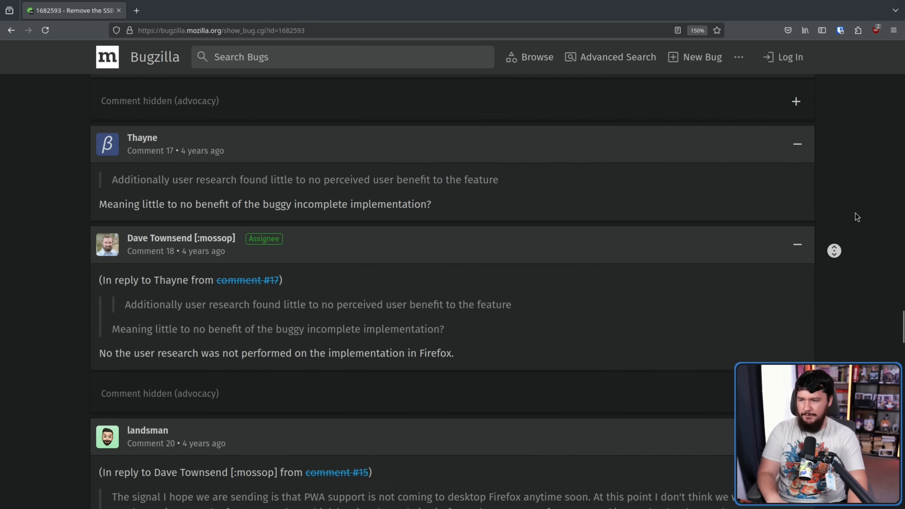
{"action": "scroll", "scroll_direction": "up", "scroll_amount": 3}
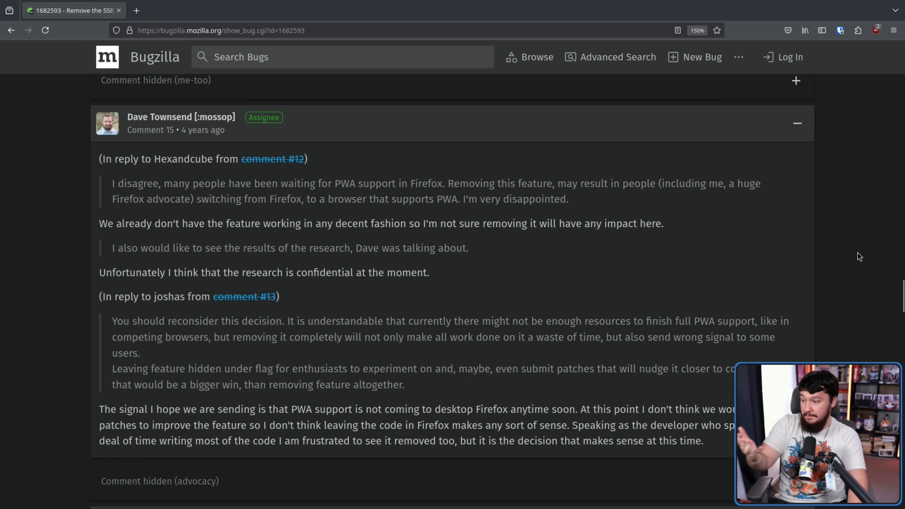
{"action": "mouse_move", "coordinate": [859, 260]}
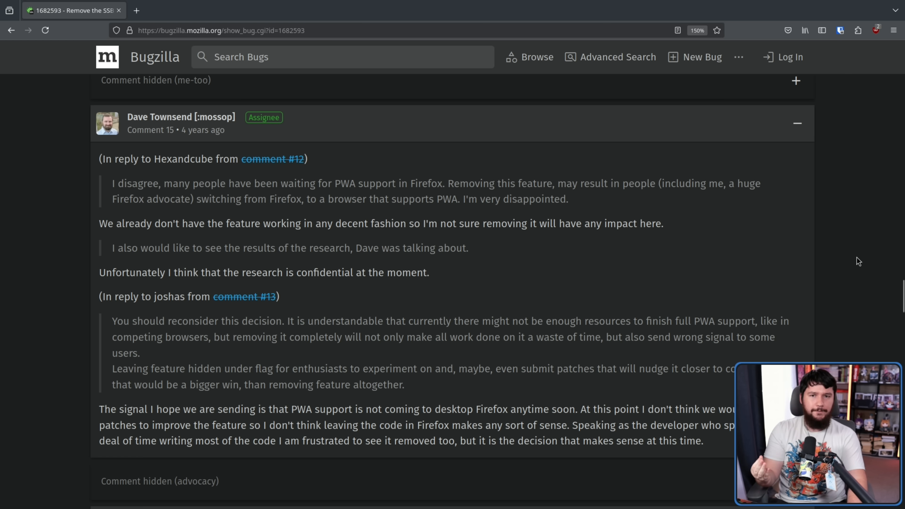
{"action": "mouse_move", "coordinate": [859, 255]}
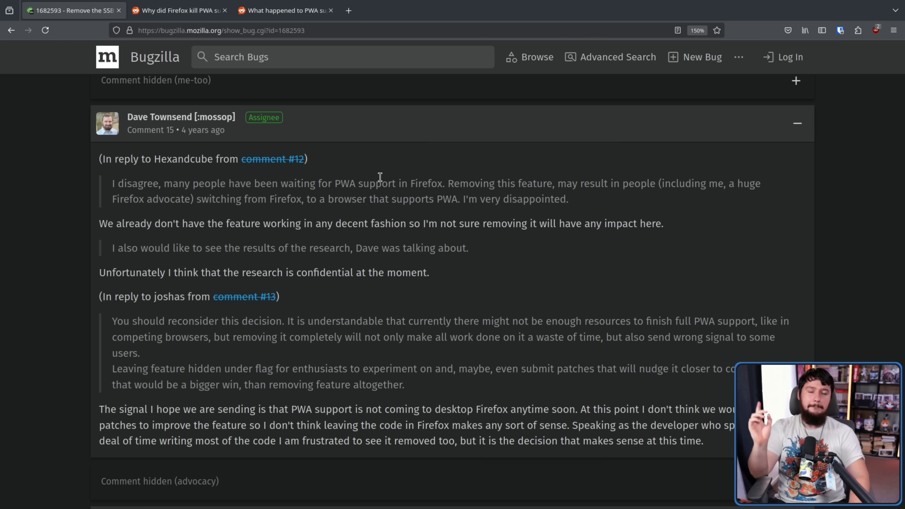
{"action": "mouse_move", "coordinate": [393, 167]}
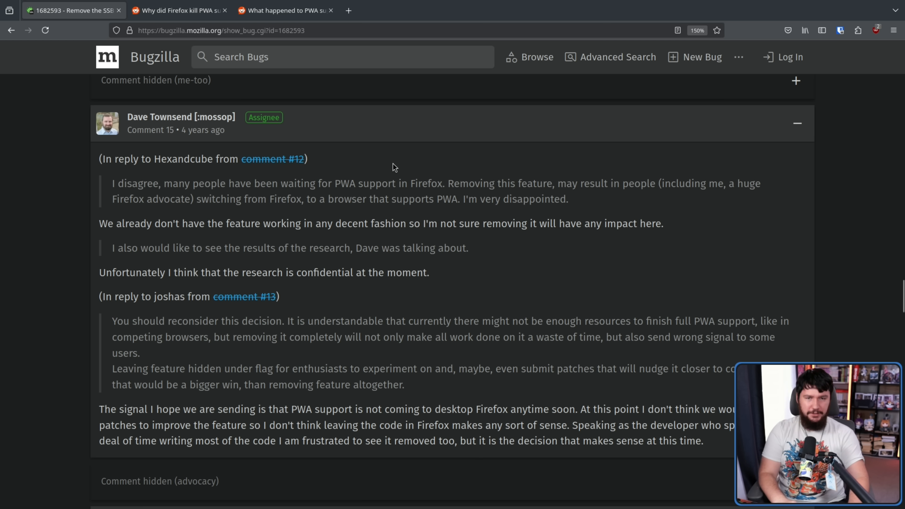
View the r/firefox 'Why did Firefox kill PWA support' post, then the Mozilla Connect 'Bring back PWA' idea.
{"action": "left_click", "coordinate": [176, 9]}
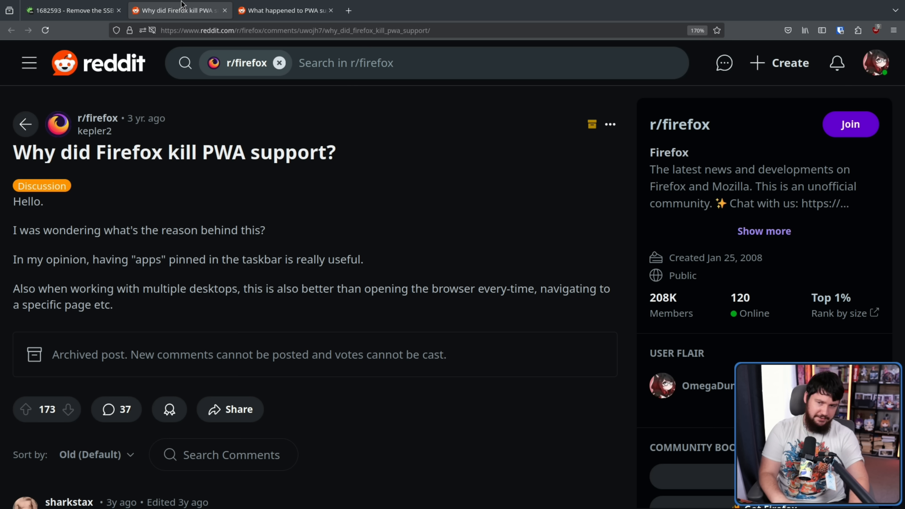
{"action": "mouse_move", "coordinate": [204, 71]}
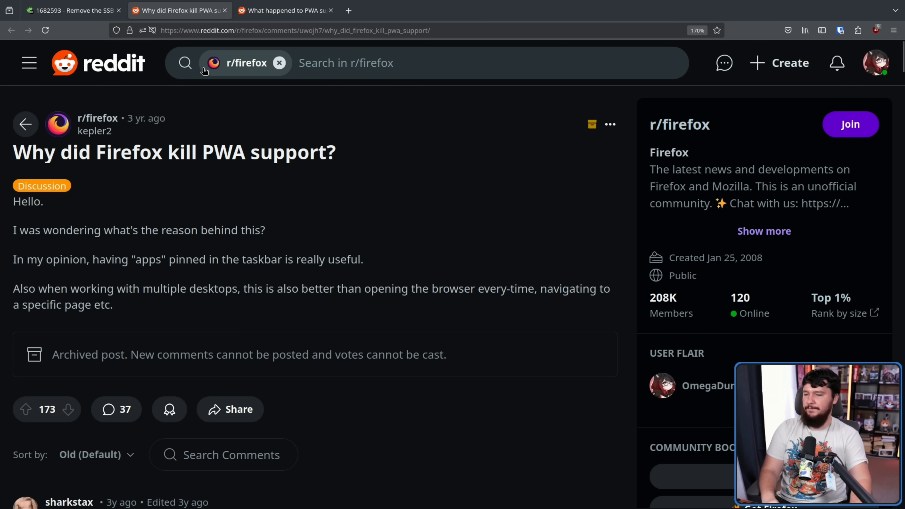
{"action": "left_click", "coordinate": [286, 10]}
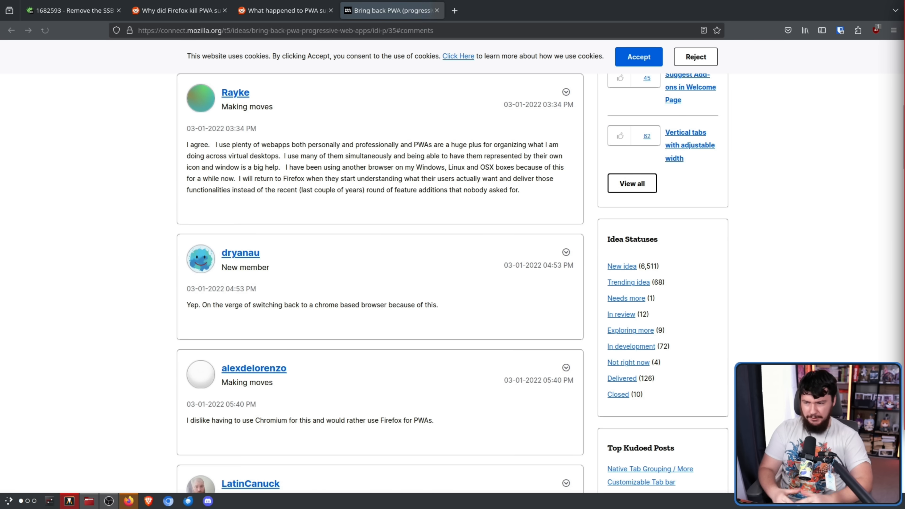
Scroll through the 'Bring back PWA' comments and back to the idea showing 2,559 votes.
{"action": "scroll", "scroll_direction": "down", "scroll_amount": 3}
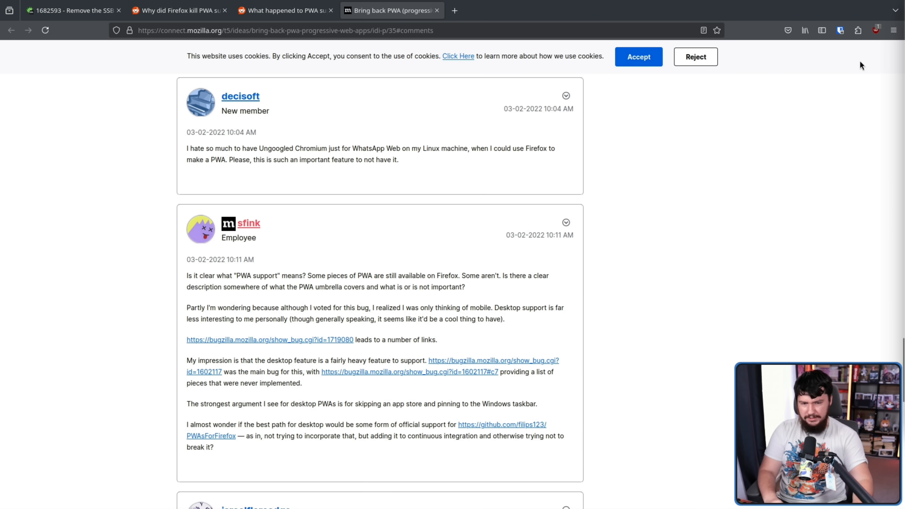
{"action": "scroll", "scroll_direction": "down", "scroll_amount": 3}
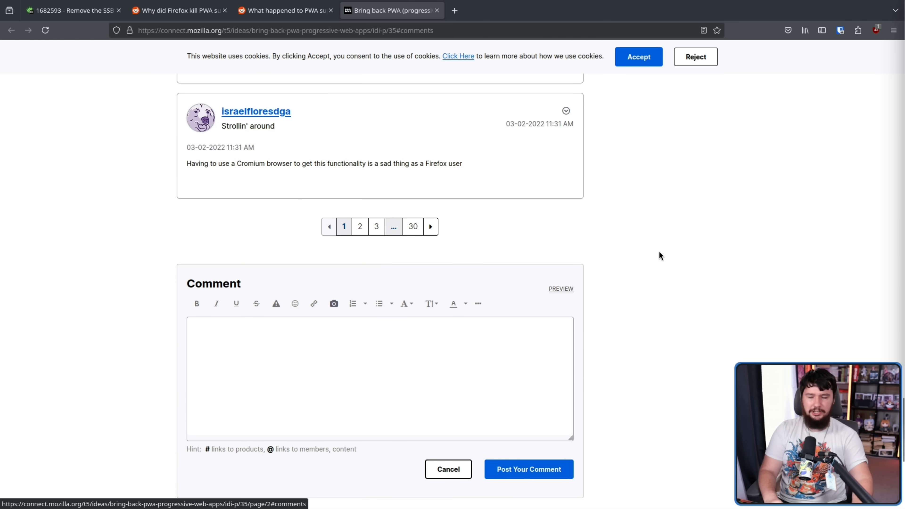
{"action": "scroll", "scroll_direction": "up", "scroll_amount": 3}
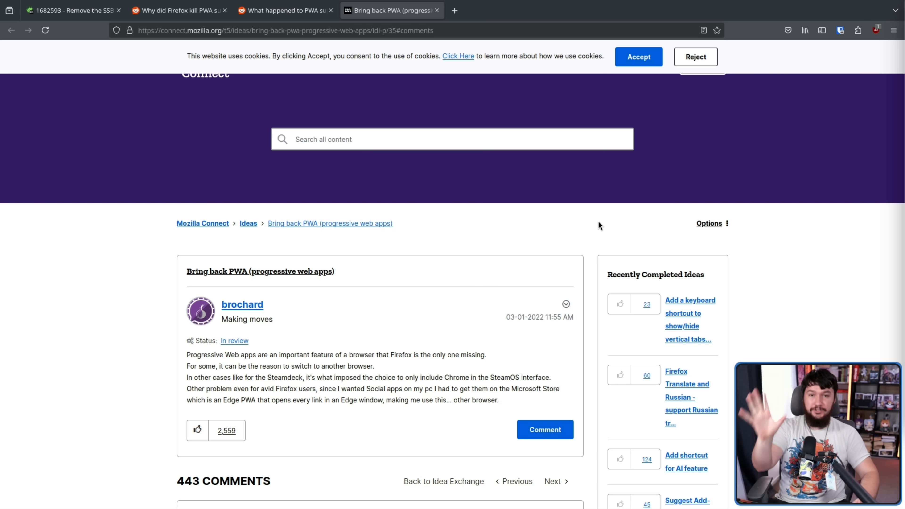
{"action": "mouse_move", "coordinate": [619, 226]}
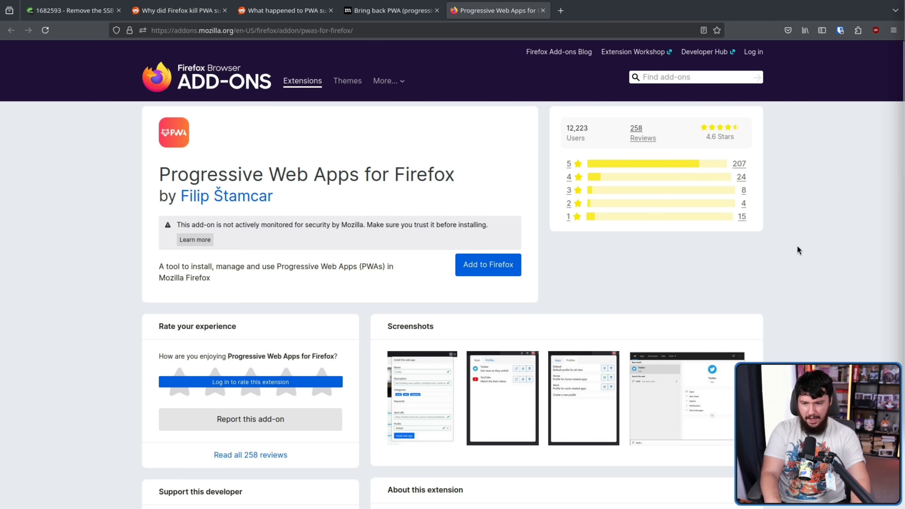
{"action": "mouse_move", "coordinate": [808, 248]}
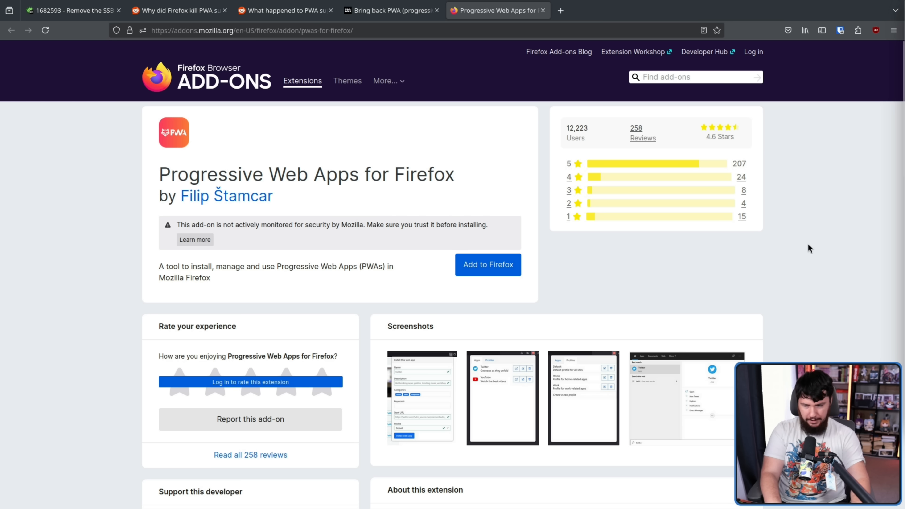
{"action": "mouse_move", "coordinate": [815, 247]}
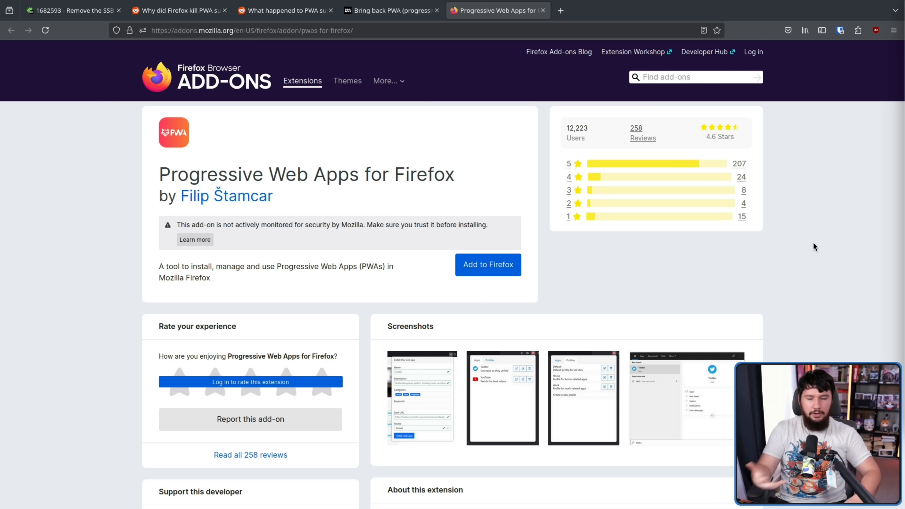
{"action": "mouse_move", "coordinate": [779, 51]}
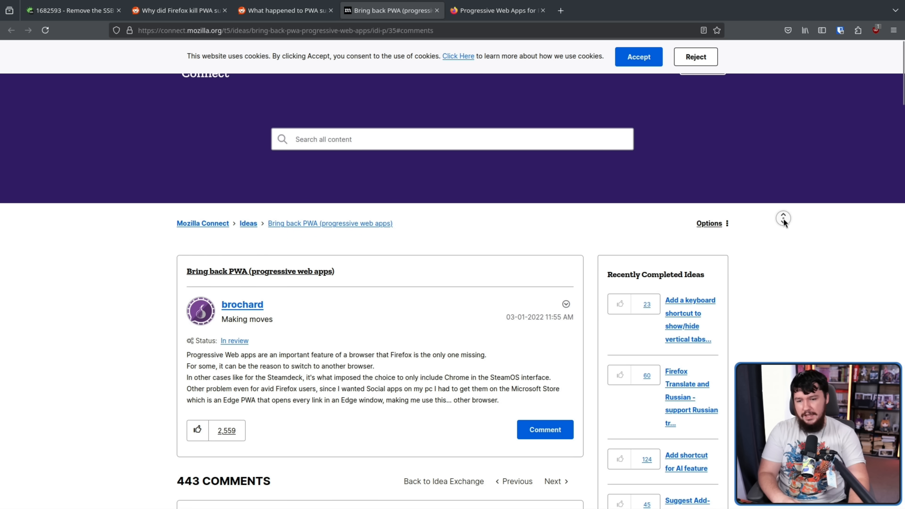
{"action": "scroll", "scroll_direction": "down", "scroll_amount": 3}
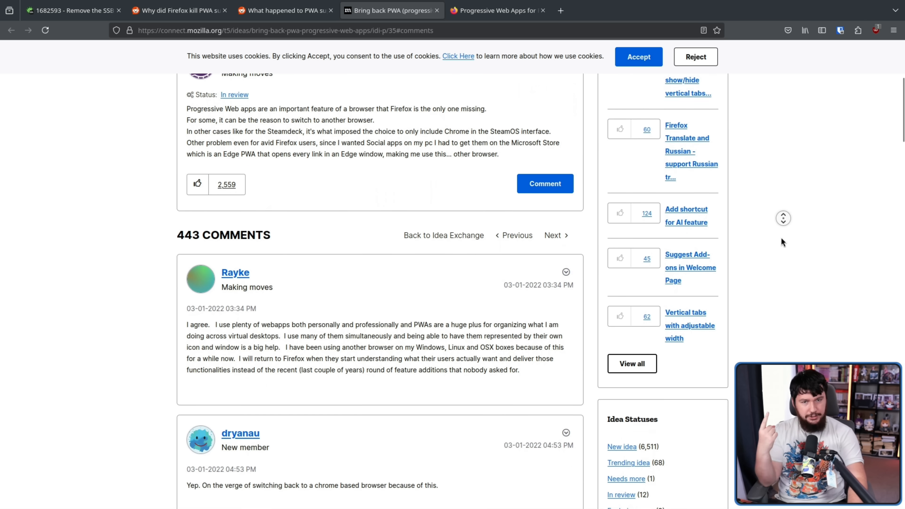
{"action": "scroll", "scroll_direction": "down", "scroll_amount": 3}
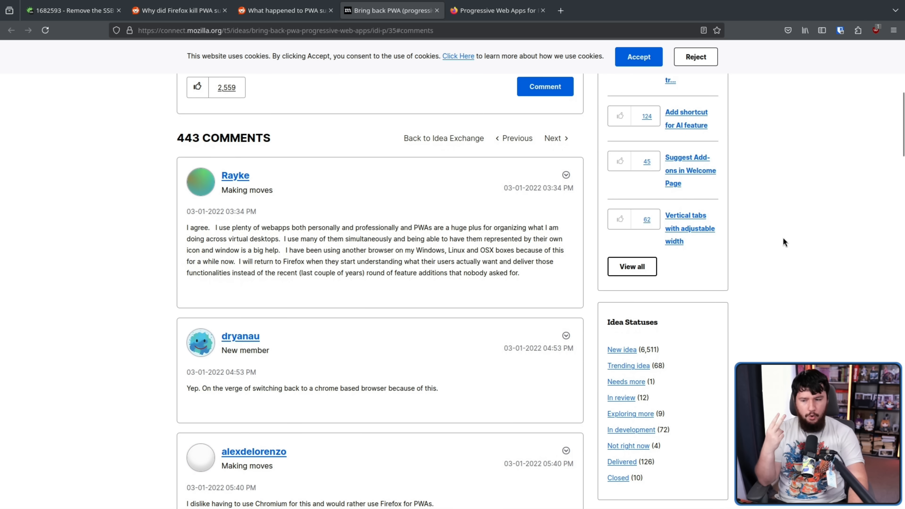
{"action": "mouse_move", "coordinate": [784, 241]}
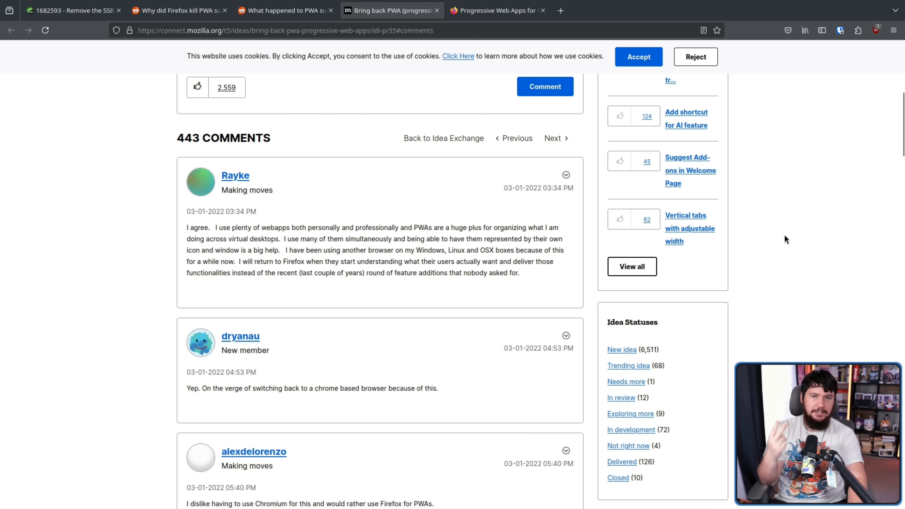
{"action": "mouse_move", "coordinate": [769, 236]}
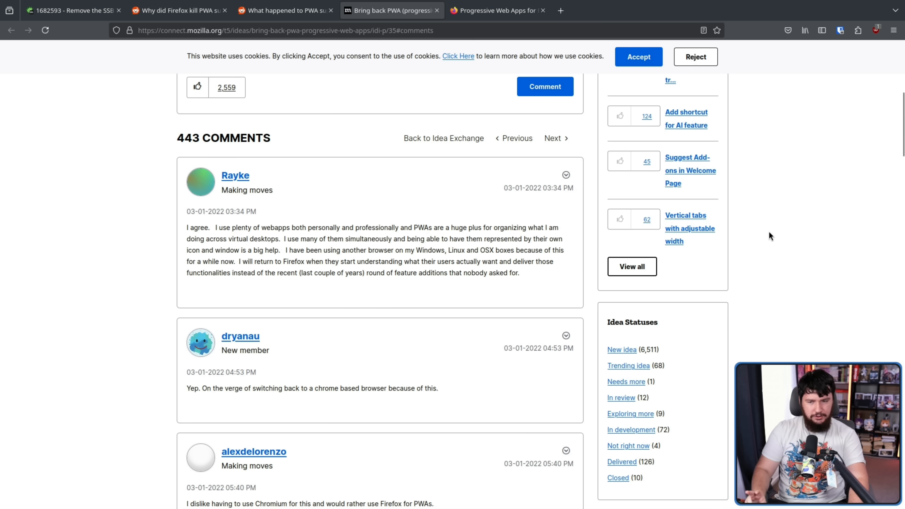
{"action": "mouse_move", "coordinate": [767, 237]}
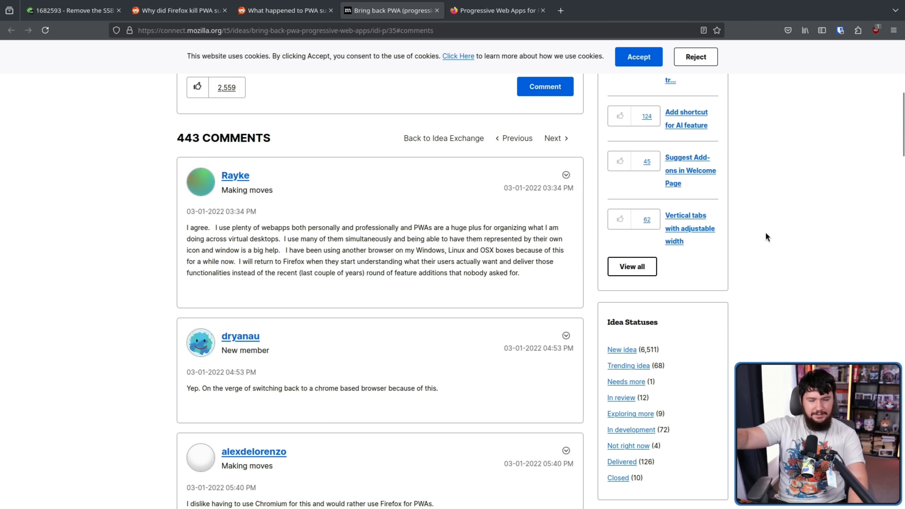
{"action": "mouse_move", "coordinate": [757, 228]}
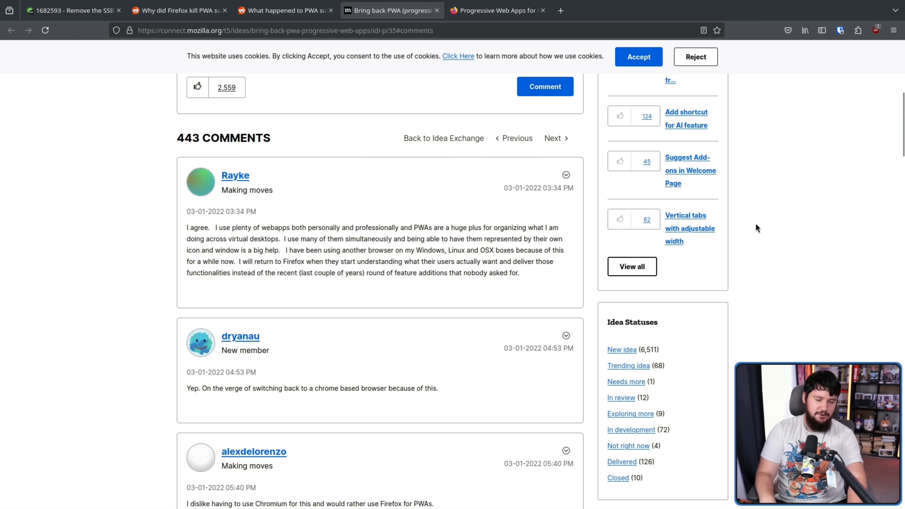
{"action": "mouse_move", "coordinate": [764, 224]}
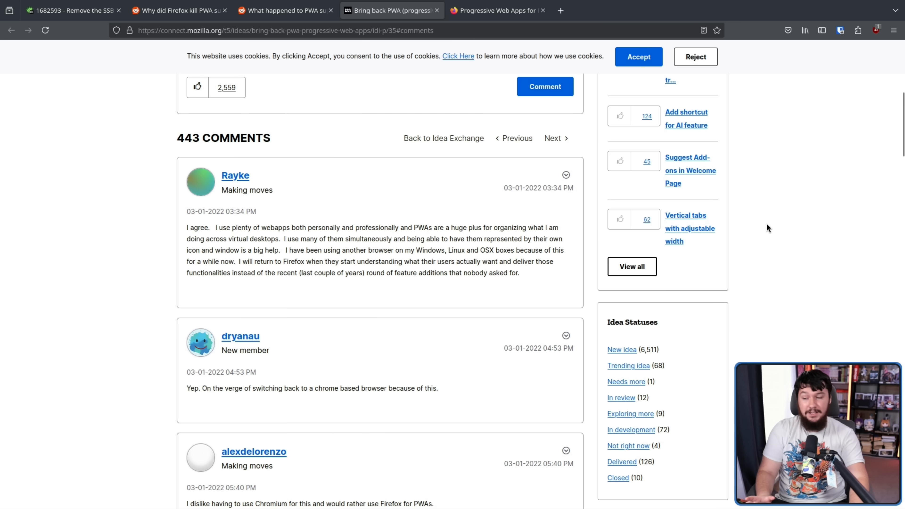
{"action": "mouse_move", "coordinate": [753, 243]}
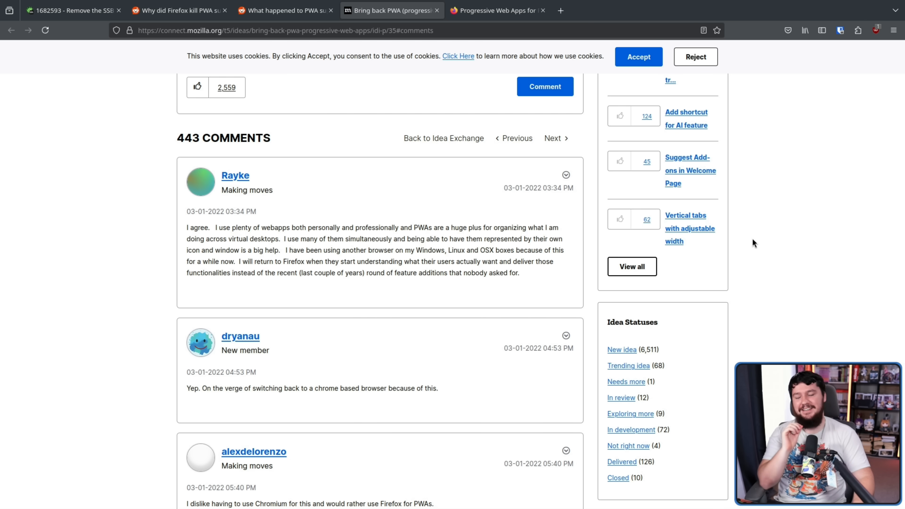
{"action": "mouse_move", "coordinate": [829, 222]}
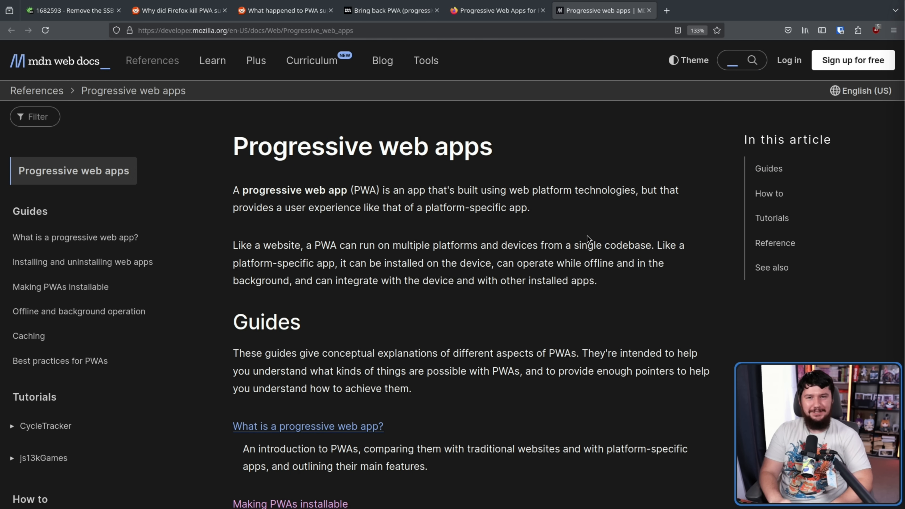
{"action": "mouse_move", "coordinate": [538, 262]}
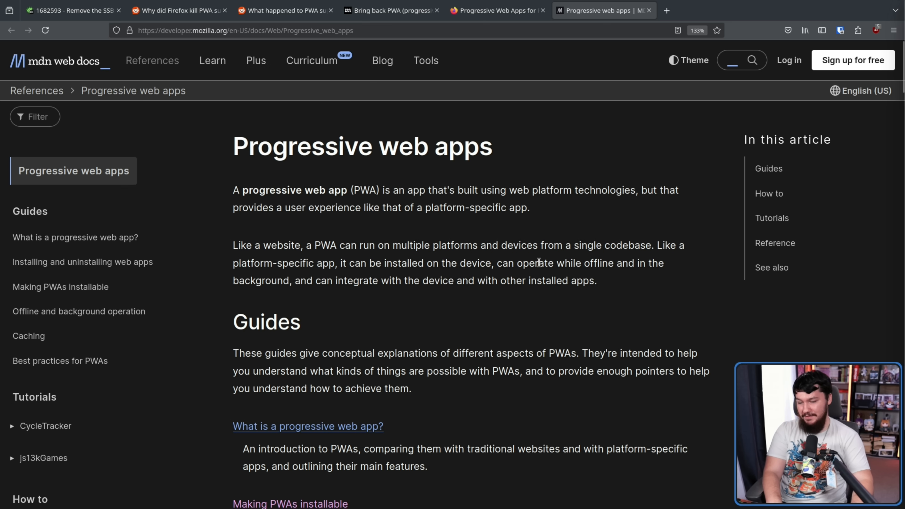
Read the MDN note that Firefox needs a PWA extension, then move to the Mozilla Connect web apps discussion.
{"action": "scroll", "scroll_direction": "down", "scroll_amount": 3}
{"action": "type", "text": "firefox"}
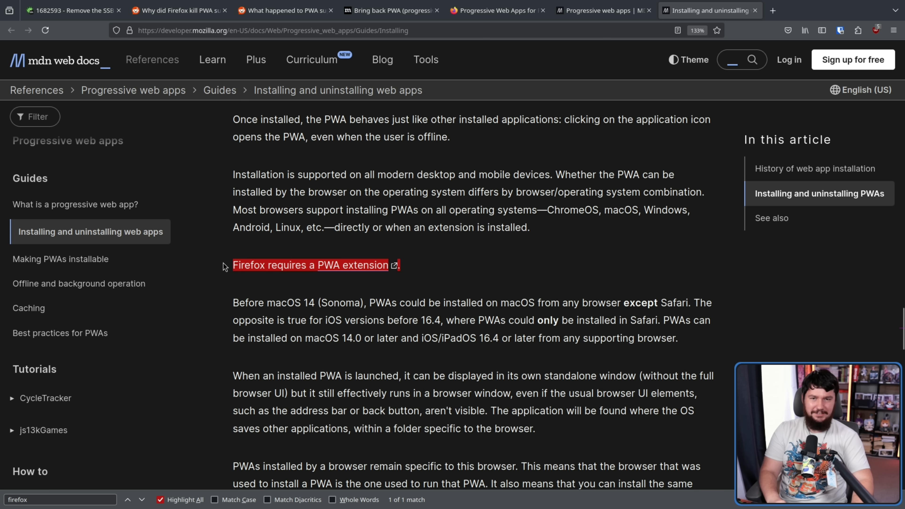
{"action": "left_click", "coordinate": [602, 11]}
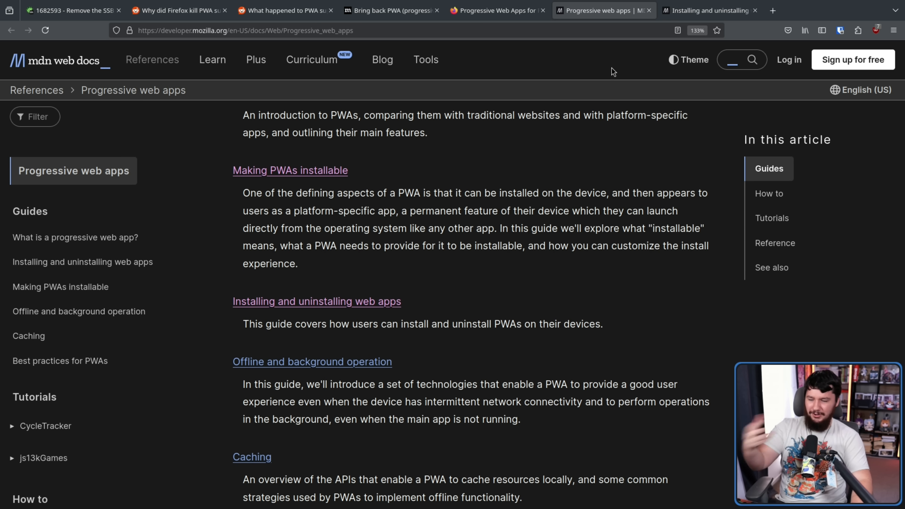
{"action": "scroll", "scroll_direction": "up", "scroll_amount": 3}
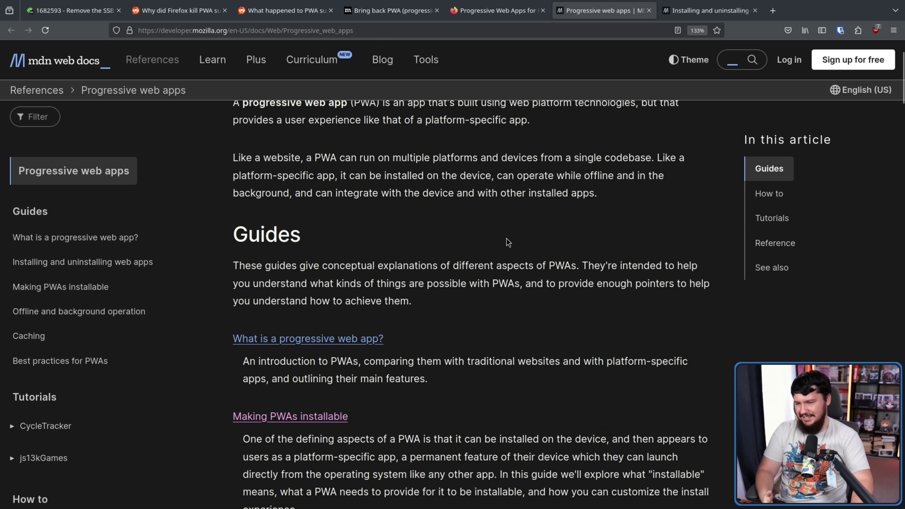
{"action": "scroll", "scroll_direction": "up", "scroll_amount": 3}
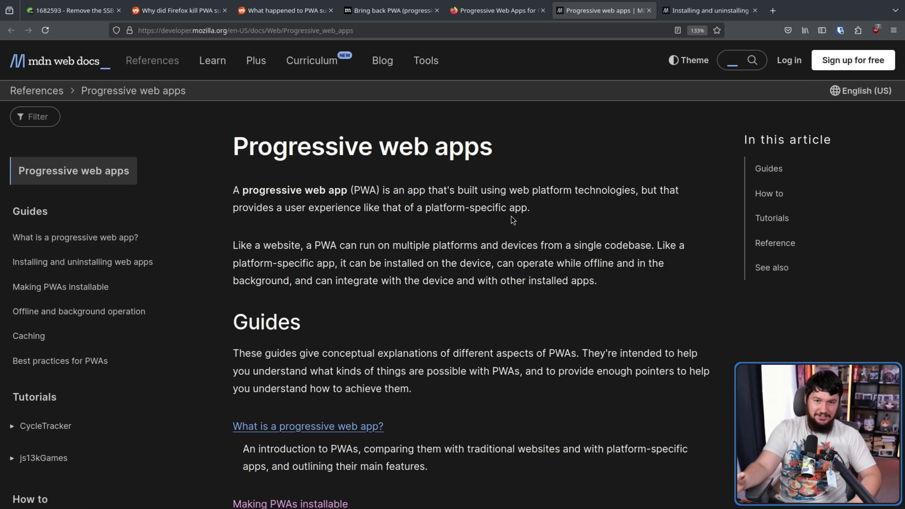
{"action": "left_click", "coordinate": [814, 11]}
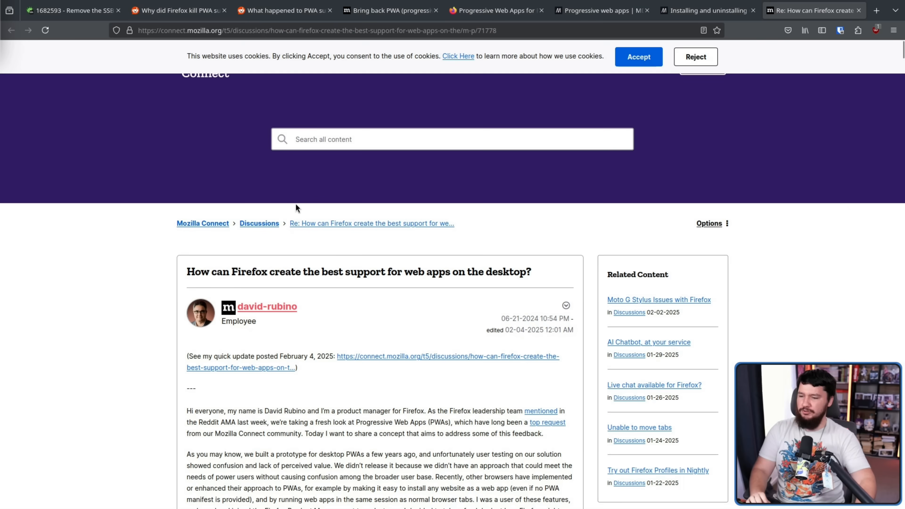
{"action": "scroll", "scroll_direction": "down", "scroll_amount": 3}
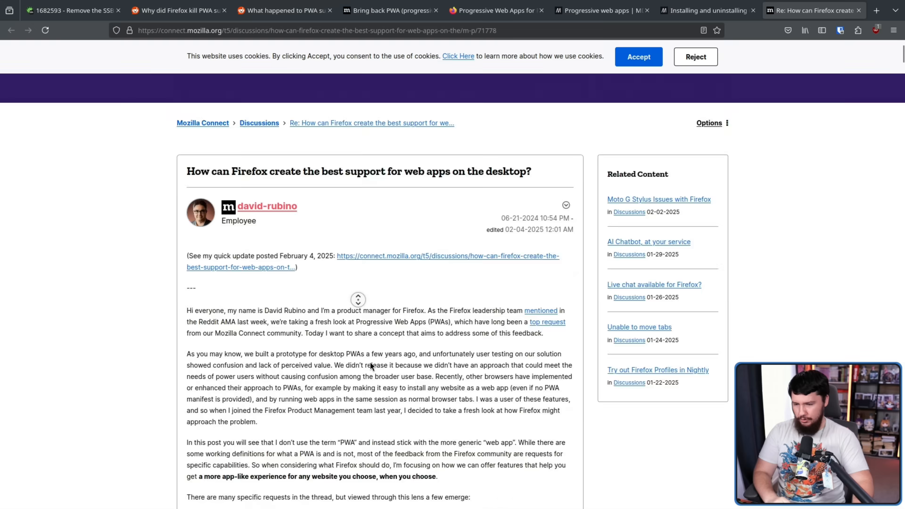
{"action": "scroll", "scroll_direction": "down", "scroll_amount": 3}
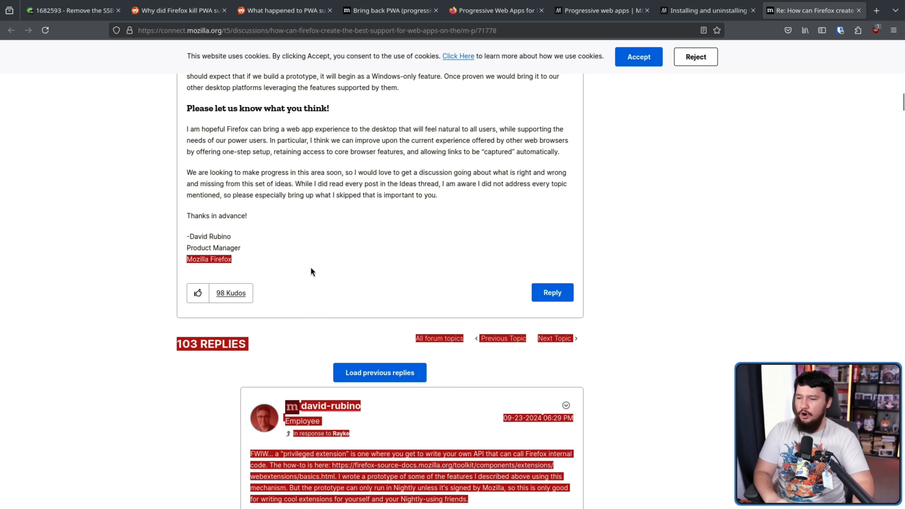
{"action": "scroll", "scroll_direction": "up", "scroll_amount": 3}
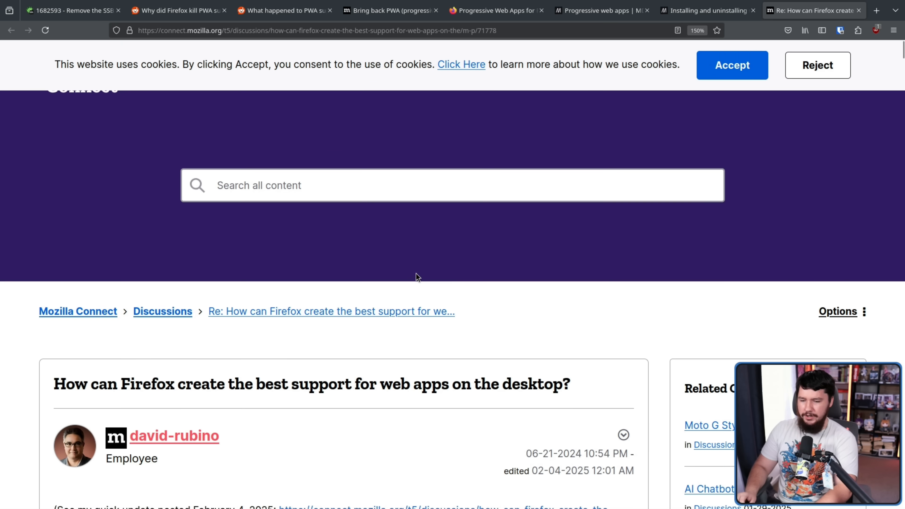
{"action": "mouse_move", "coordinate": [484, 282]}
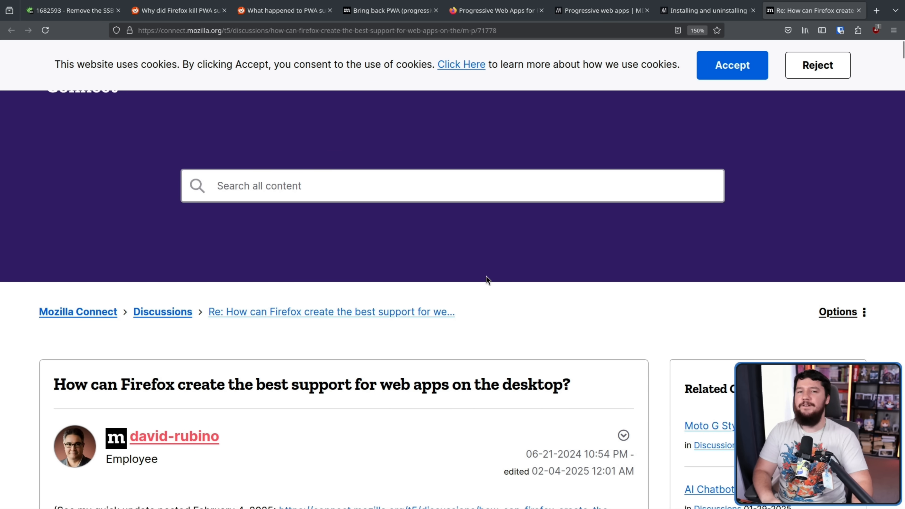
{"action": "scroll", "scroll_direction": "down", "scroll_amount": 3}
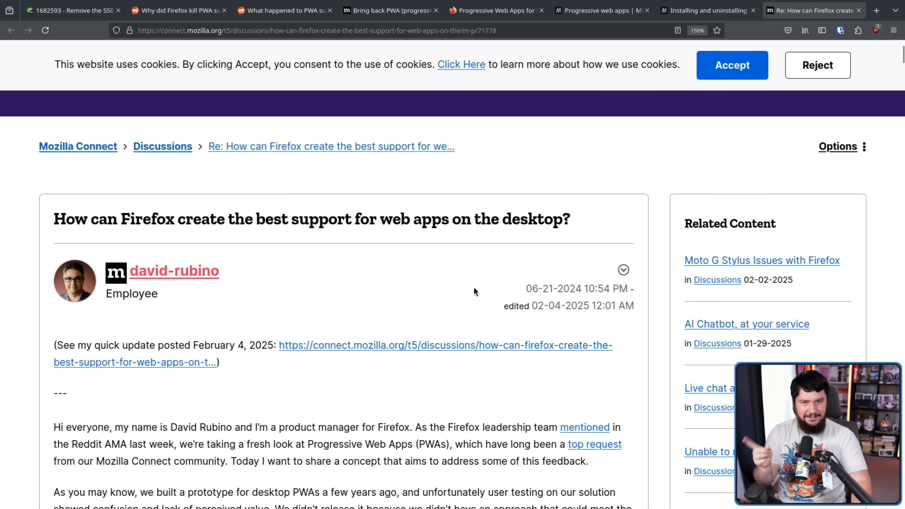
{"action": "scroll", "scroll_direction": "down", "scroll_amount": 3}
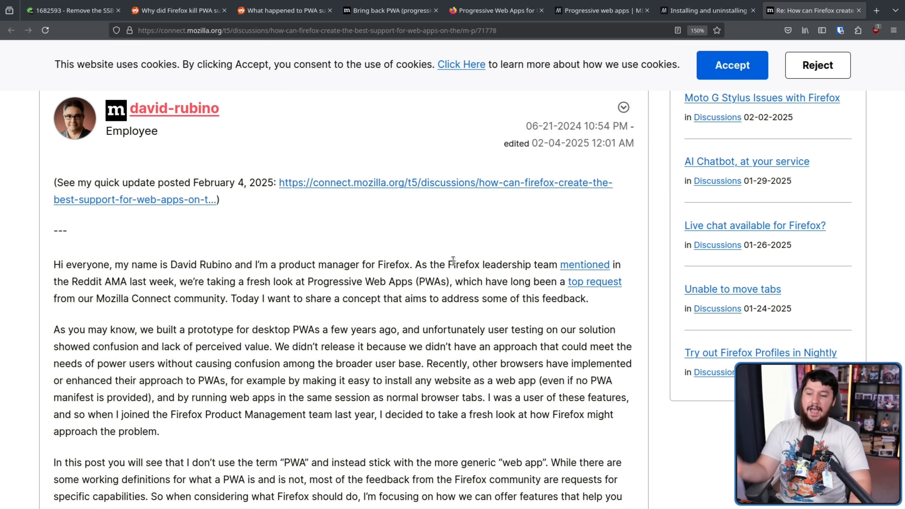
{"action": "mouse_move", "coordinate": [434, 243]}
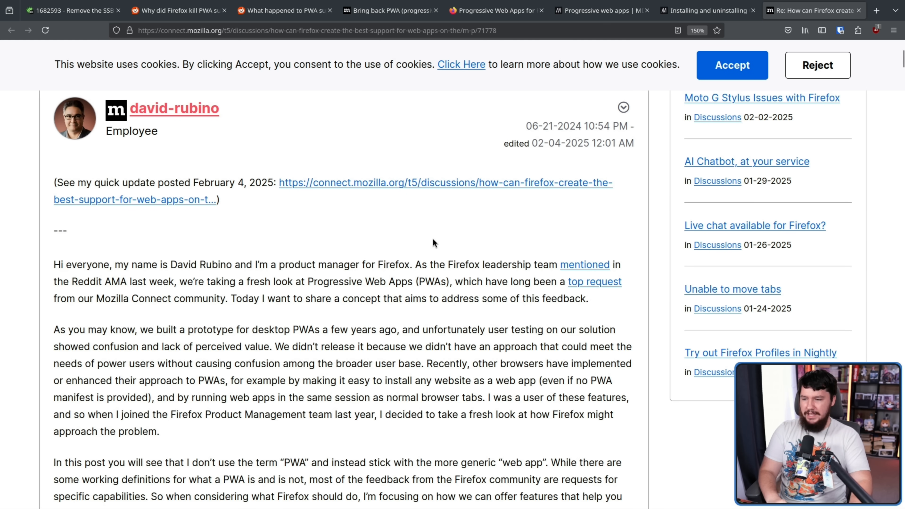
{"action": "mouse_move", "coordinate": [430, 243]}
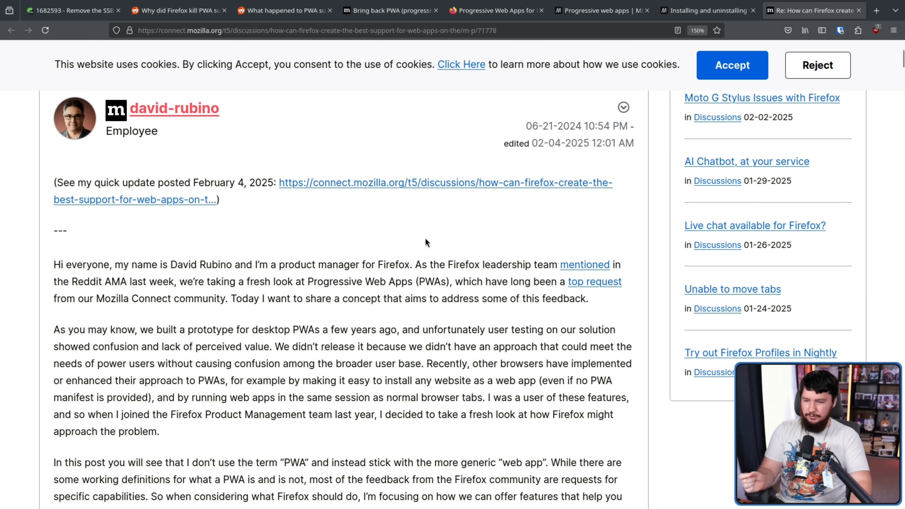
{"action": "mouse_move", "coordinate": [430, 236]}
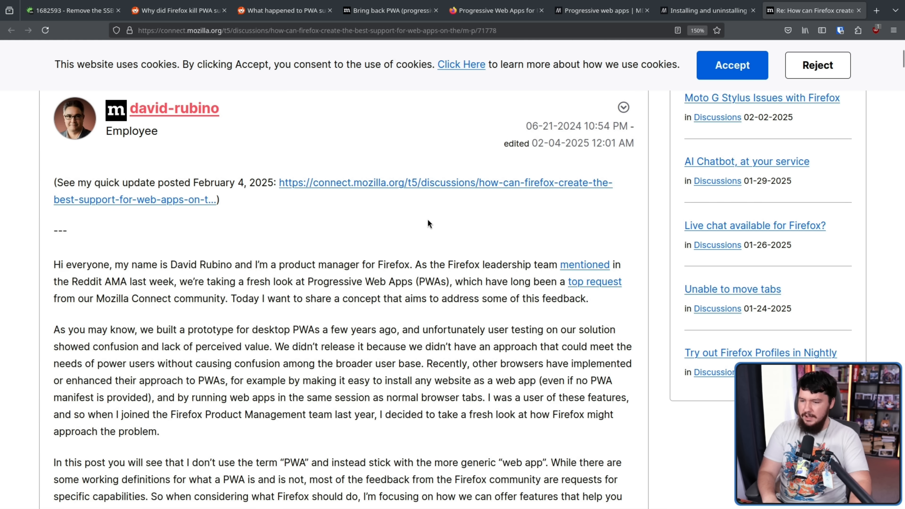
{"action": "mouse_move", "coordinate": [451, 236]}
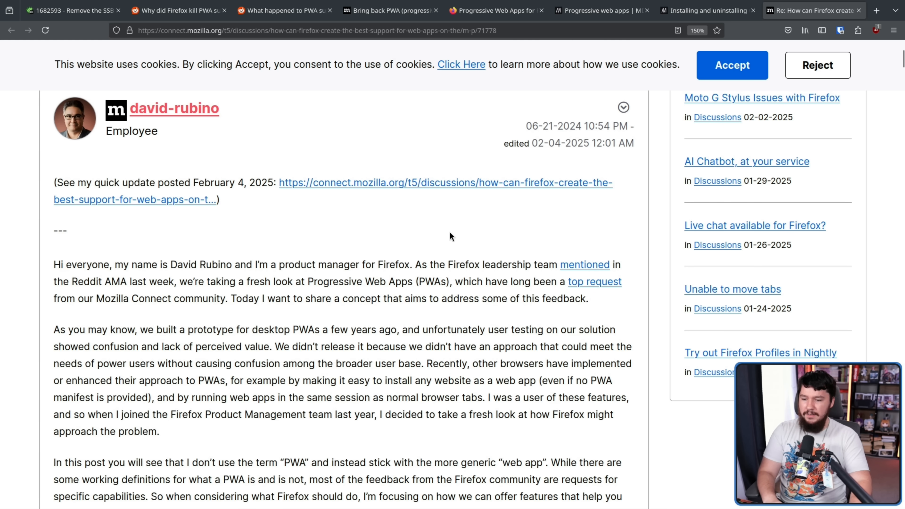
{"action": "mouse_move", "coordinate": [584, 264]}
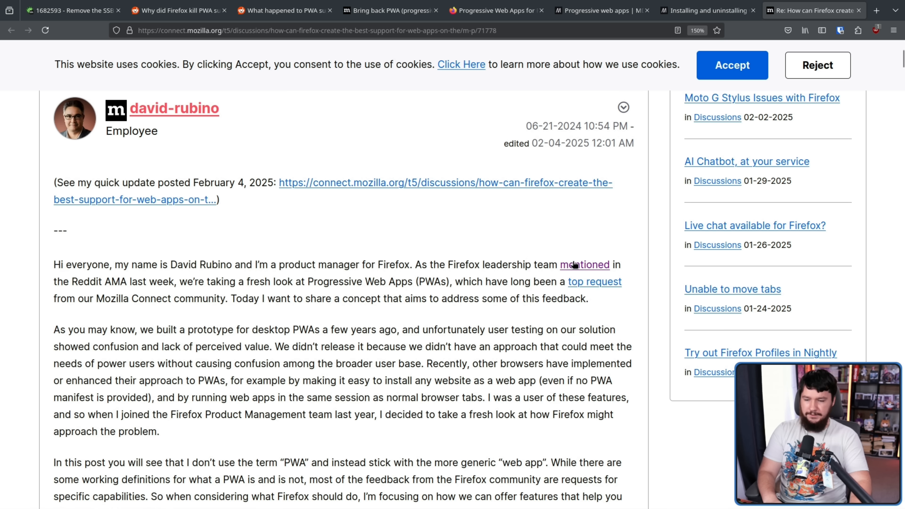
{"action": "left_click", "coordinate": [584, 265]}
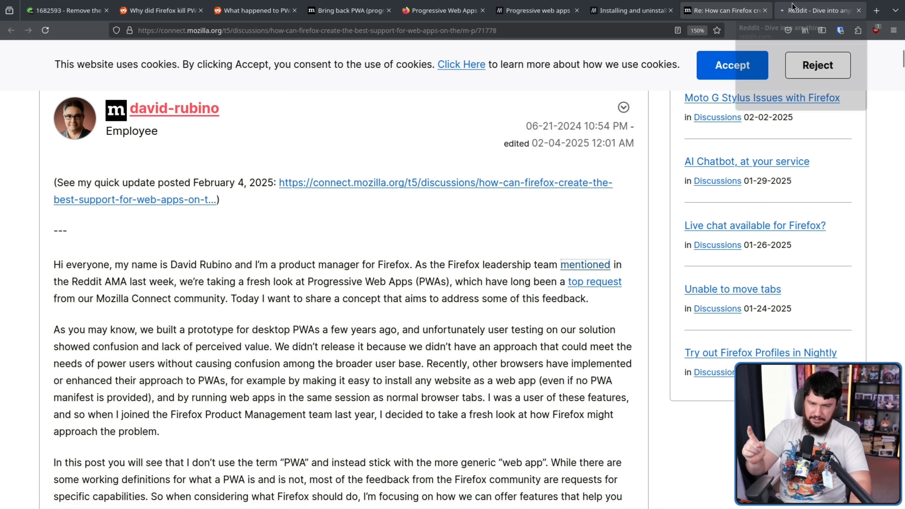
Switch to the AMA thread and scroll to bholley_mozilla's comment on shelved desktop PWAs and Taskbar Tabs.
{"action": "left_click", "coordinate": [814, 11]}
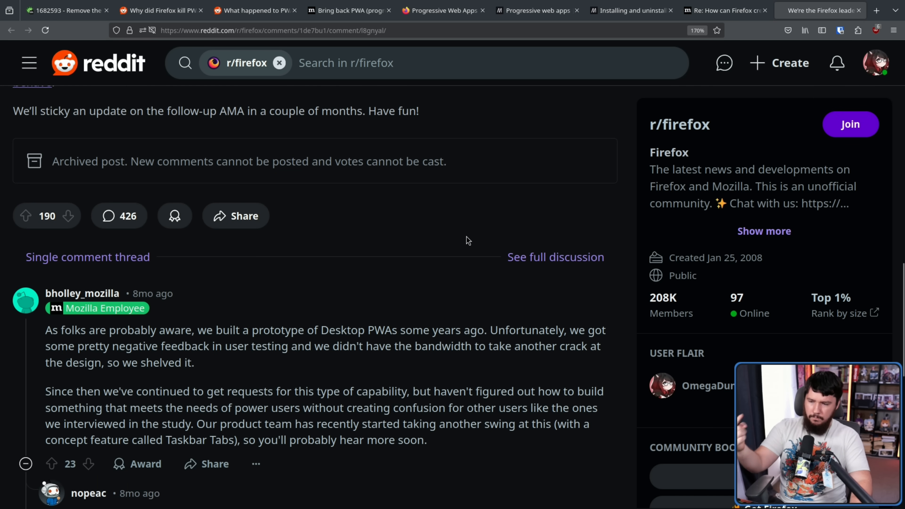
{"action": "mouse_move", "coordinate": [459, 244]}
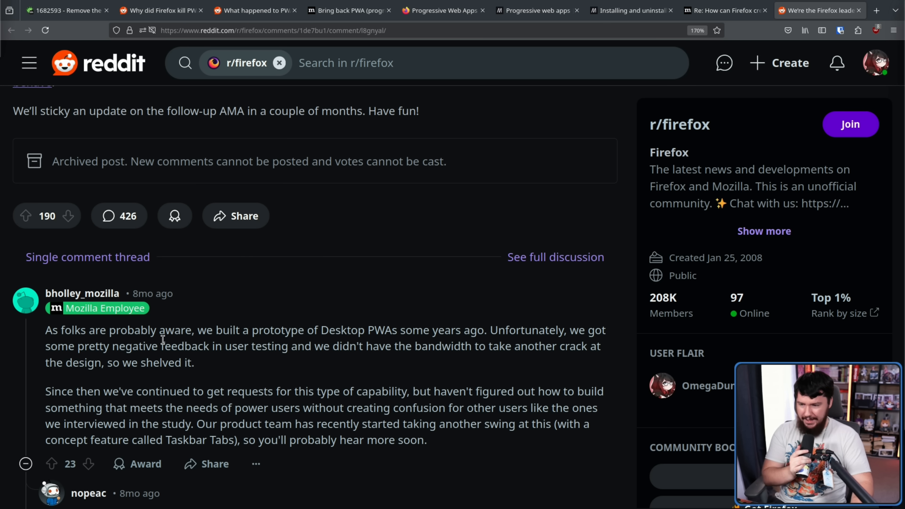
{"action": "mouse_move", "coordinate": [466, 328]}
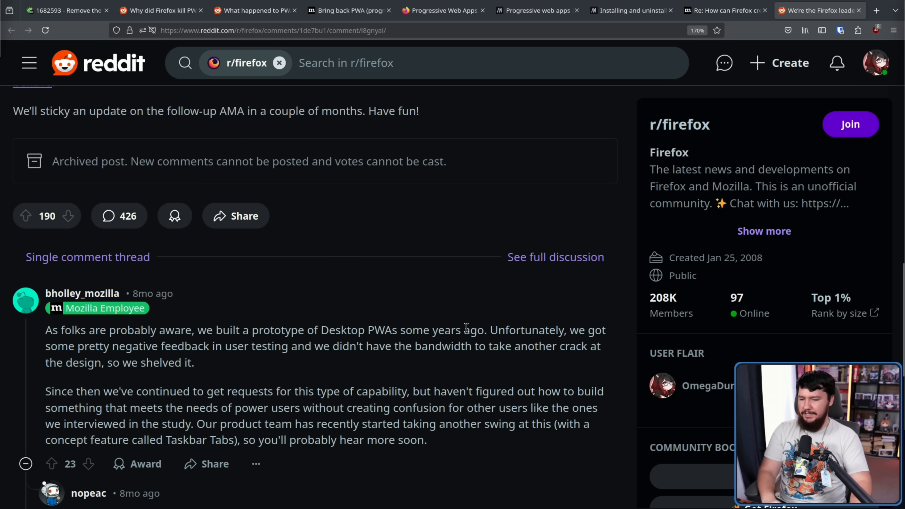
{"action": "scroll", "scroll_direction": "down", "scroll_amount": 3}
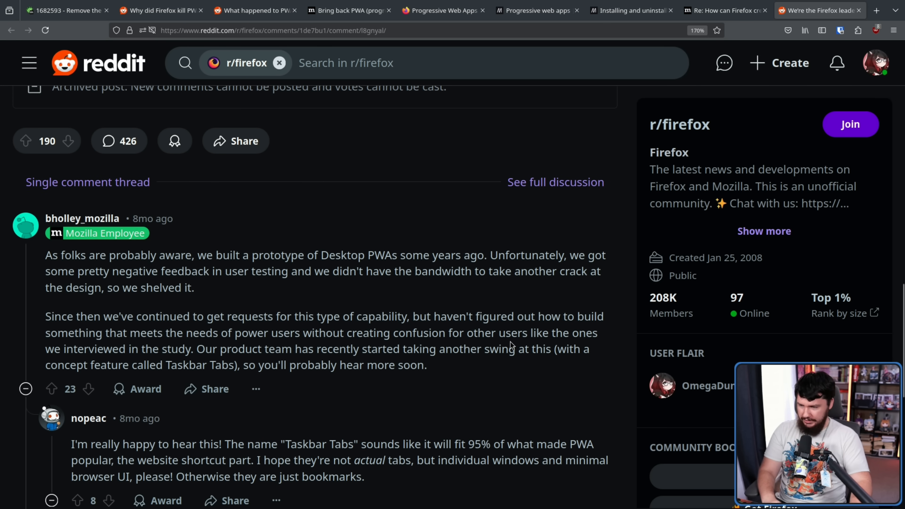
{"action": "mouse_move", "coordinate": [542, 339]}
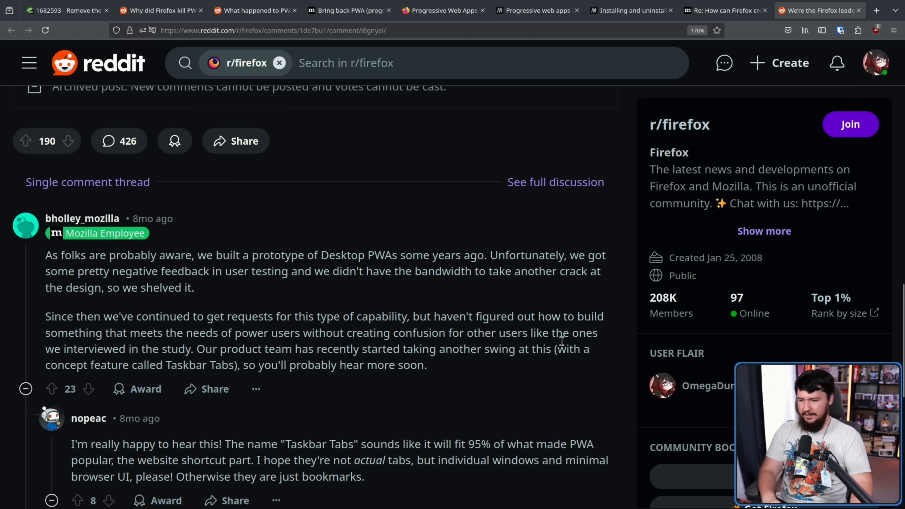
{"action": "mouse_move", "coordinate": [250, 299]}
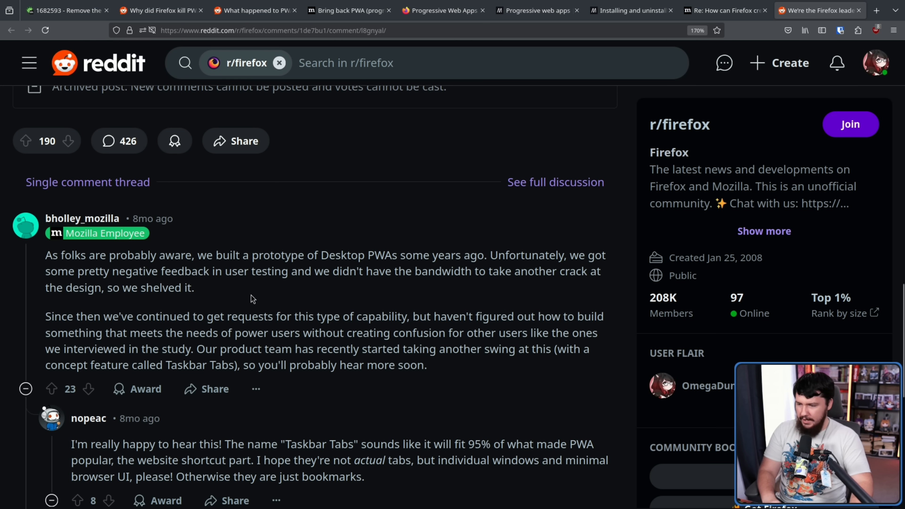
{"action": "mouse_move", "coordinate": [360, 309]}
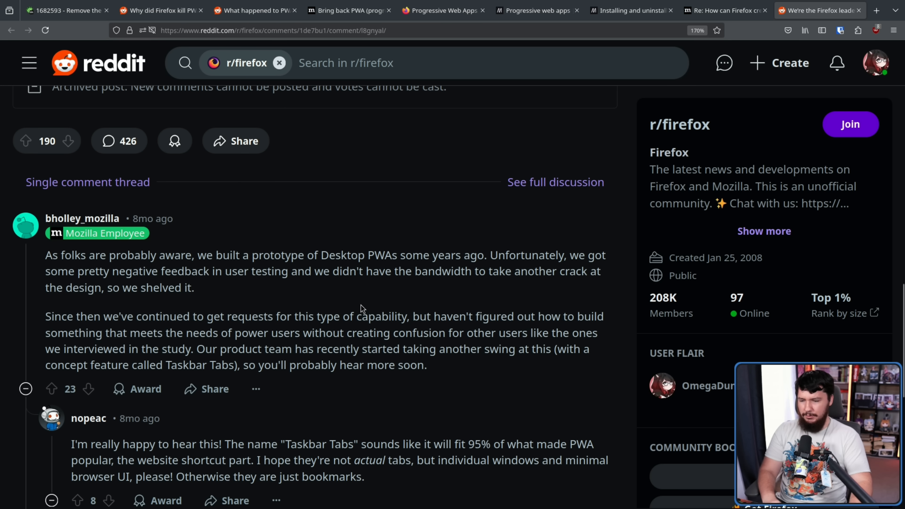
{"action": "mouse_move", "coordinate": [452, 312]}
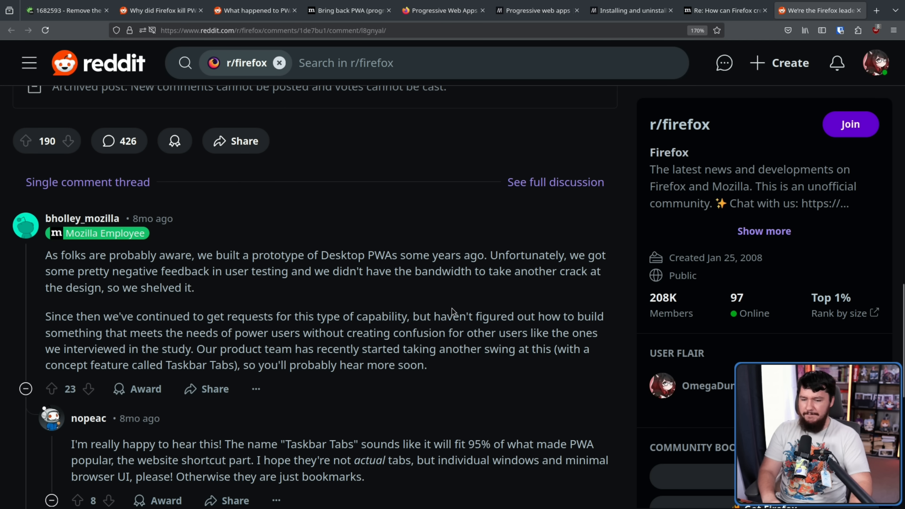
{"action": "mouse_move", "coordinate": [460, 305]}
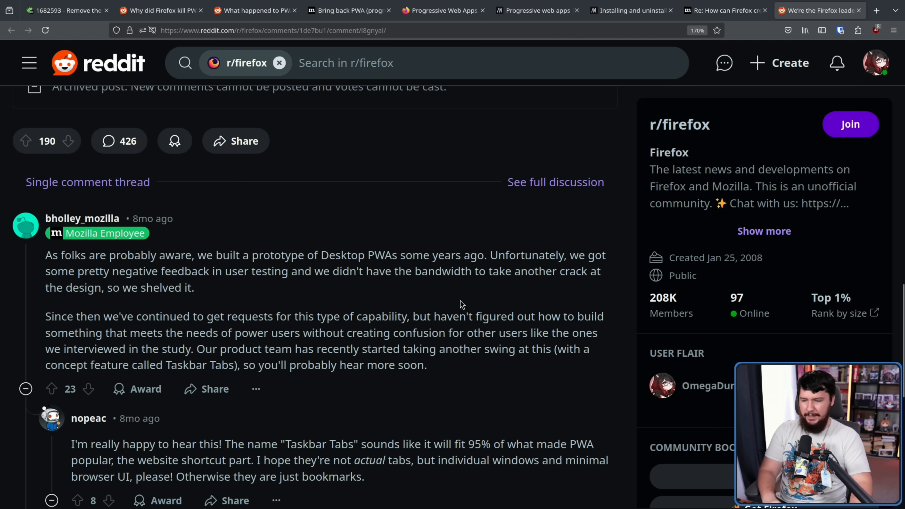
{"action": "mouse_move", "coordinate": [459, 305]}
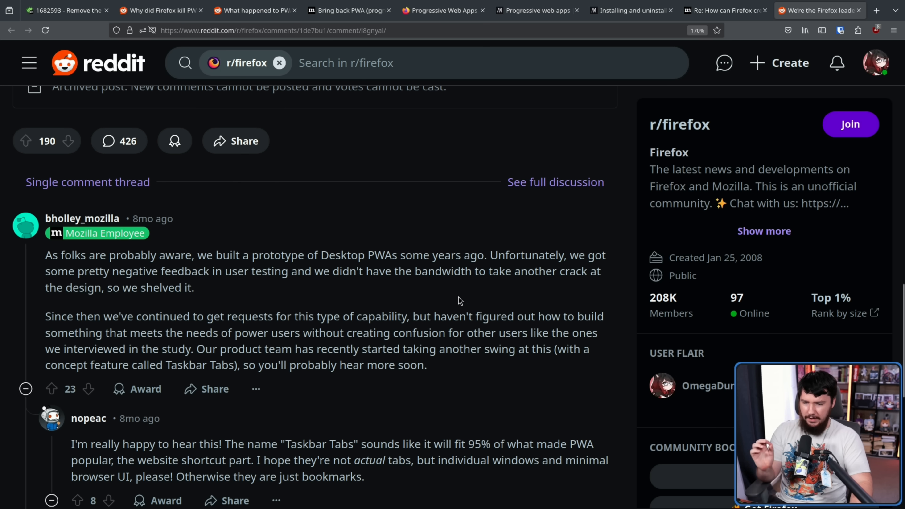
{"action": "mouse_move", "coordinate": [454, 332]}
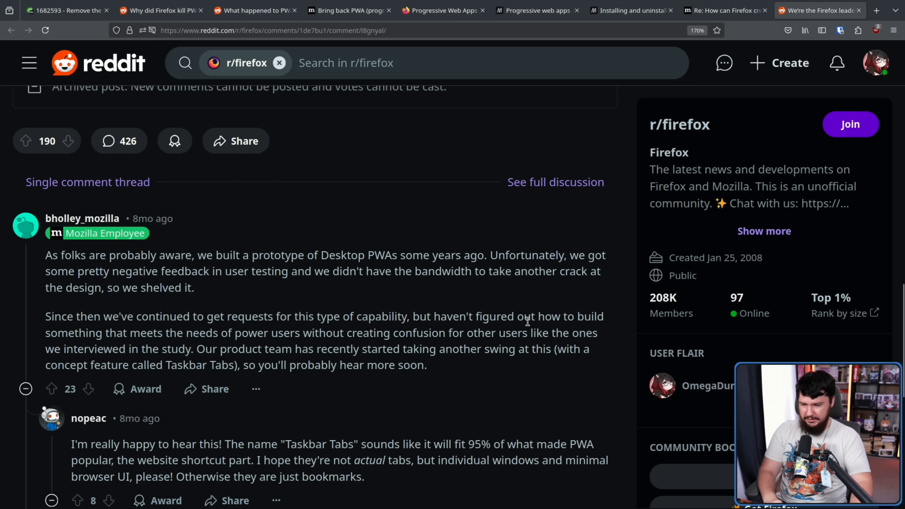
{"action": "mouse_move", "coordinate": [532, 309]}
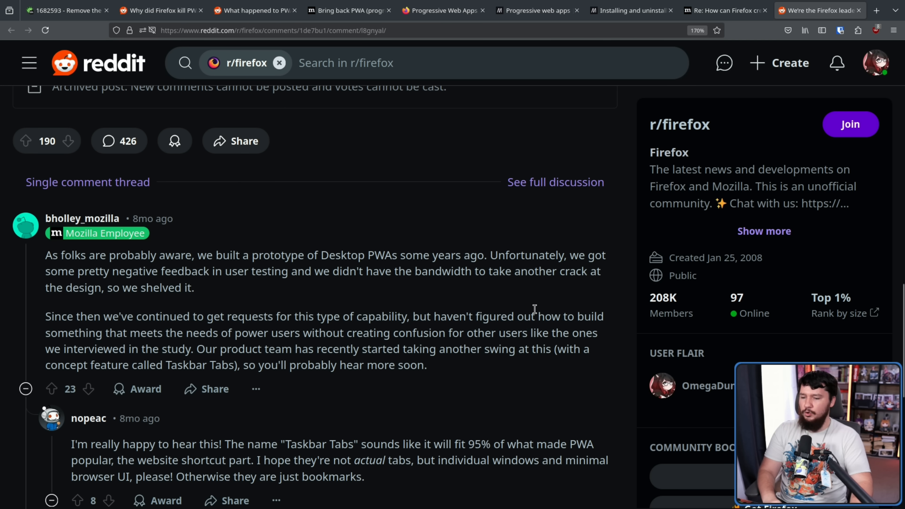
{"action": "mouse_move", "coordinate": [346, 334]}
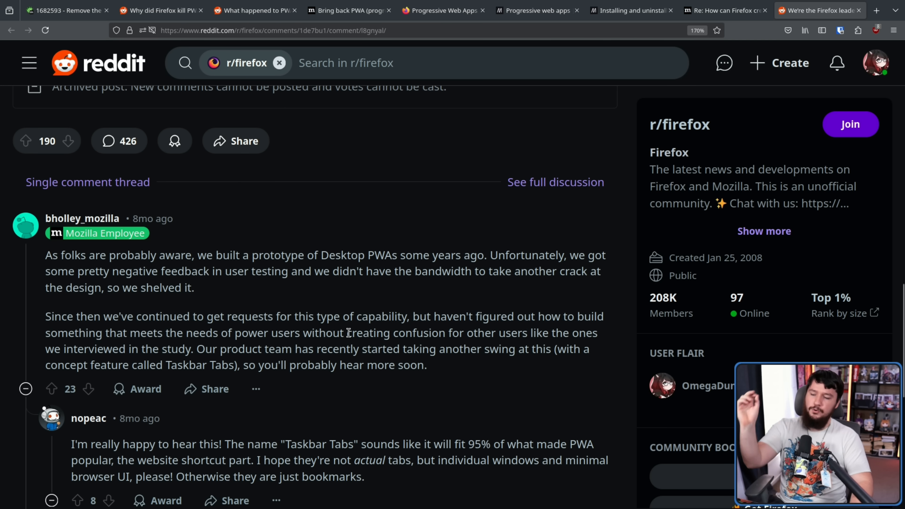
{"action": "left_click", "coordinate": [725, 10]}
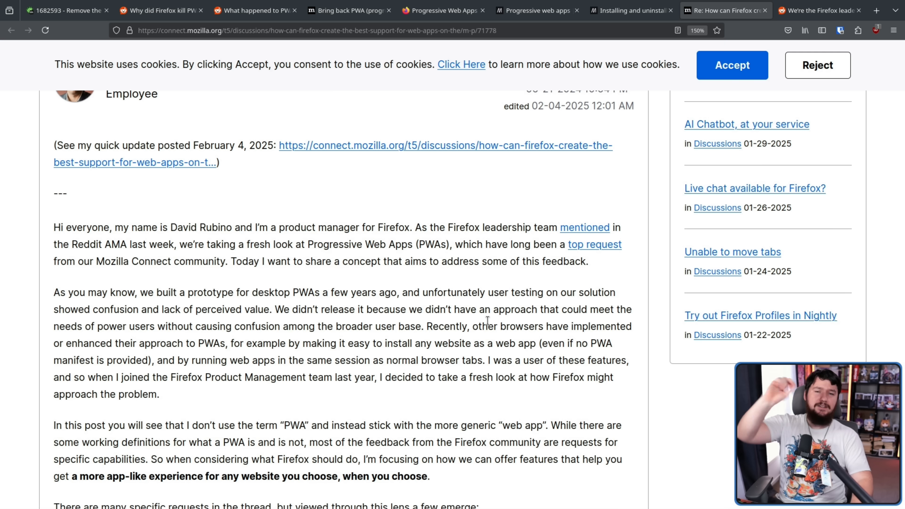
{"action": "mouse_move", "coordinate": [500, 279]}
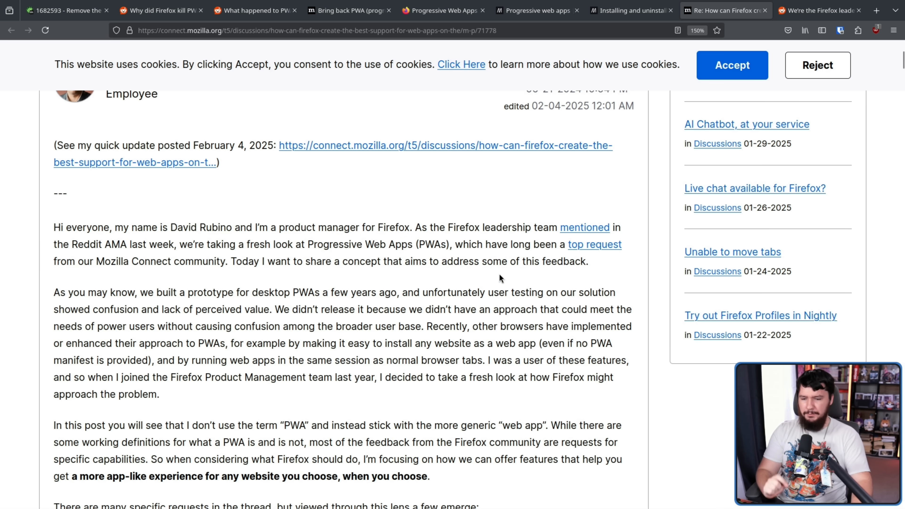
{"action": "mouse_move", "coordinate": [532, 287]}
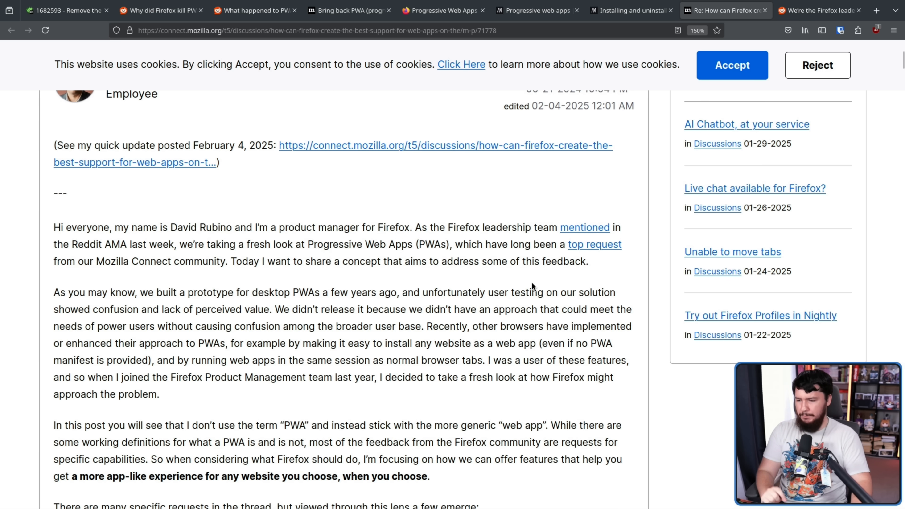
{"action": "mouse_move", "coordinate": [507, 322]}
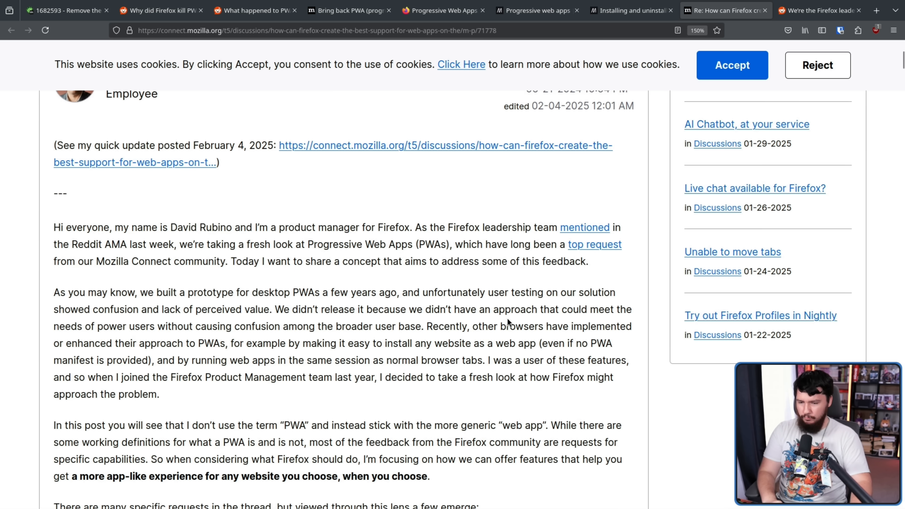
{"action": "mouse_move", "coordinate": [429, 329]}
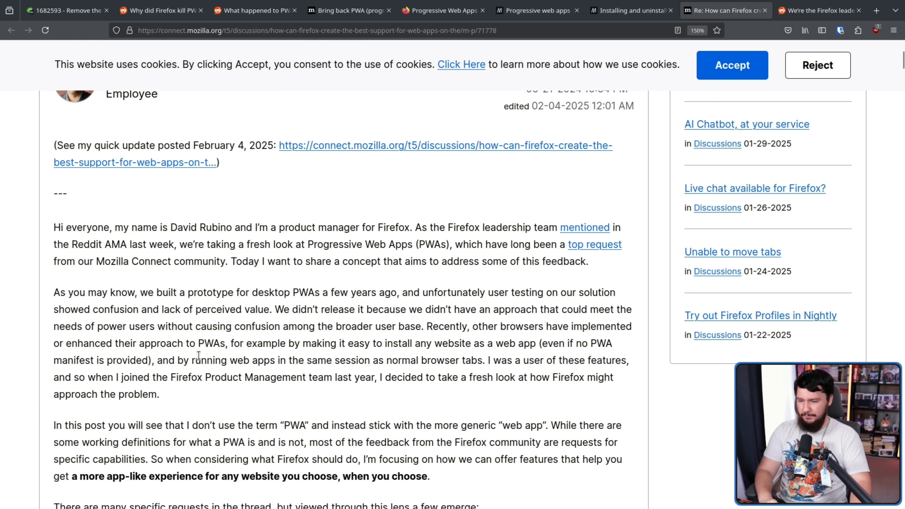
{"action": "mouse_move", "coordinate": [454, 355]}
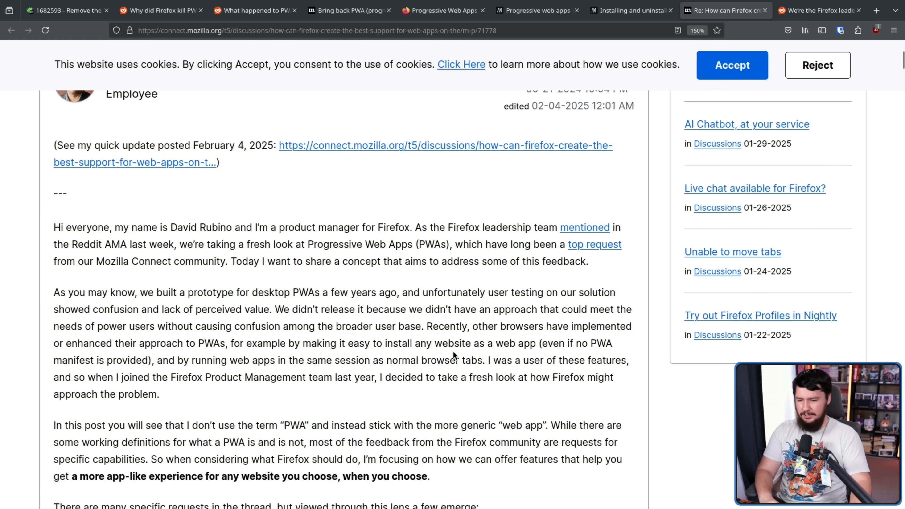
{"action": "mouse_move", "coordinate": [545, 361]}
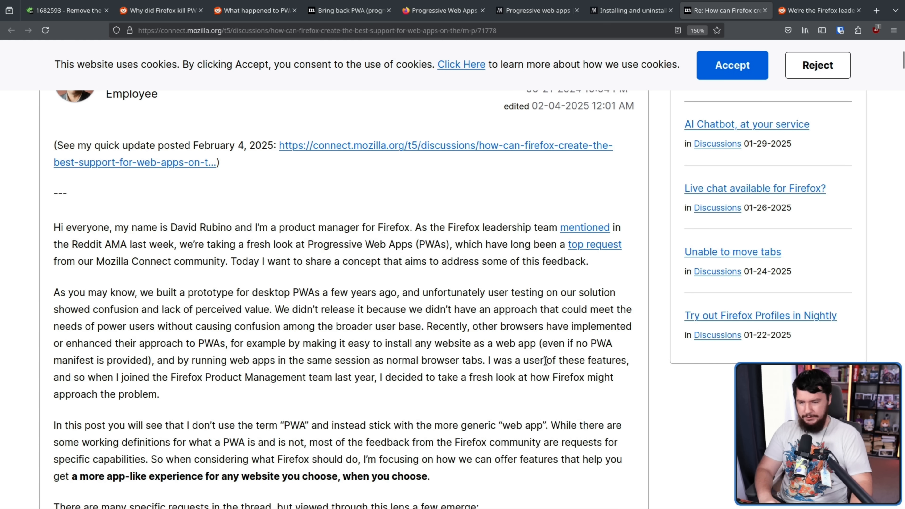
{"action": "scroll", "scroll_direction": "down", "scroll_amount": 3}
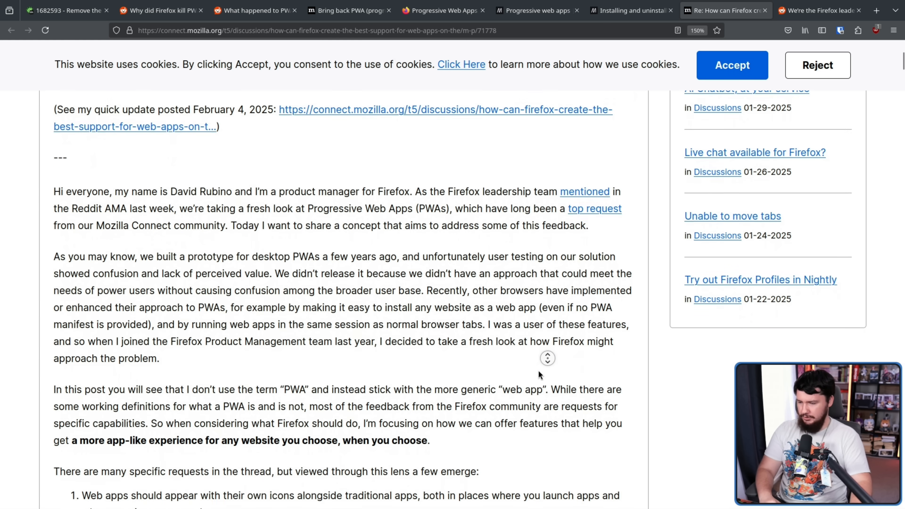
{"action": "scroll", "scroll_direction": "down", "scroll_amount": 3}
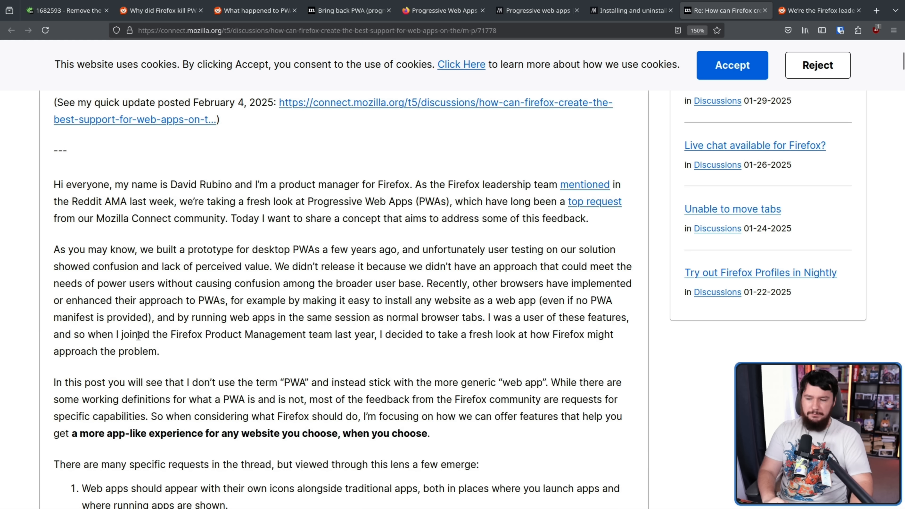
{"action": "mouse_move", "coordinate": [327, 312]}
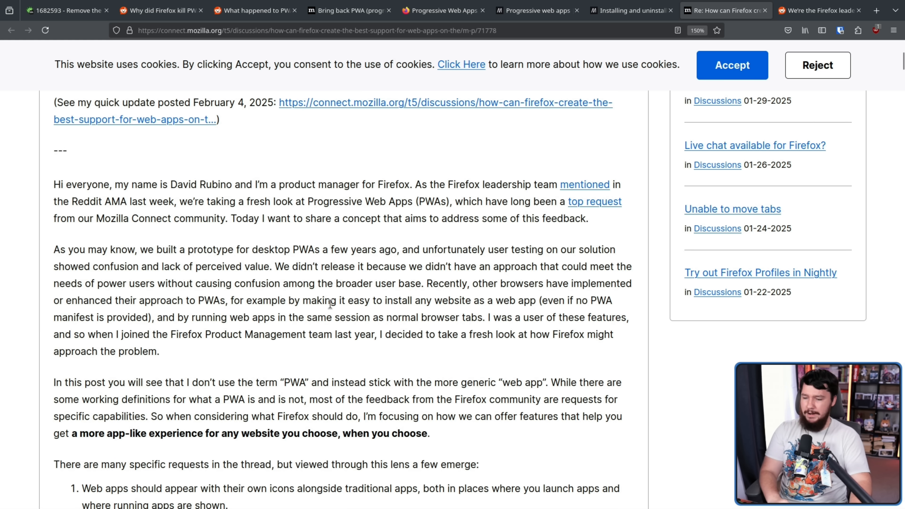
{"action": "scroll", "scroll_direction": "down", "scroll_amount": 3}
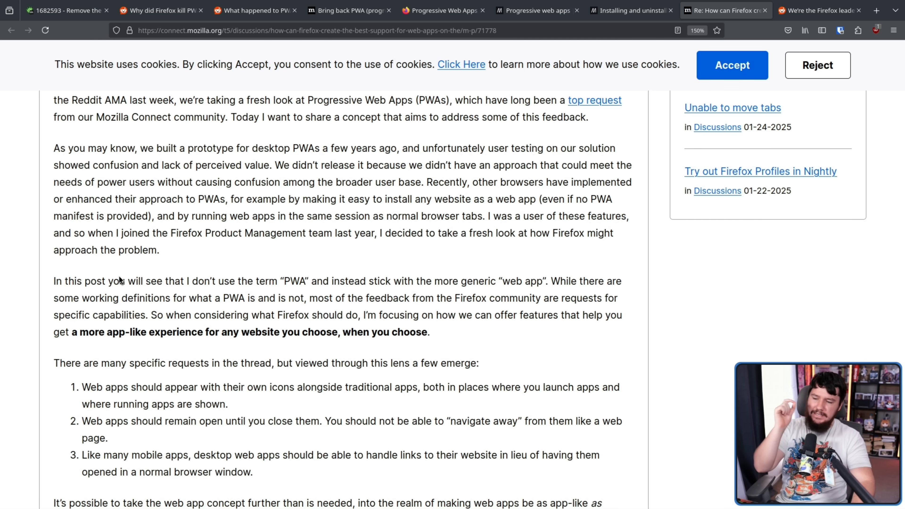
{"action": "mouse_move", "coordinate": [121, 267]}
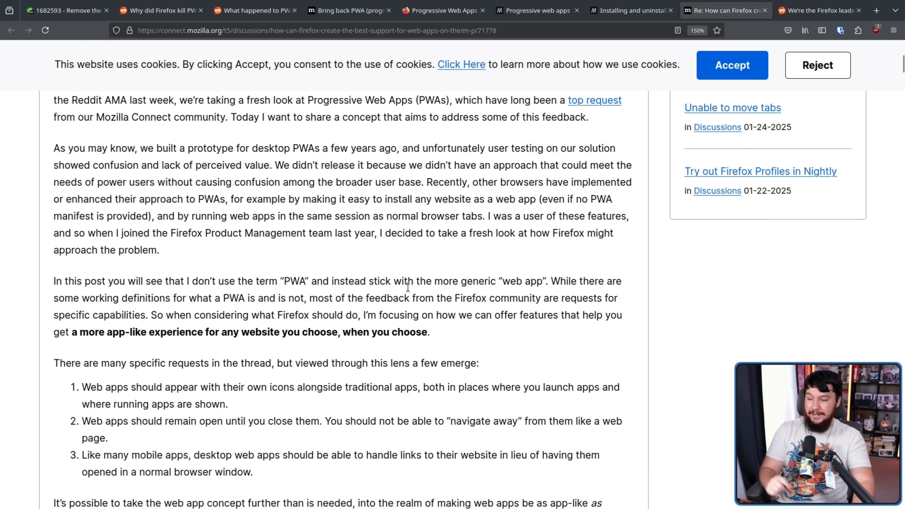
{"action": "scroll", "scroll_direction": "down", "scroll_amount": 3}
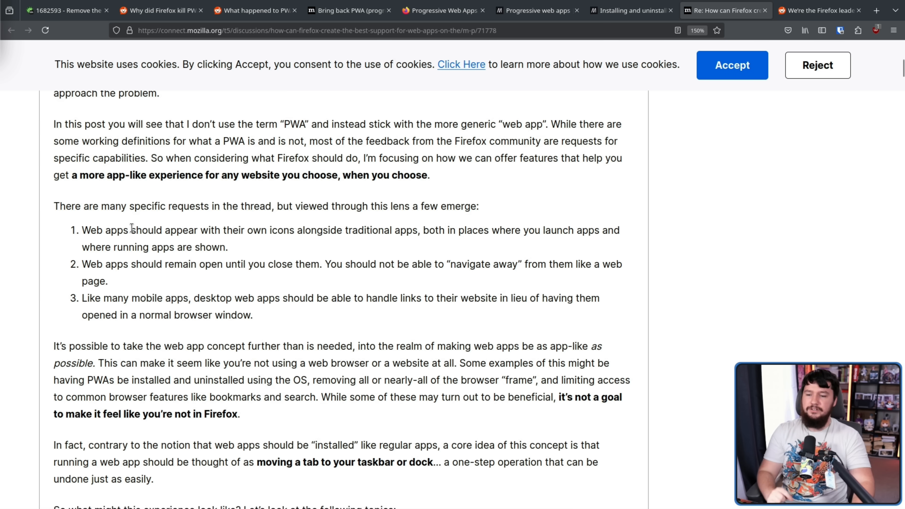
{"action": "mouse_move", "coordinate": [139, 210]}
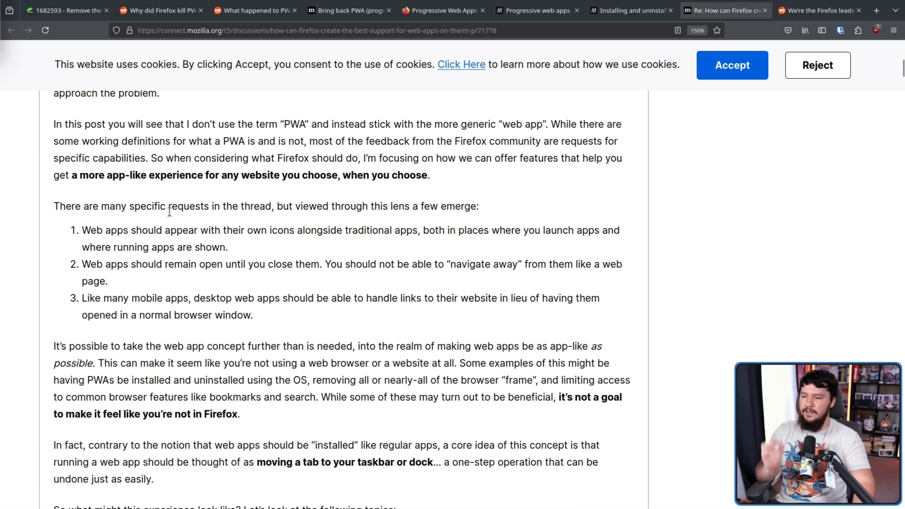
{"action": "mouse_move", "coordinate": [317, 212]}
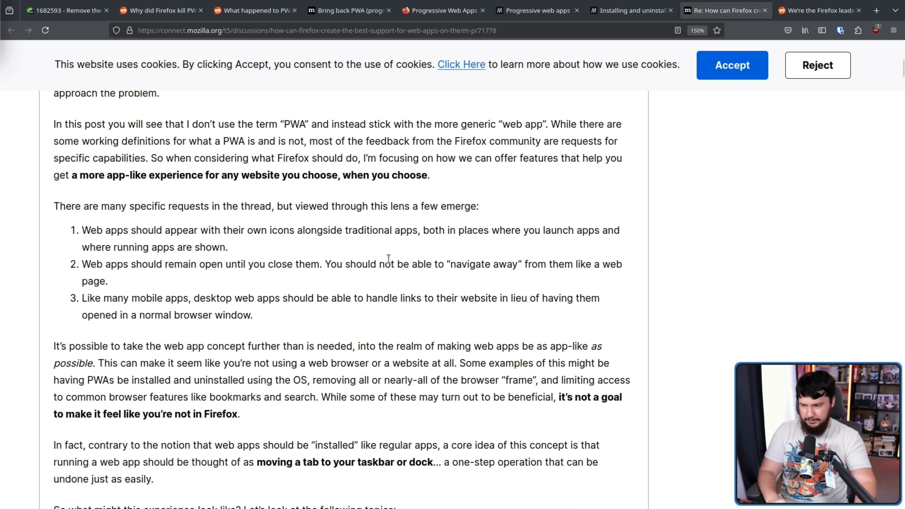
{"action": "mouse_move", "coordinate": [423, 257]}
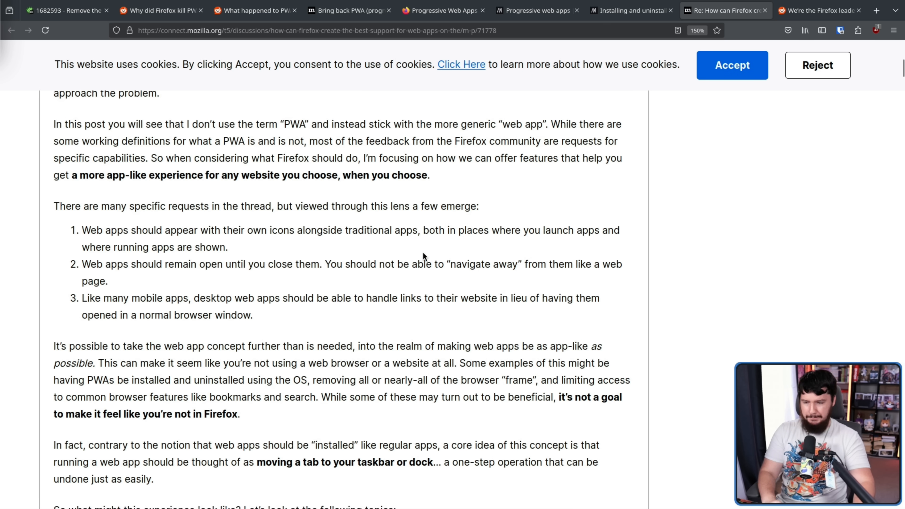
{"action": "mouse_move", "coordinate": [424, 250]}
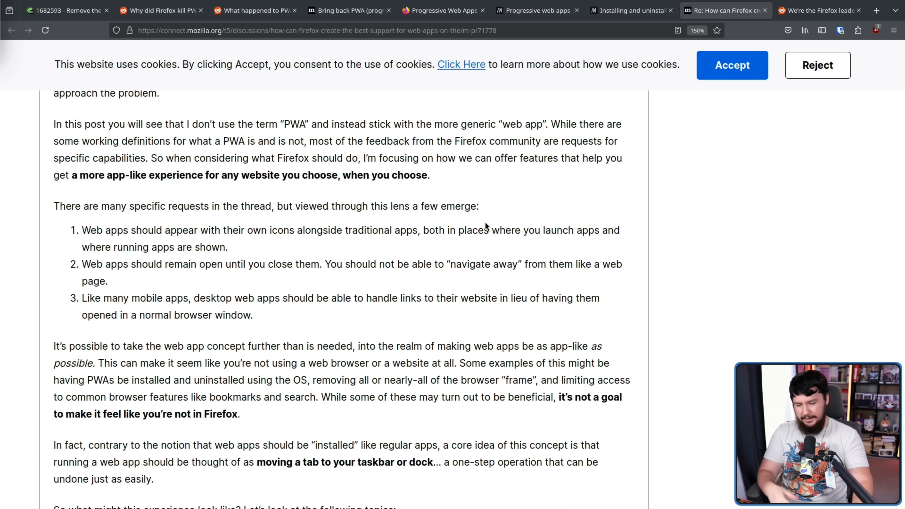
{"action": "mouse_move", "coordinate": [486, 226]}
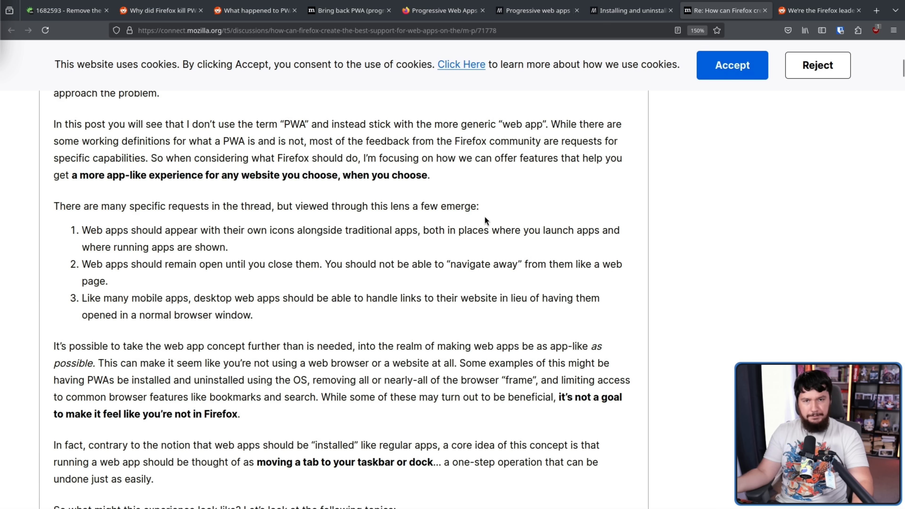
{"action": "mouse_move", "coordinate": [473, 201]}
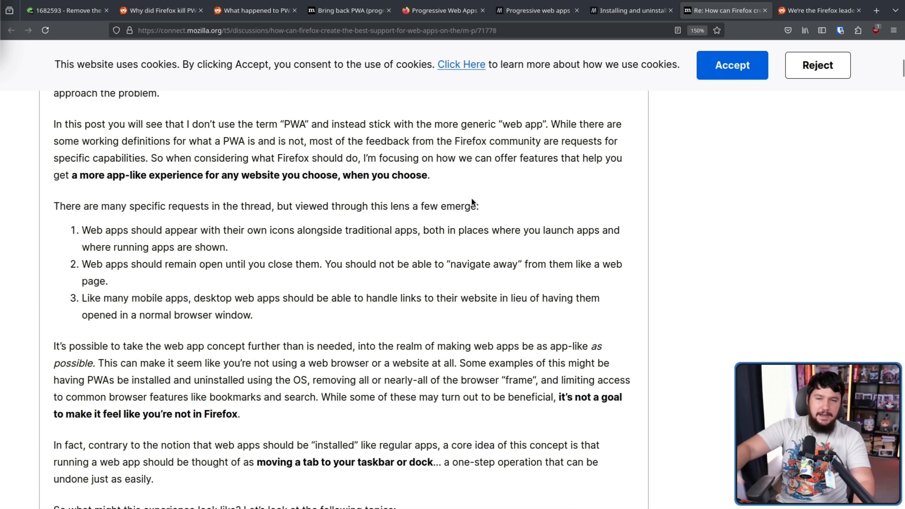
Scroll to the app-like limits passage, highlighting the browser frame and limiting features points.
{"action": "scroll", "scroll_direction": "down", "scroll_amount": 3}
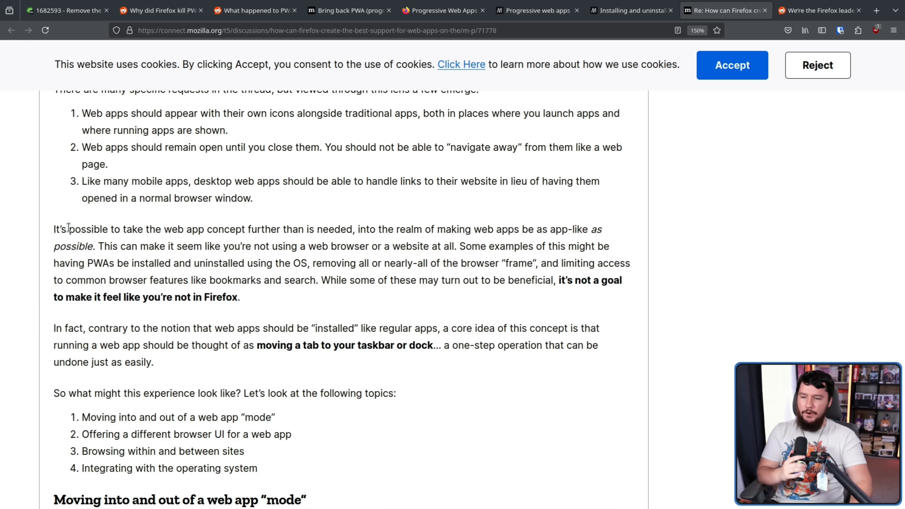
{"action": "mouse_move", "coordinate": [426, 228]}
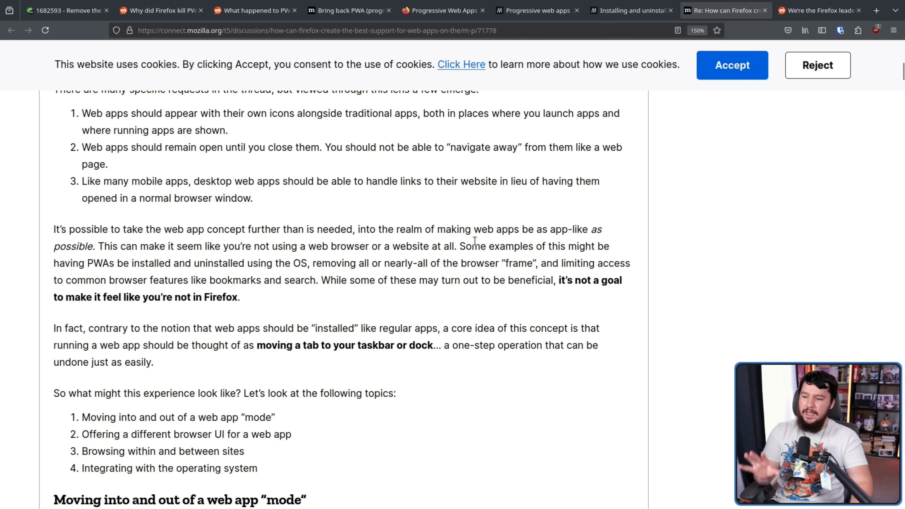
{"action": "mouse_move", "coordinate": [308, 263]}
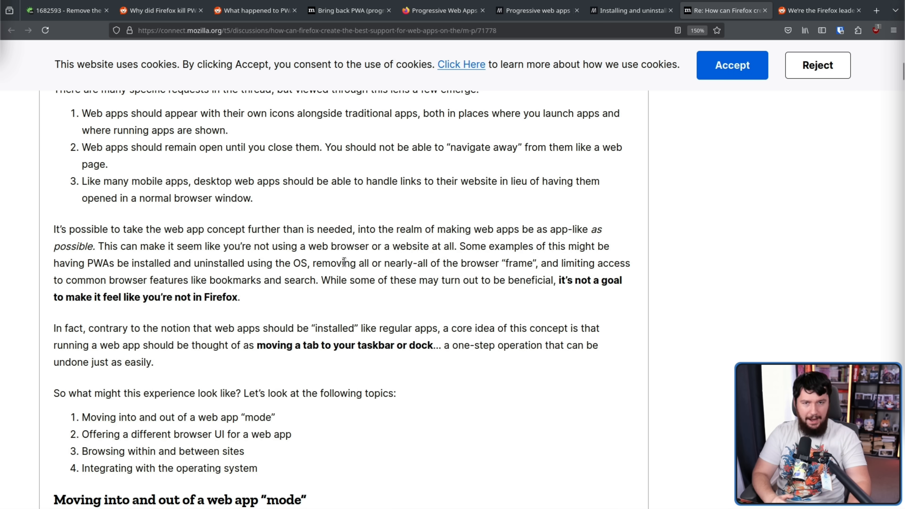
{"action": "mouse_move", "coordinate": [314, 245]}
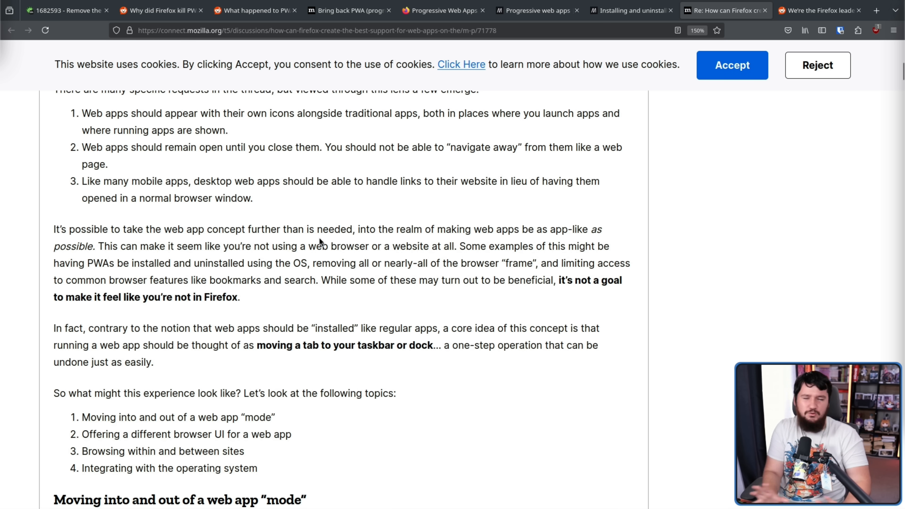
{"action": "mouse_move", "coordinate": [461, 215]}
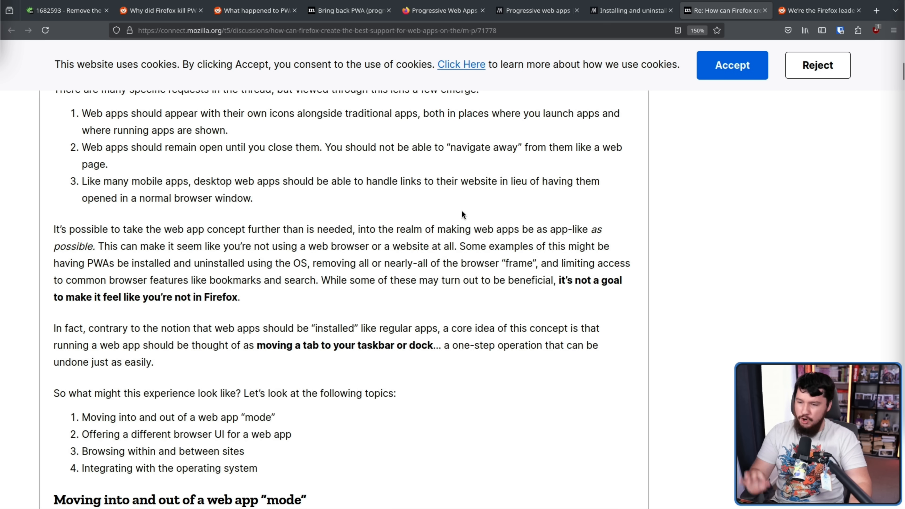
{"action": "mouse_move", "coordinate": [464, 223]}
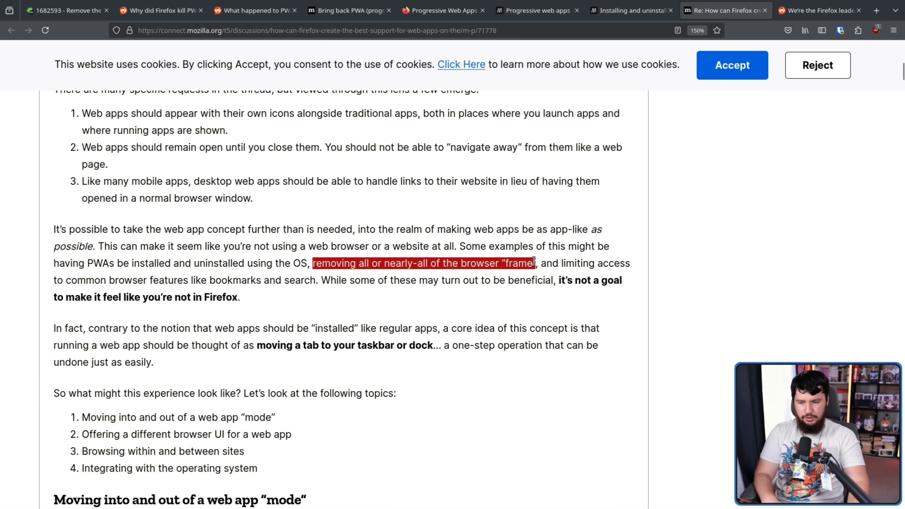
{"action": "left_click", "coordinate": [560, 262]}
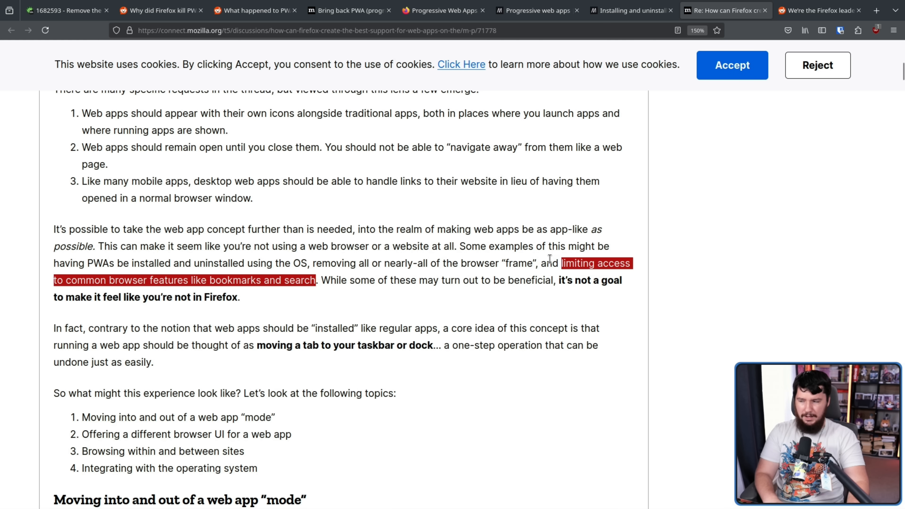
{"action": "left_click", "coordinate": [517, 260]}
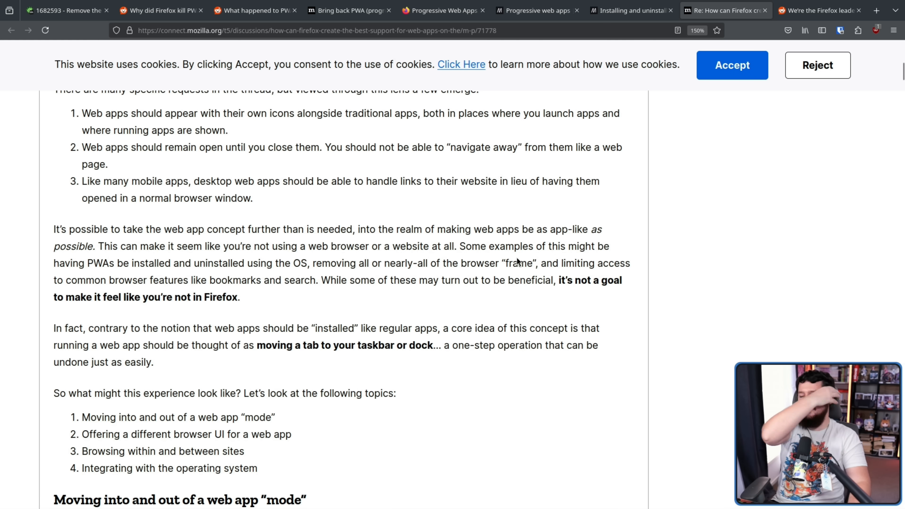
{"action": "mouse_move", "coordinate": [468, 311]}
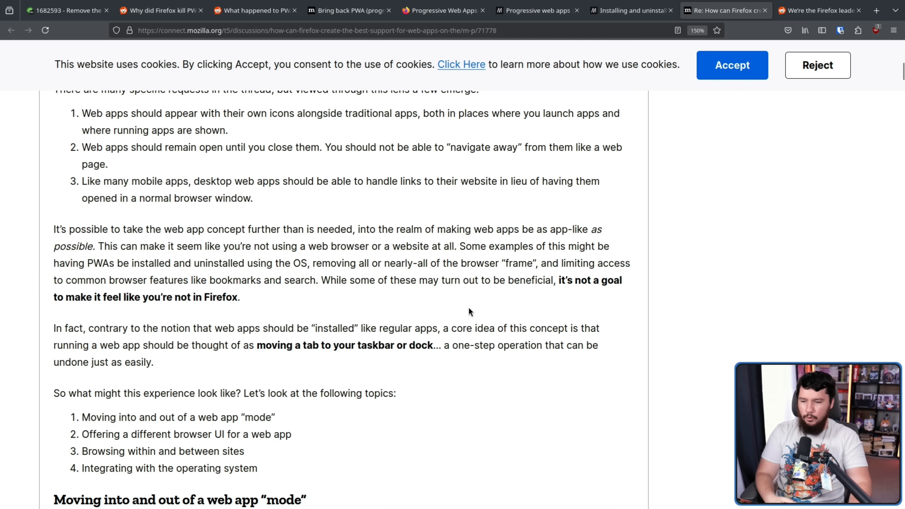
{"action": "mouse_move", "coordinate": [441, 303]}
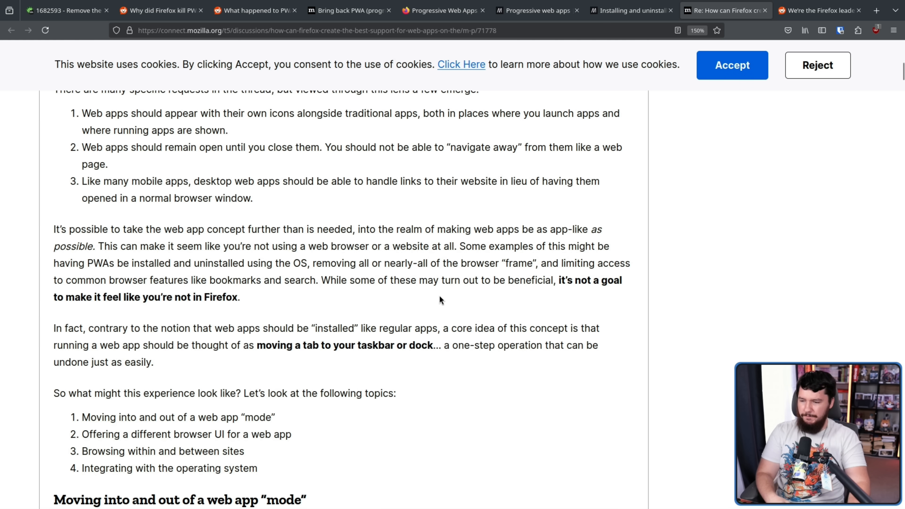
{"action": "mouse_move", "coordinate": [304, 297]}
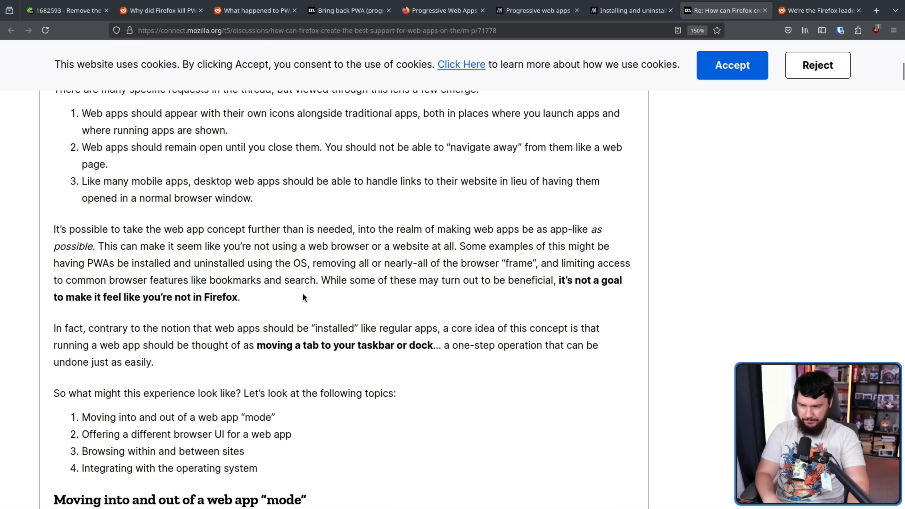
{"action": "scroll", "scroll_direction": "down", "scroll_amount": 3}
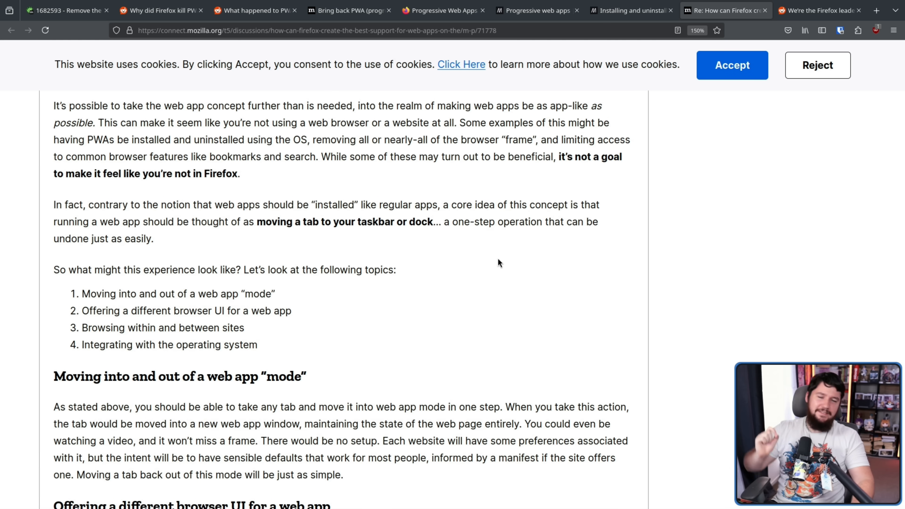
{"action": "mouse_move", "coordinate": [172, 265]}
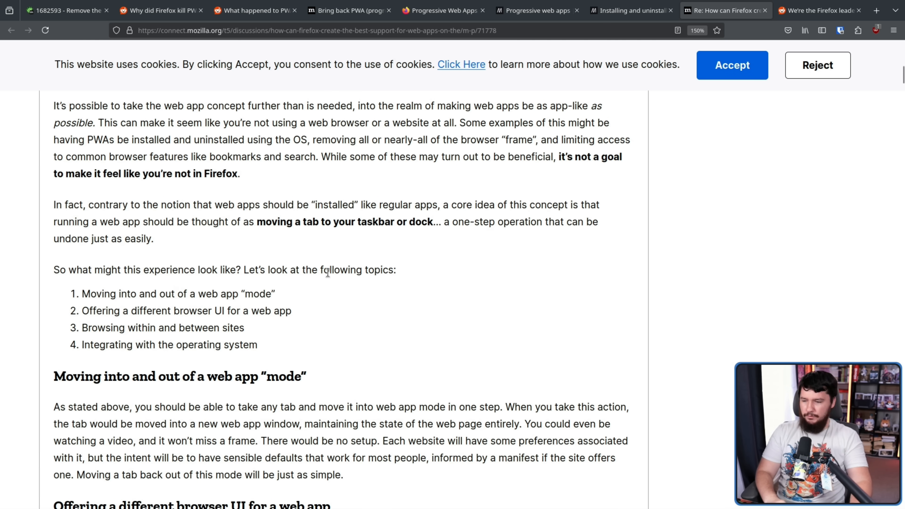
{"action": "scroll", "scroll_direction": "down", "scroll_amount": 3}
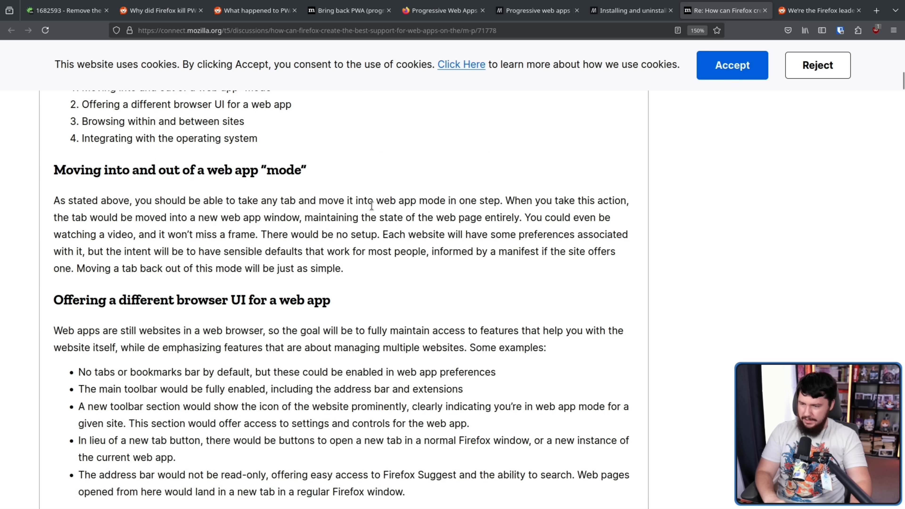
{"action": "scroll", "scroll_direction": "down", "scroll_amount": 3}
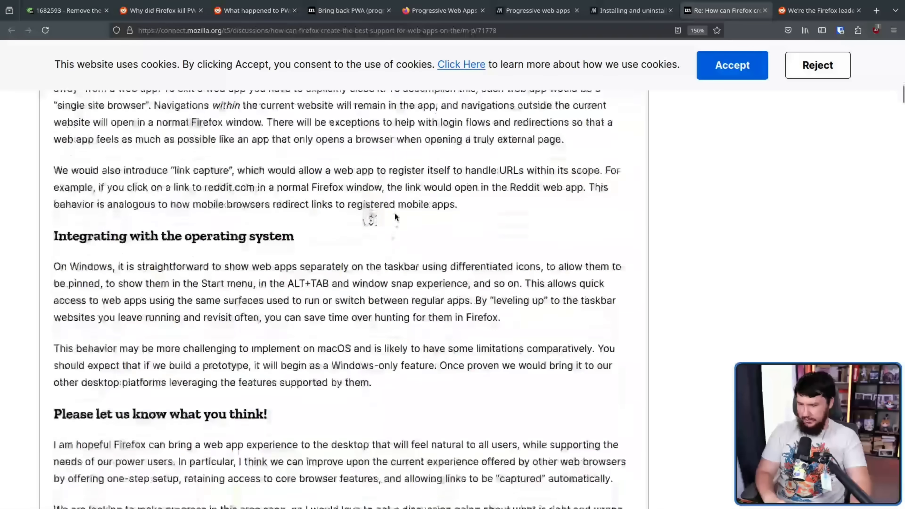
{"action": "scroll", "scroll_direction": "up", "scroll_amount": 3}
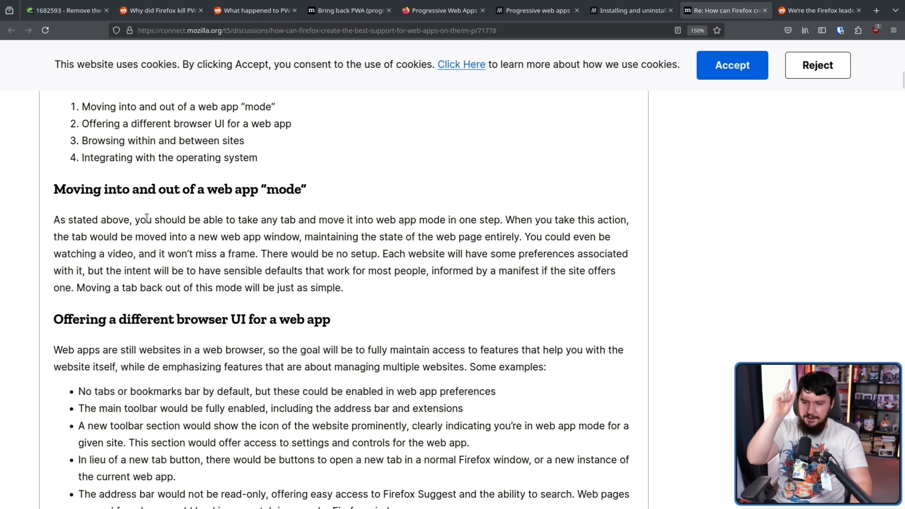
{"action": "mouse_move", "coordinate": [507, 213]}
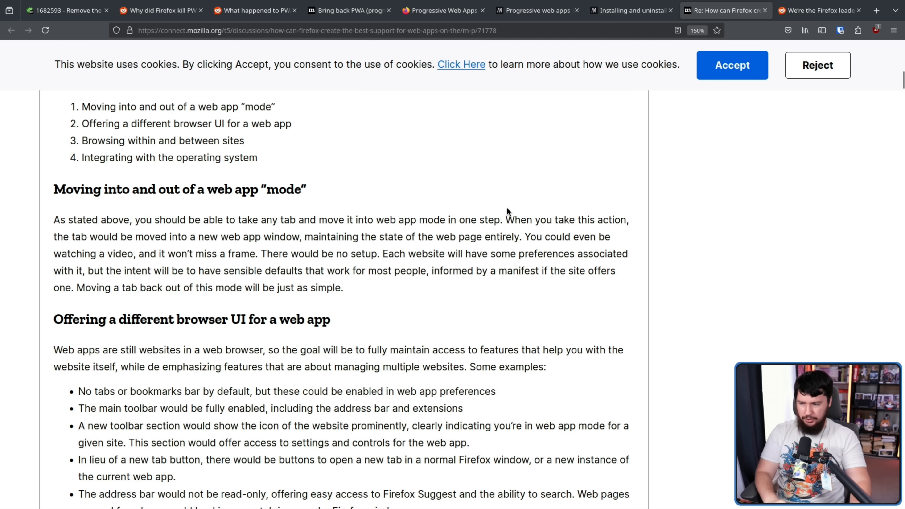
{"action": "mouse_move", "coordinate": [490, 209]}
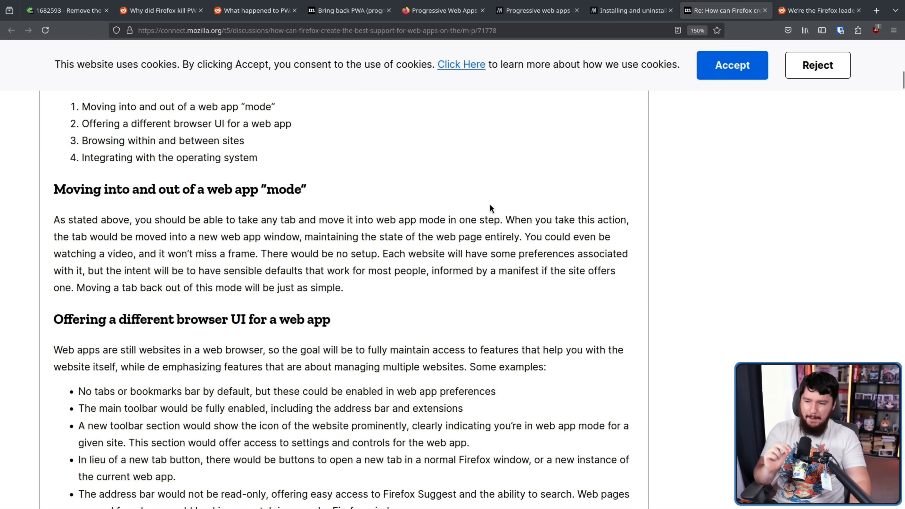
{"action": "mouse_move", "coordinate": [478, 172]}
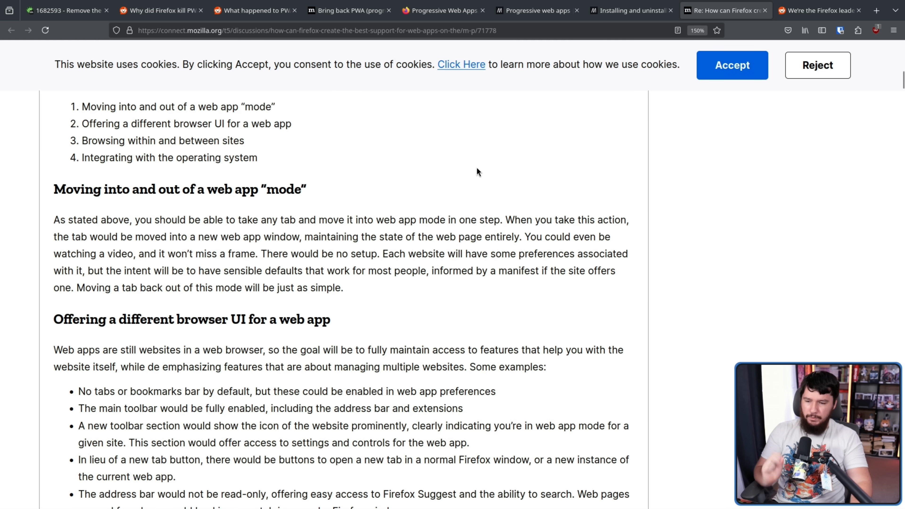
{"action": "mouse_move", "coordinate": [570, 166]}
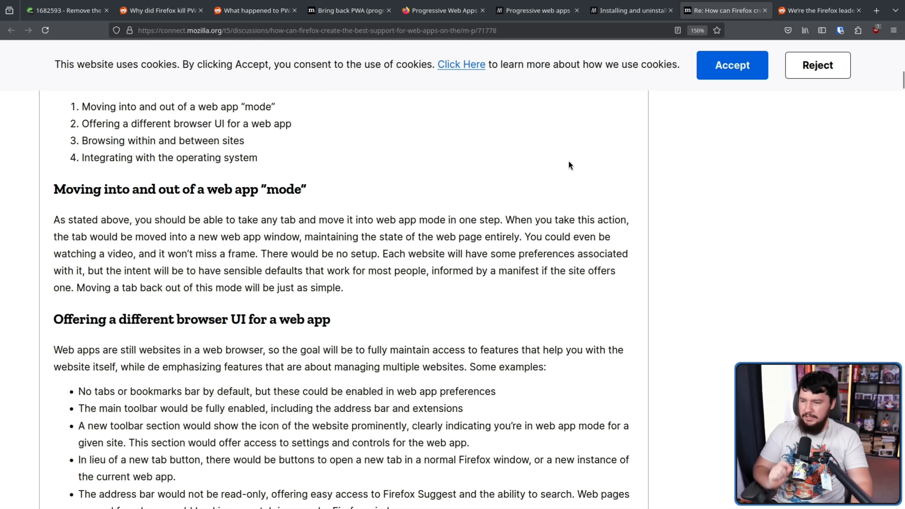
{"action": "mouse_move", "coordinate": [290, 255]}
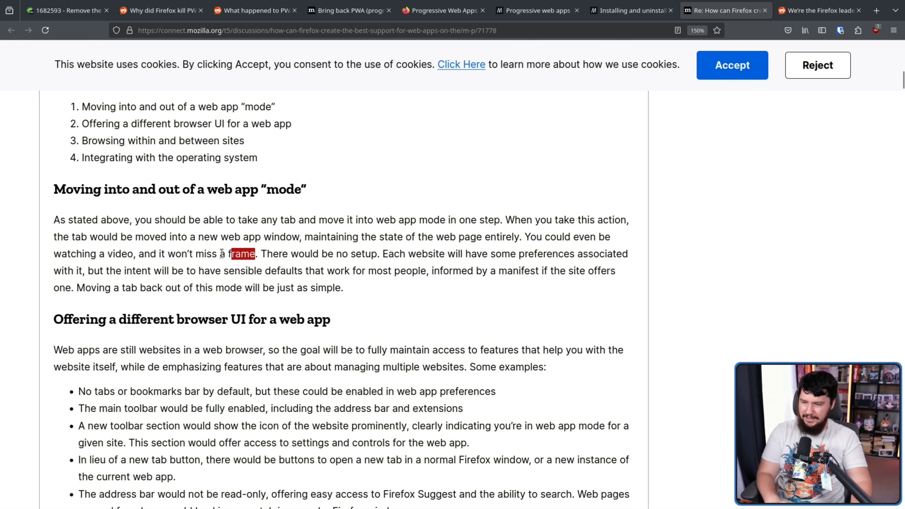
{"action": "left_click", "coordinate": [291, 234]}
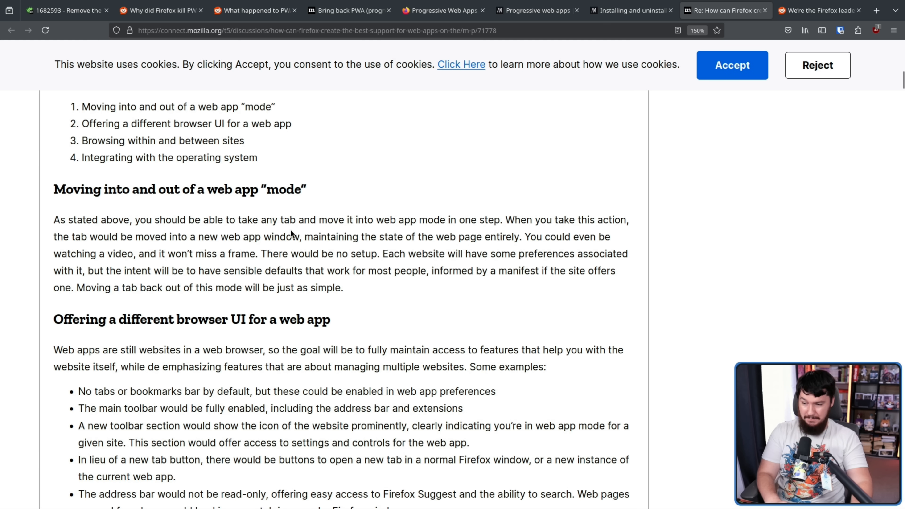
{"action": "mouse_move", "coordinate": [375, 235]}
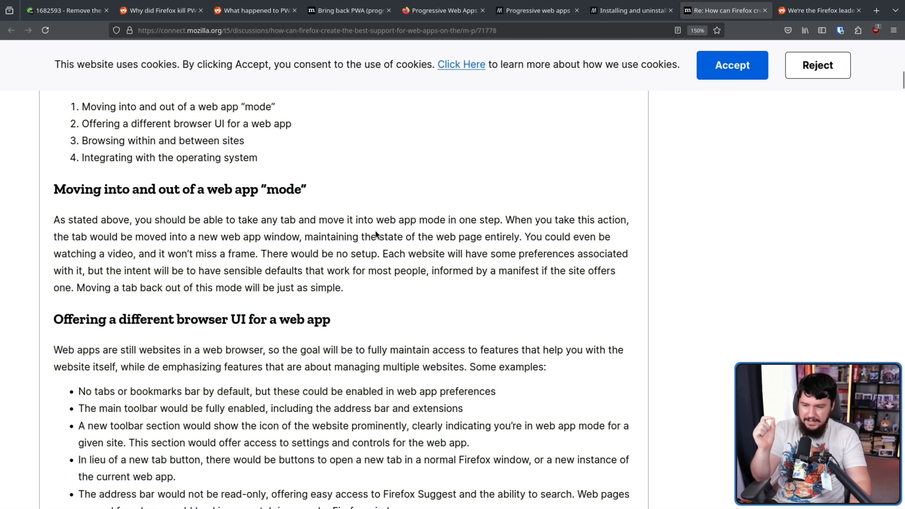
{"action": "mouse_move", "coordinate": [398, 216]}
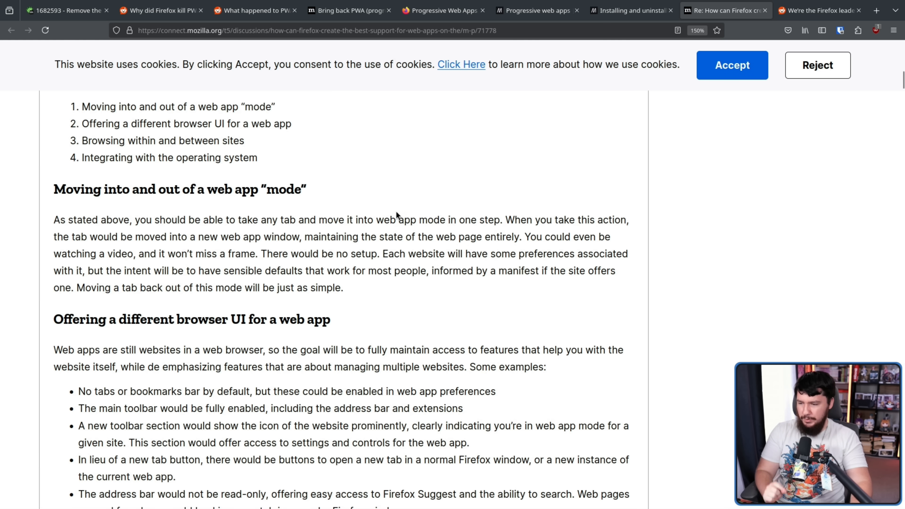
{"action": "mouse_move", "coordinate": [406, 183]}
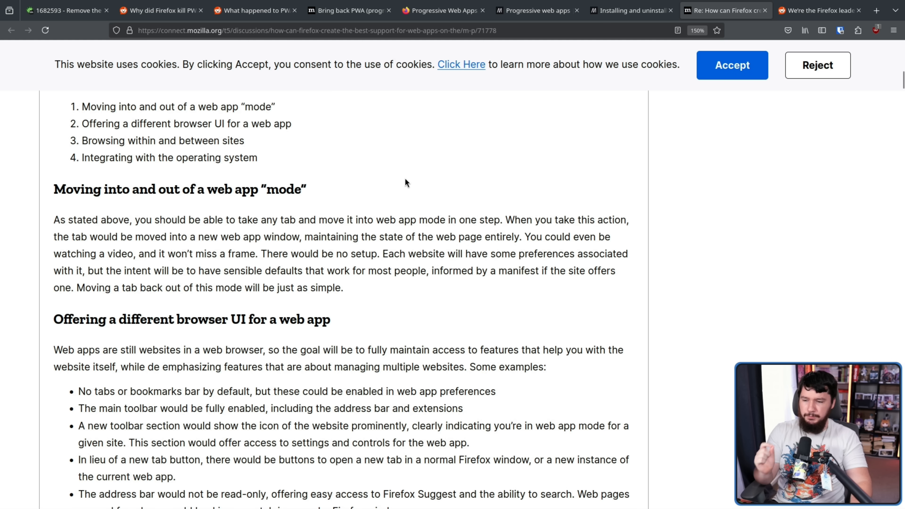
{"action": "mouse_move", "coordinate": [417, 190]}
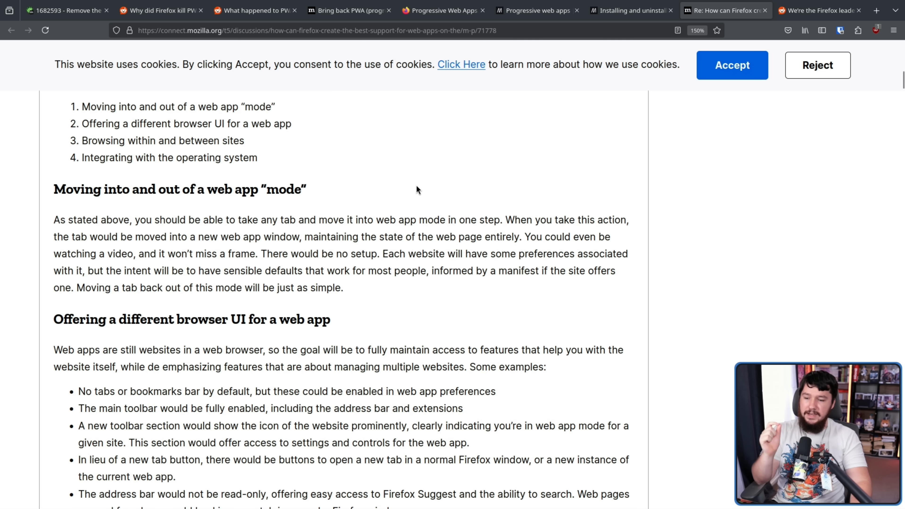
{"action": "mouse_move", "coordinate": [424, 214]}
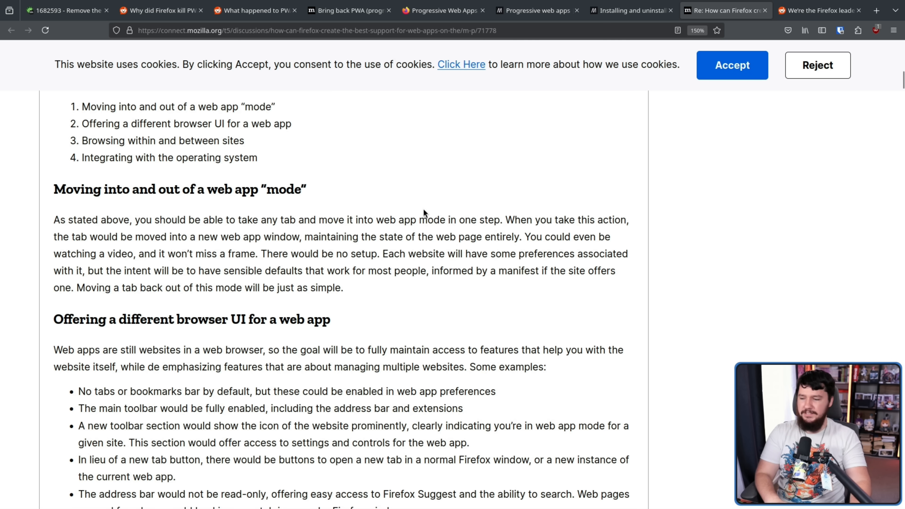
{"action": "mouse_move", "coordinate": [430, 211]}
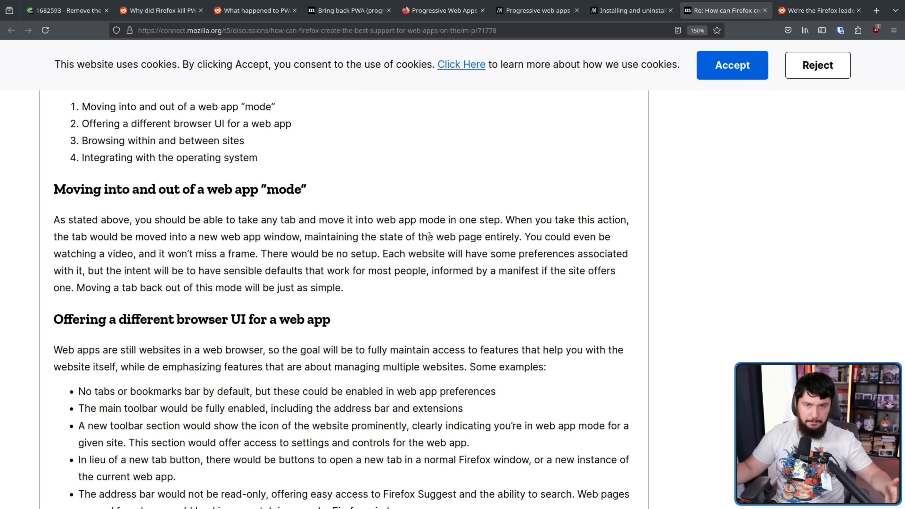
{"action": "mouse_move", "coordinate": [451, 461]}
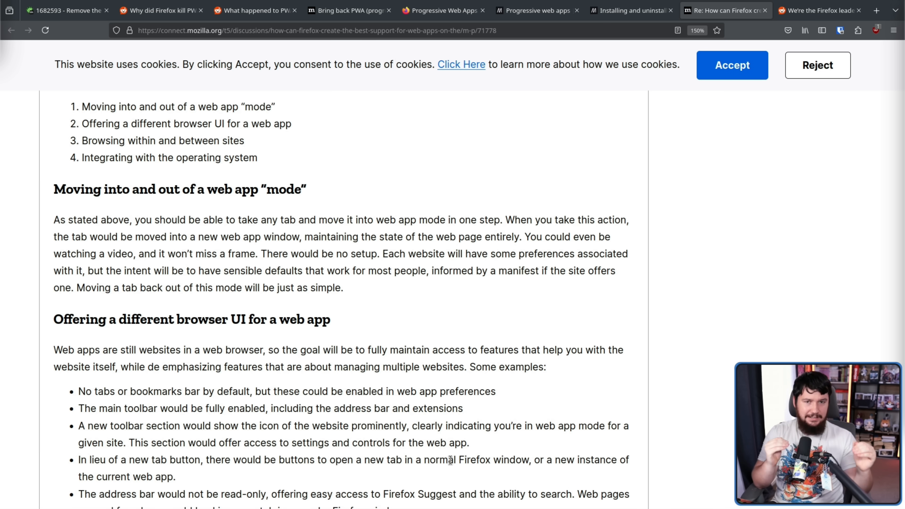
Scroll to the 'Offering a different browser UI for a web app' list and highlight its new-tab buttons point.
{"action": "scroll", "scroll_direction": "down", "scroll_amount": 3}
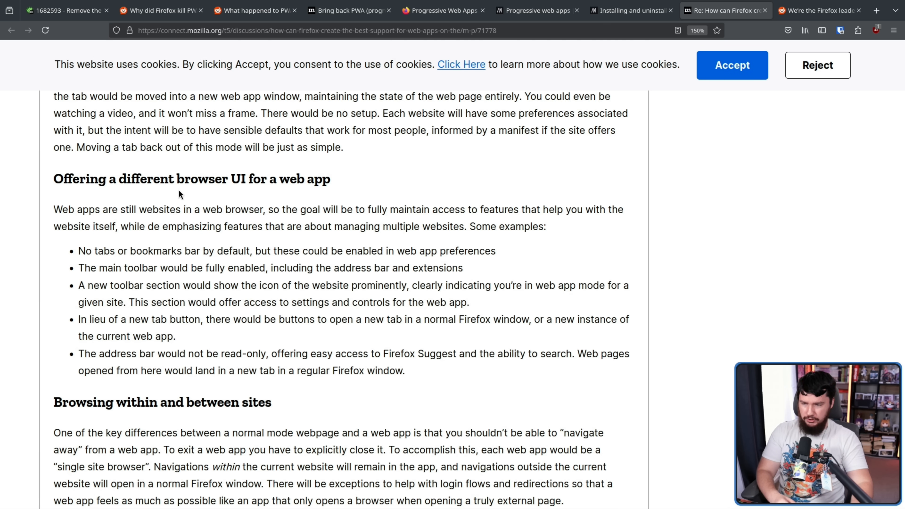
{"action": "mouse_move", "coordinate": [357, 167]}
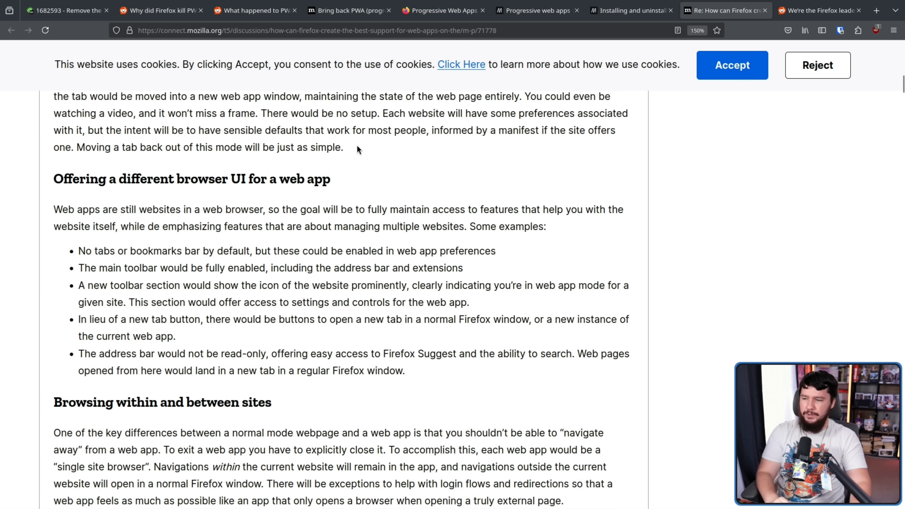
{"action": "mouse_move", "coordinate": [359, 146]}
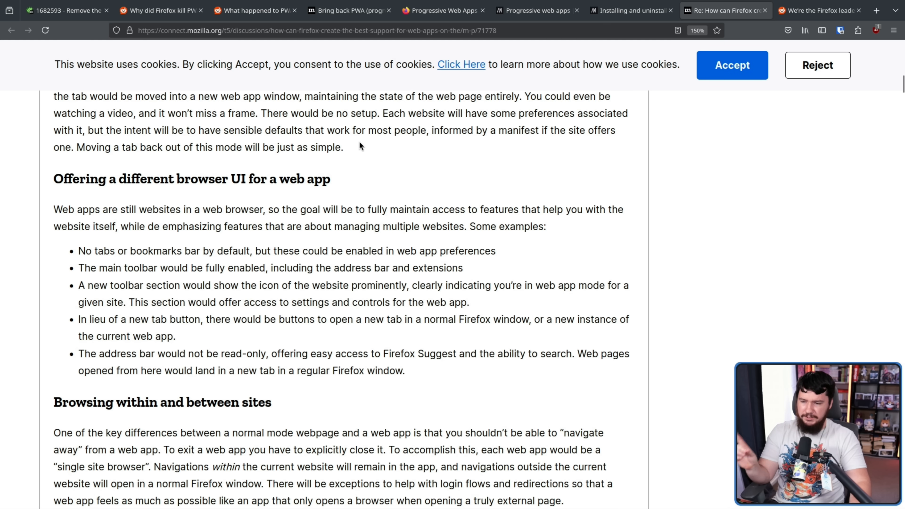
{"action": "mouse_move", "coordinate": [365, 149]}
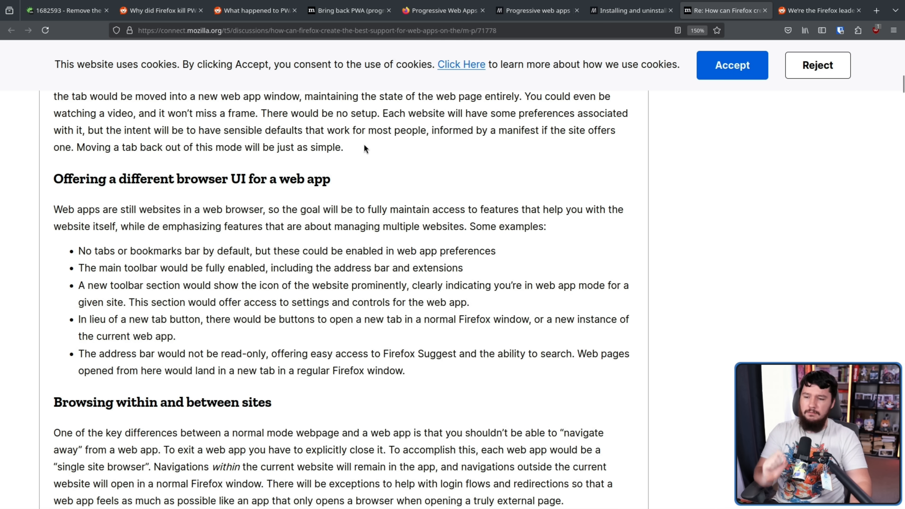
{"action": "mouse_move", "coordinate": [314, 247]}
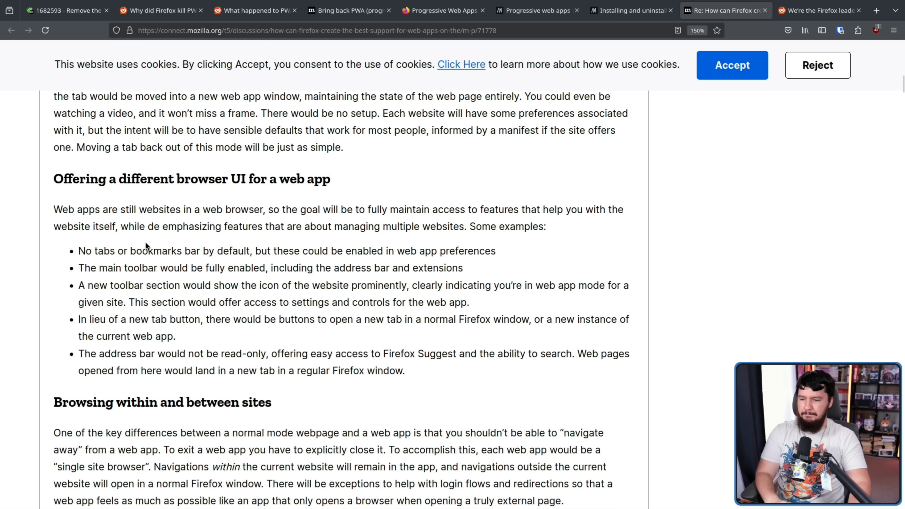
{"action": "mouse_move", "coordinate": [508, 252]}
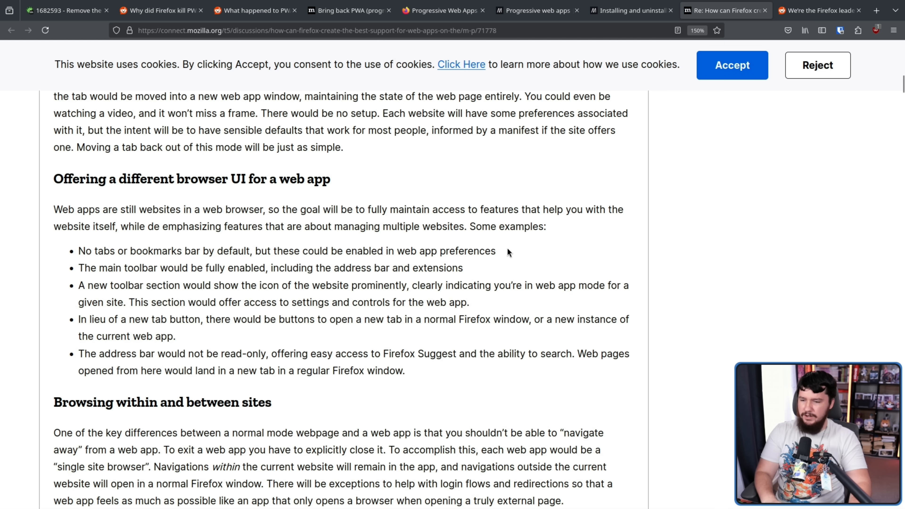
{"action": "mouse_move", "coordinate": [193, 281]}
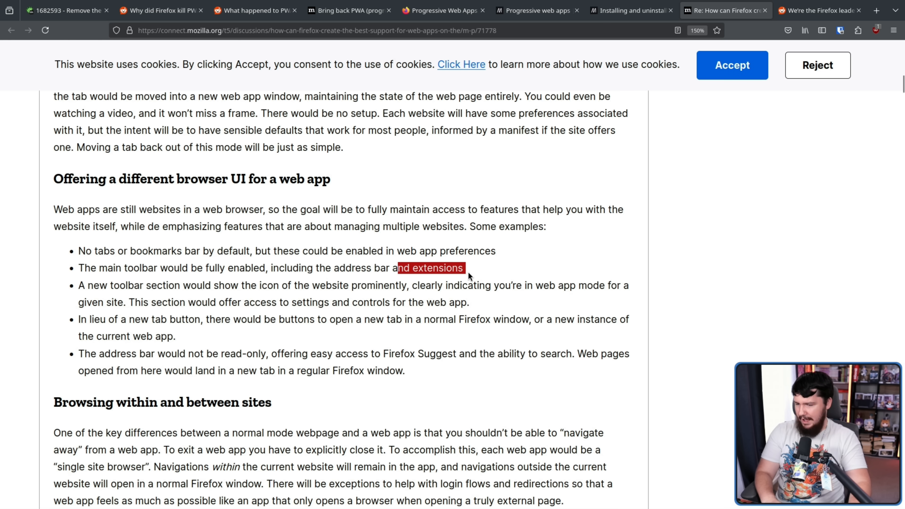
{"action": "mouse_move", "coordinate": [468, 276]}
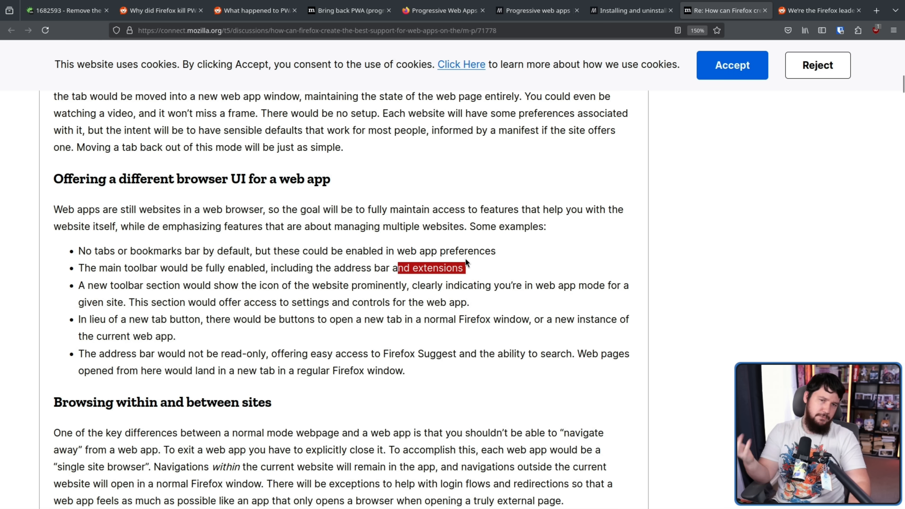
{"action": "mouse_move", "coordinate": [486, 246]}
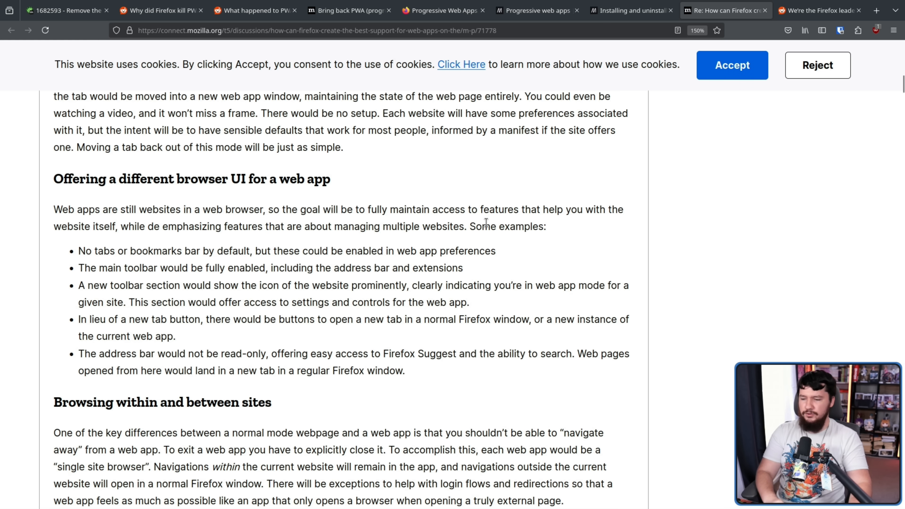
{"action": "mouse_move", "coordinate": [496, 270]}
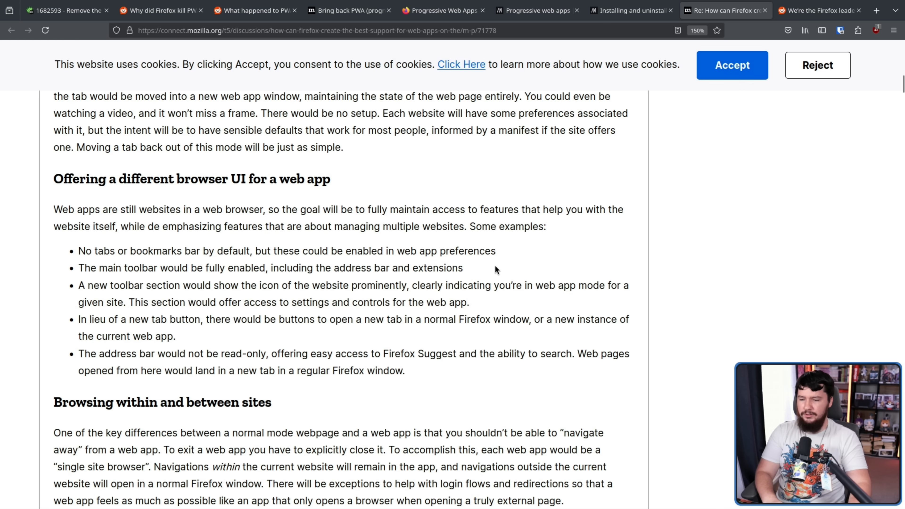
{"action": "mouse_move", "coordinate": [533, 279]}
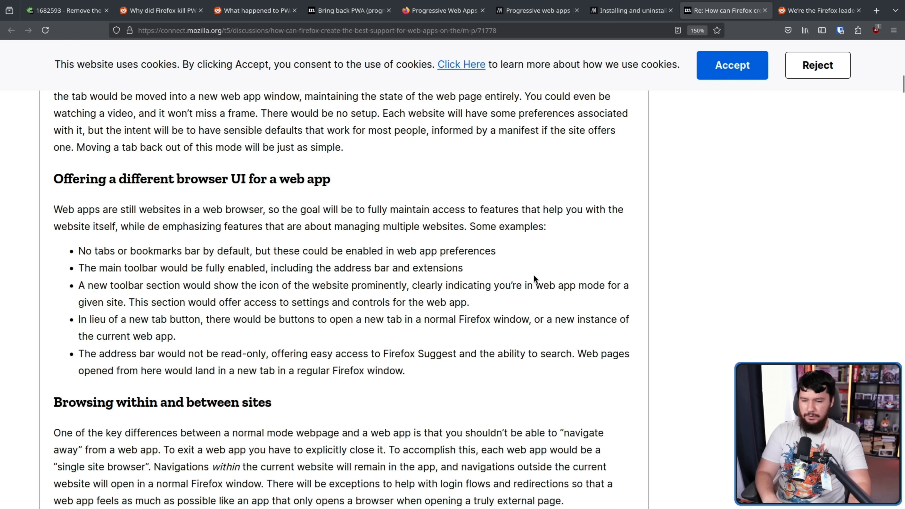
{"action": "mouse_move", "coordinate": [225, 302]}
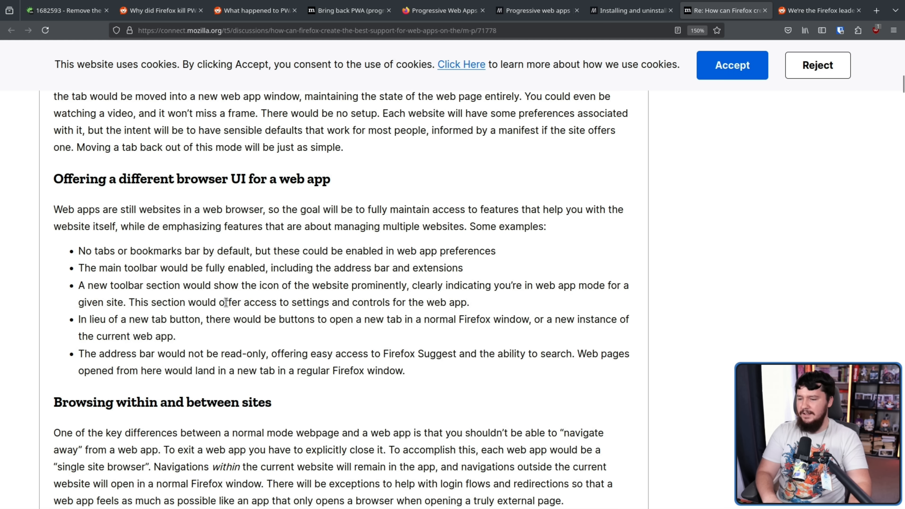
{"action": "mouse_move", "coordinate": [350, 301]}
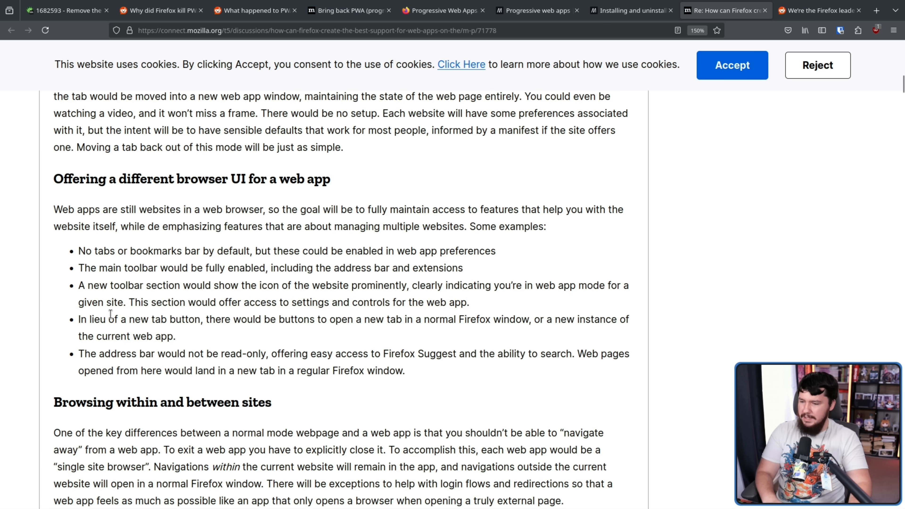
{"action": "mouse_move", "coordinate": [288, 316]}
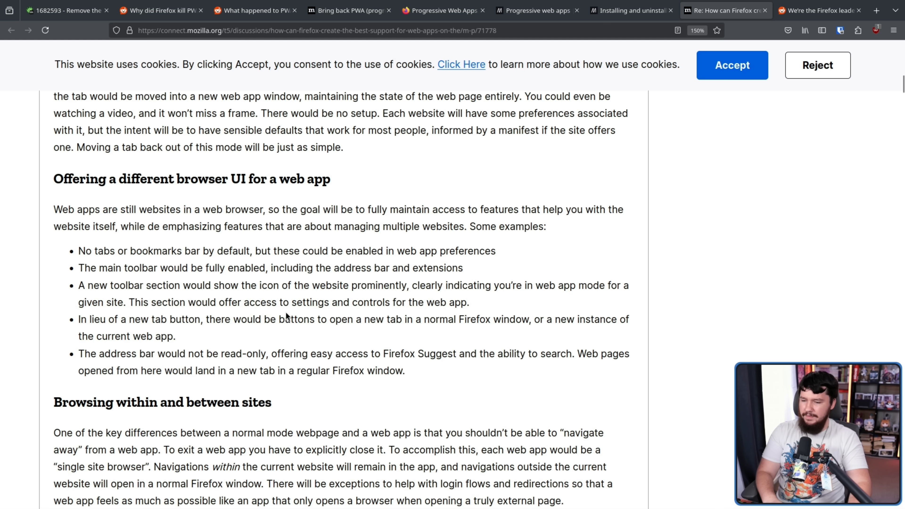
{"action": "mouse_move", "coordinate": [400, 319]}
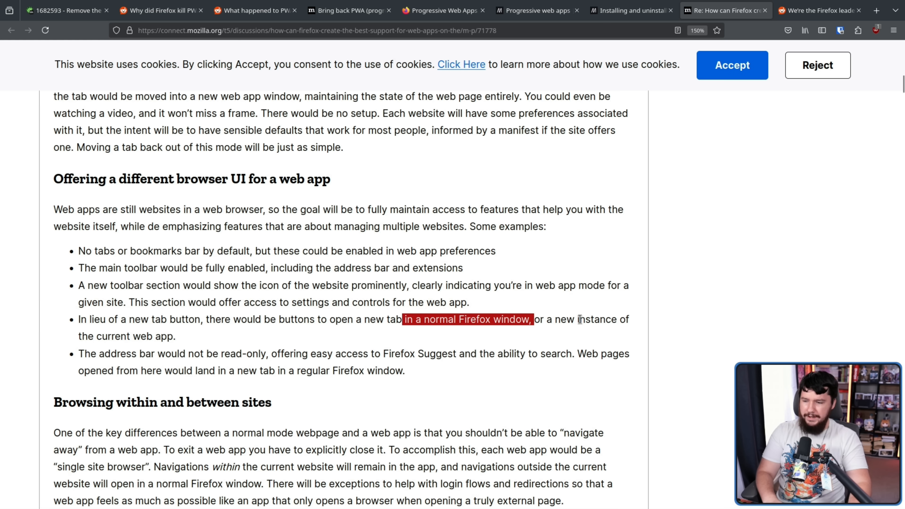
{"action": "left_click", "coordinate": [190, 336]}
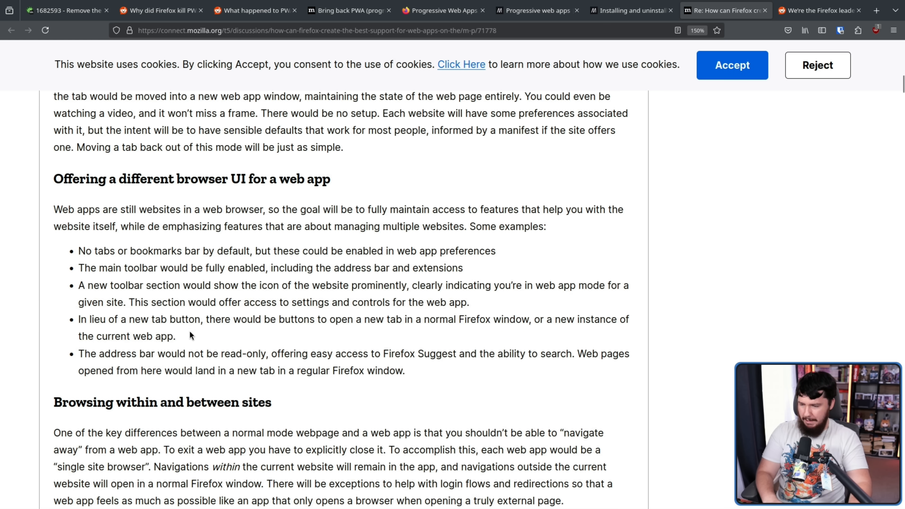
{"action": "mouse_move", "coordinate": [288, 333]}
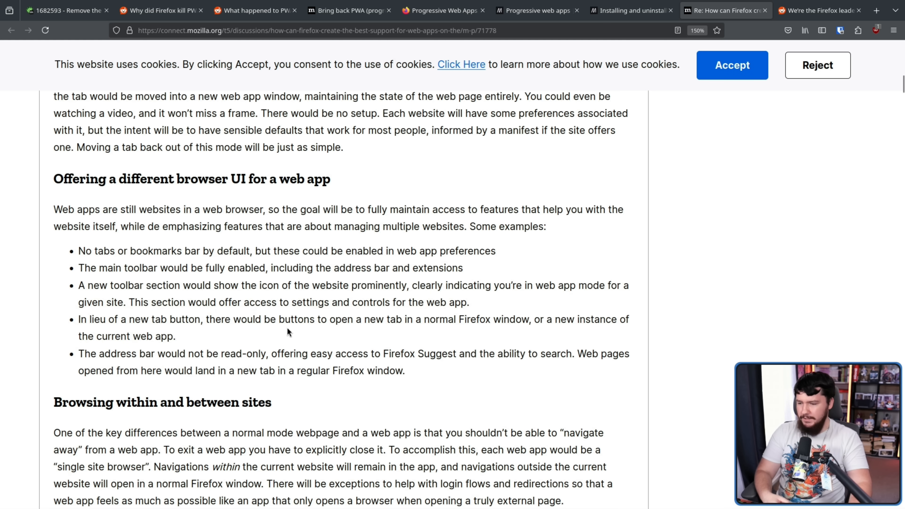
{"action": "mouse_move", "coordinate": [265, 354]}
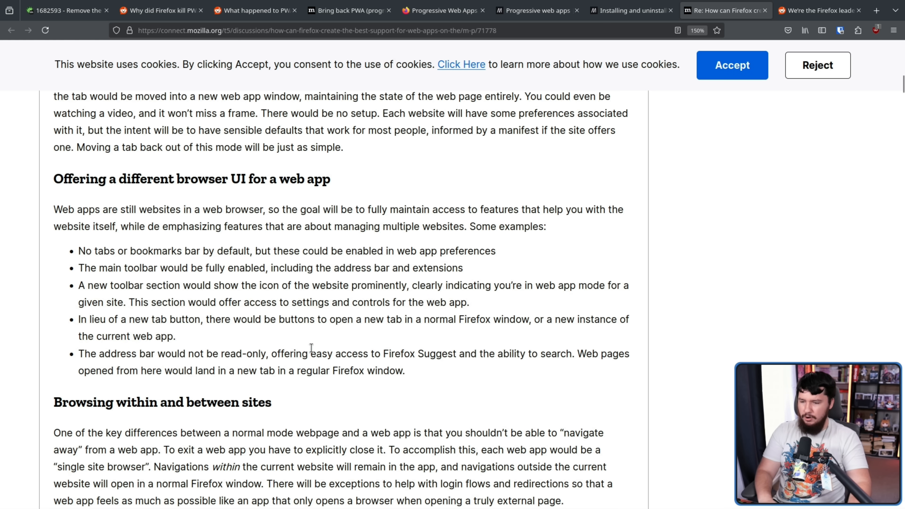
{"action": "mouse_move", "coordinate": [578, 349]}
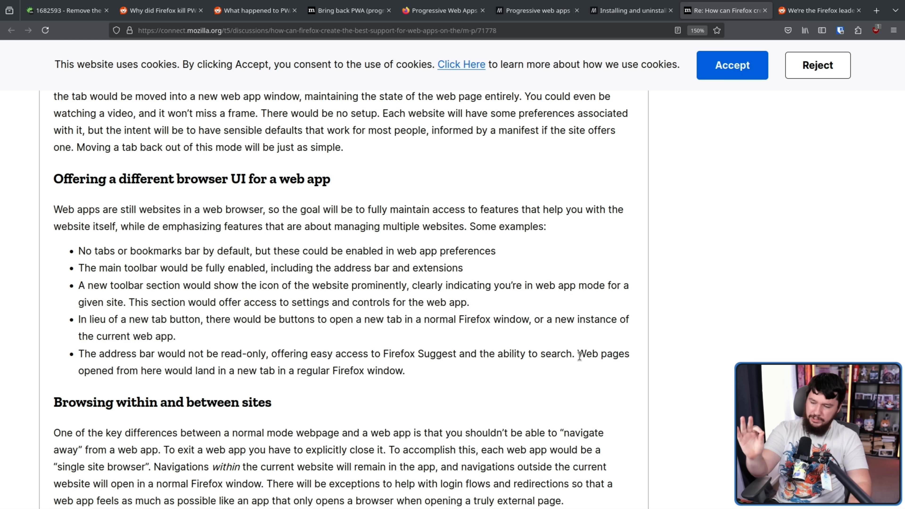
{"action": "mouse_move", "coordinate": [506, 349]}
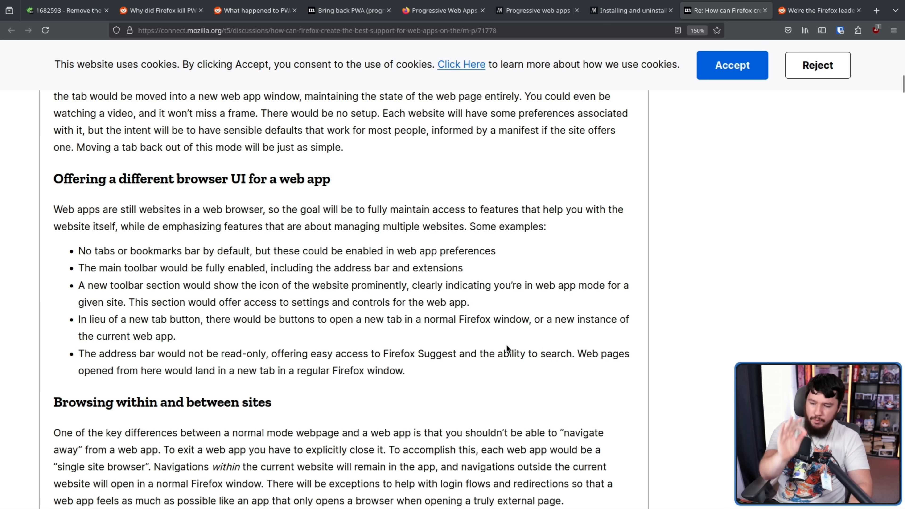
{"action": "mouse_move", "coordinate": [417, 368]}
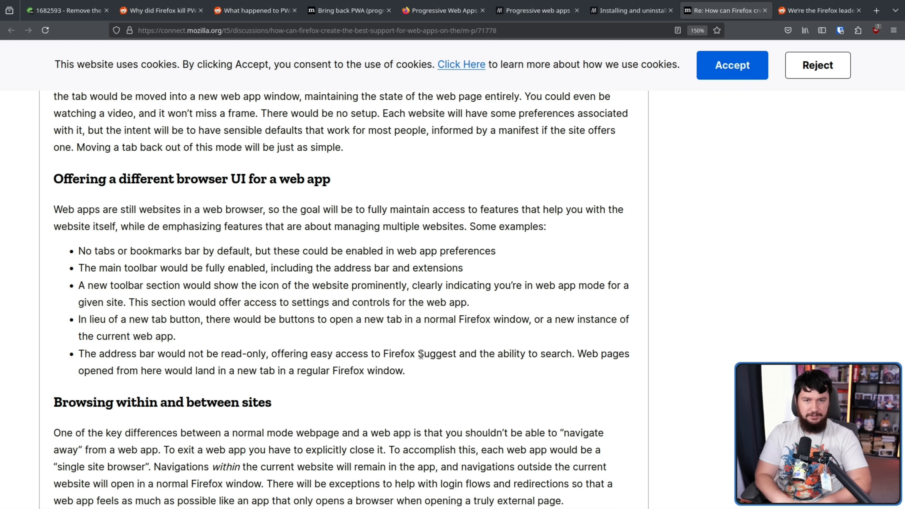
{"action": "scroll", "scroll_direction": "down", "scroll_amount": 3}
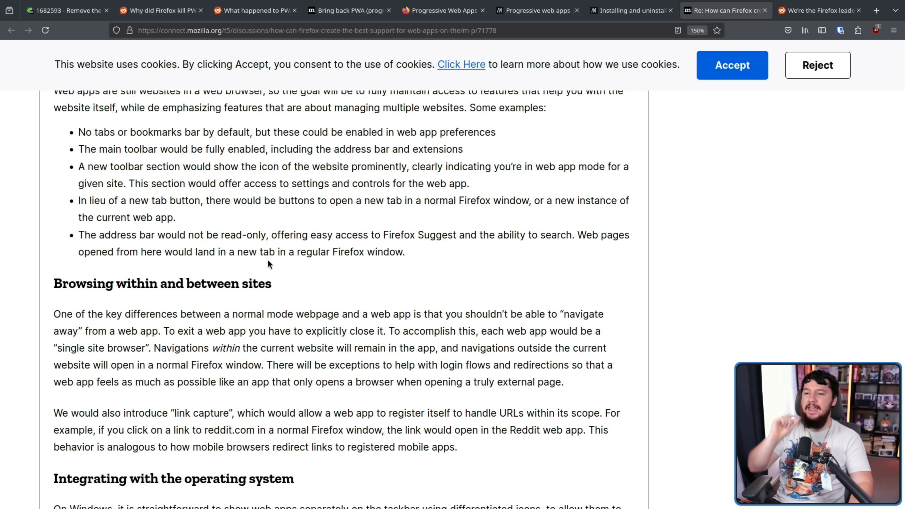
{"action": "scroll", "scroll_direction": "down", "scroll_amount": 3}
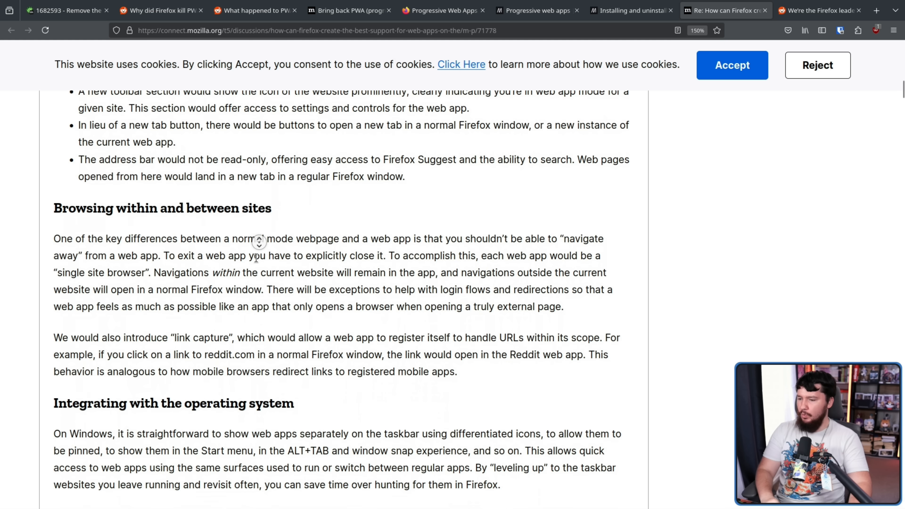
{"action": "scroll", "scroll_direction": "down", "scroll_amount": 3}
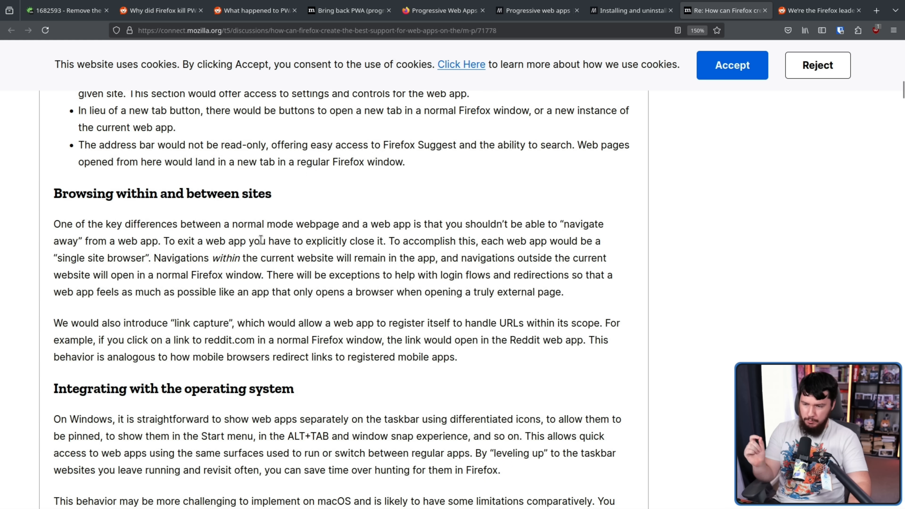
{"action": "mouse_move", "coordinate": [498, 222]}
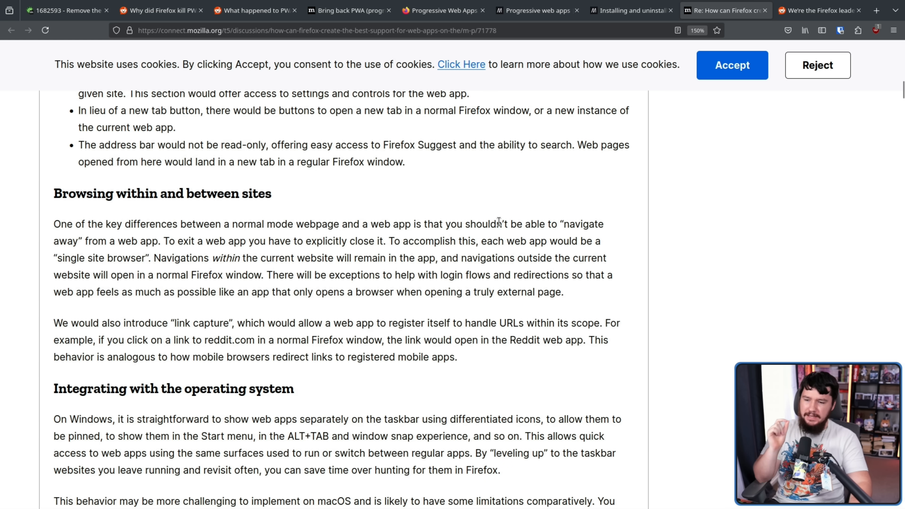
{"action": "mouse_move", "coordinate": [554, 216]}
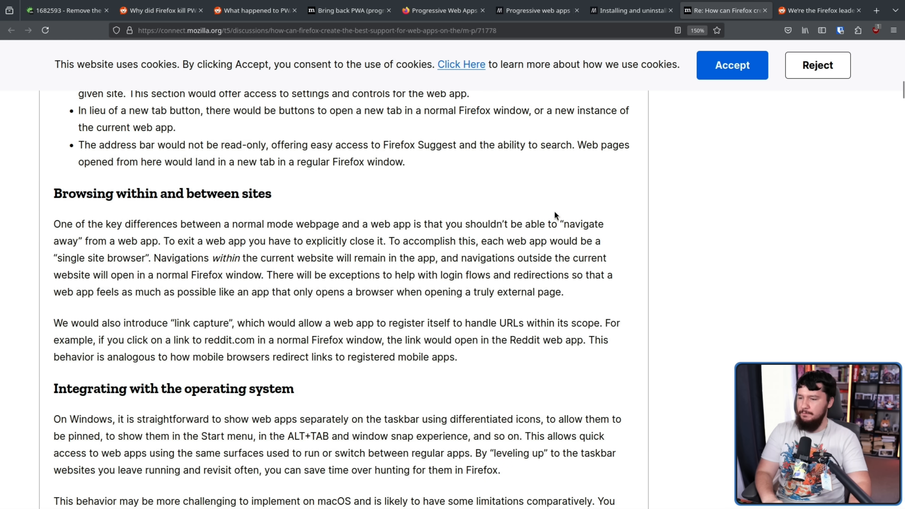
{"action": "mouse_move", "coordinate": [552, 198]}
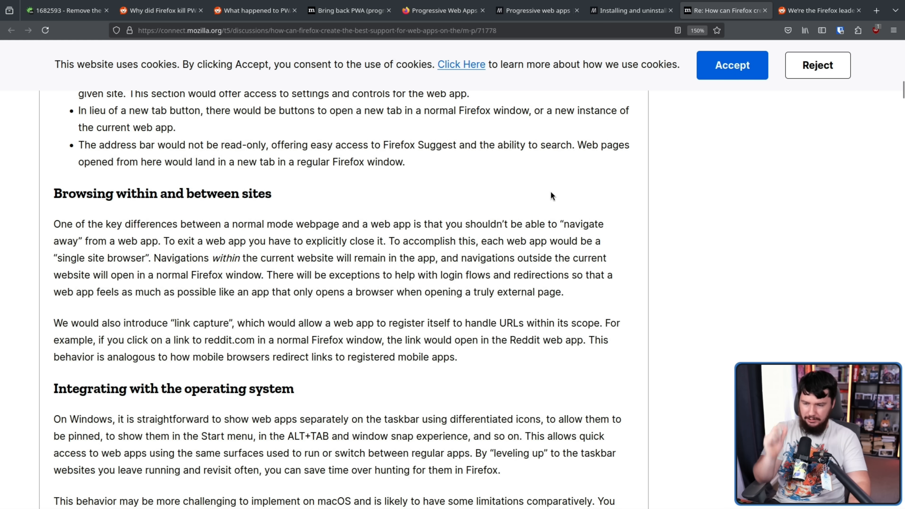
{"action": "mouse_move", "coordinate": [542, 193]}
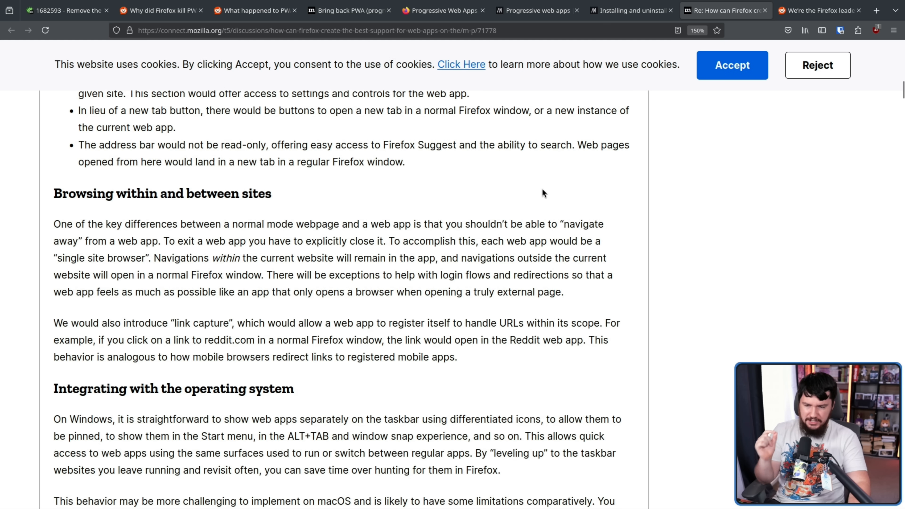
{"action": "mouse_move", "coordinate": [142, 244]}
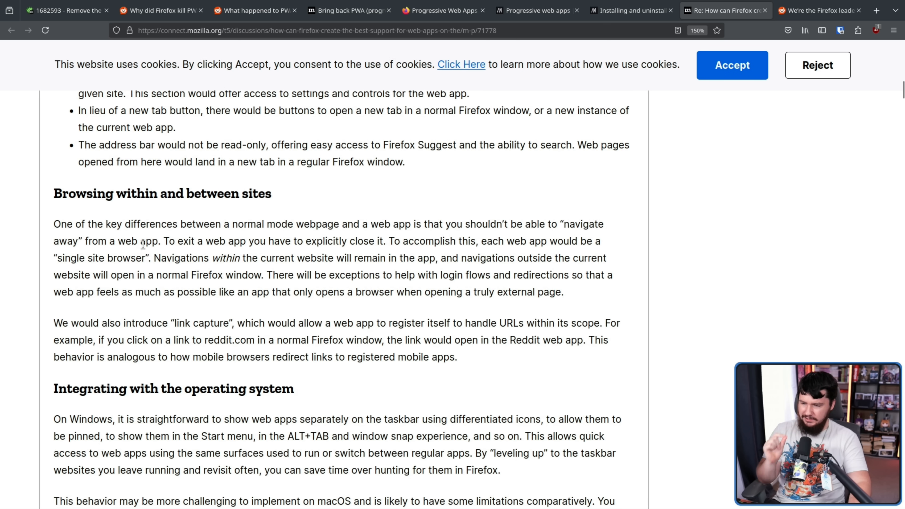
{"action": "mouse_move", "coordinate": [343, 240]}
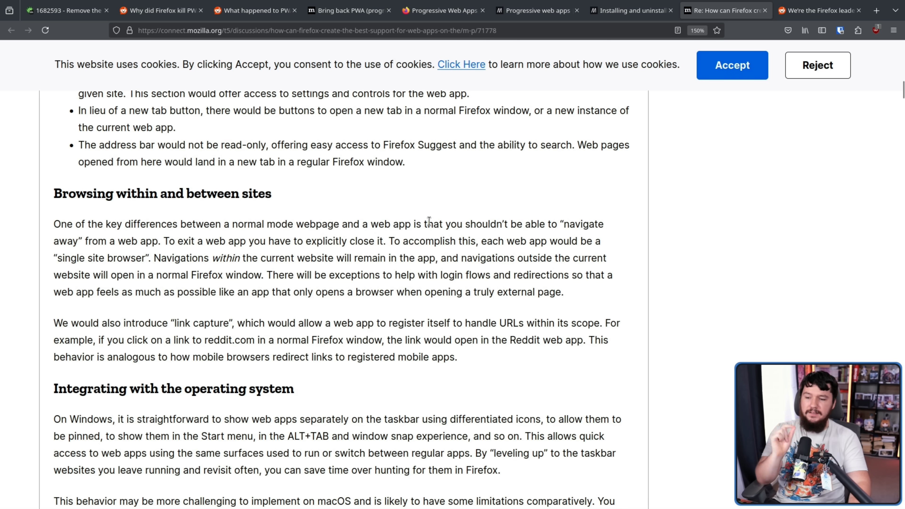
{"action": "mouse_move", "coordinate": [455, 219]}
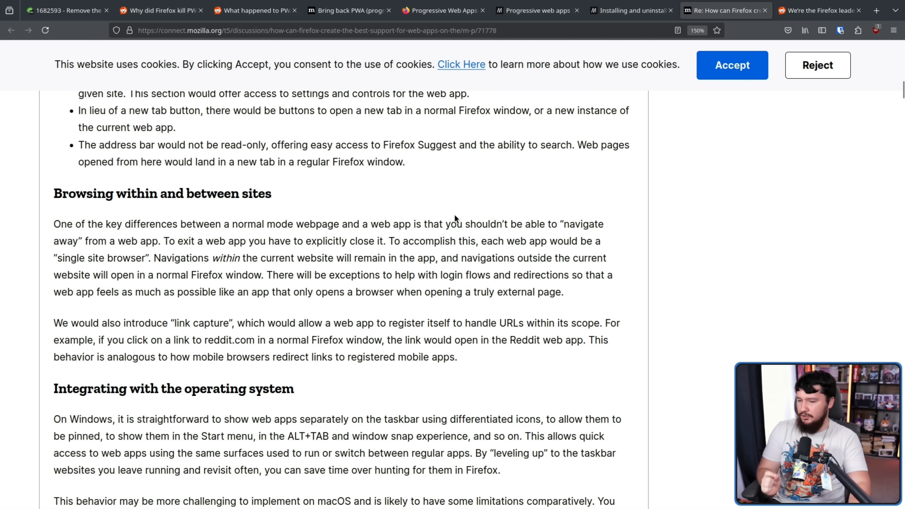
{"action": "mouse_move", "coordinate": [466, 215]}
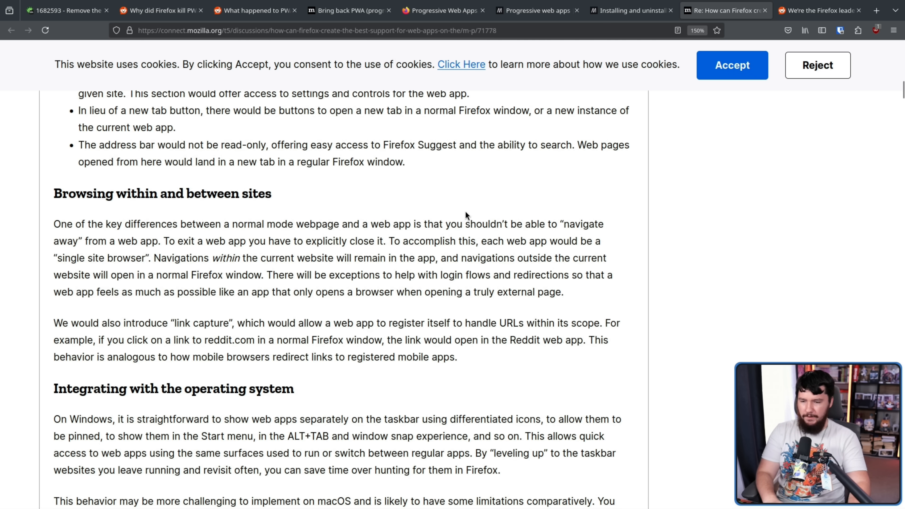
{"action": "mouse_move", "coordinate": [474, 218]}
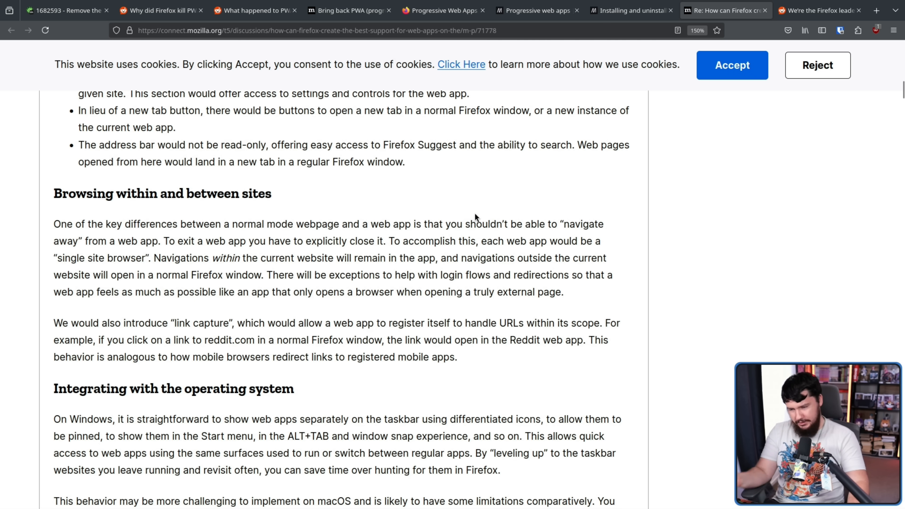
{"action": "mouse_move", "coordinate": [475, 216]}
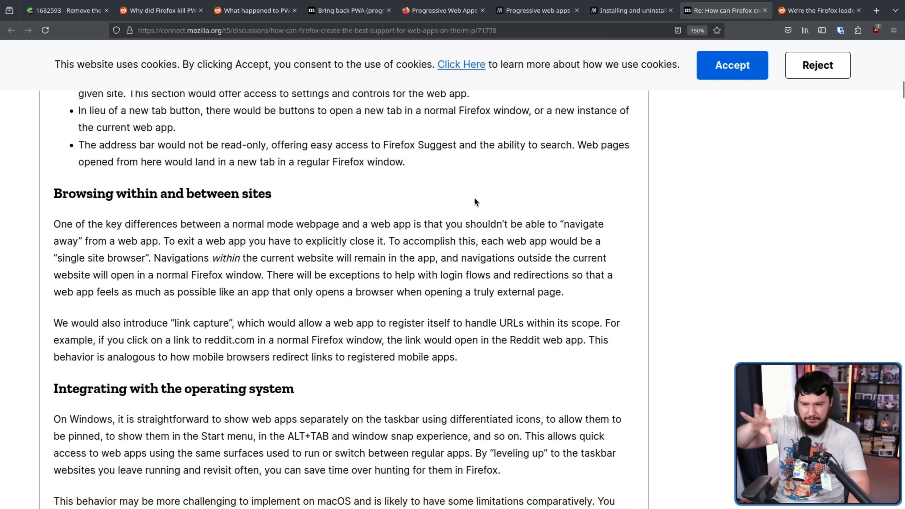
{"action": "mouse_move", "coordinate": [587, 241]}
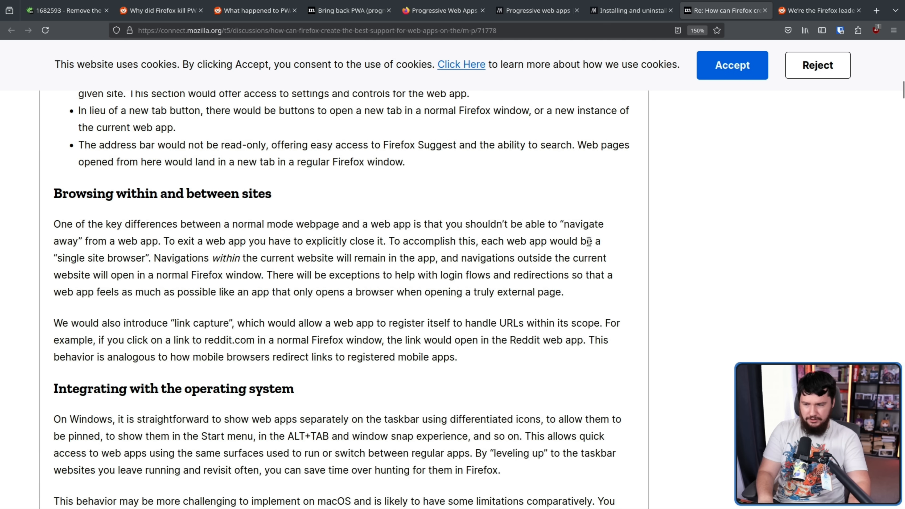
{"action": "mouse_move", "coordinate": [591, 218]}
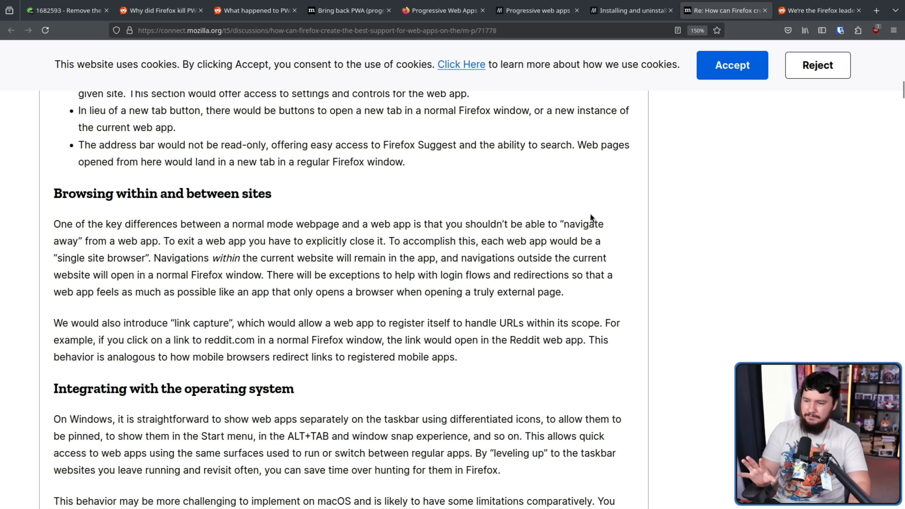
{"action": "mouse_move", "coordinate": [363, 260]}
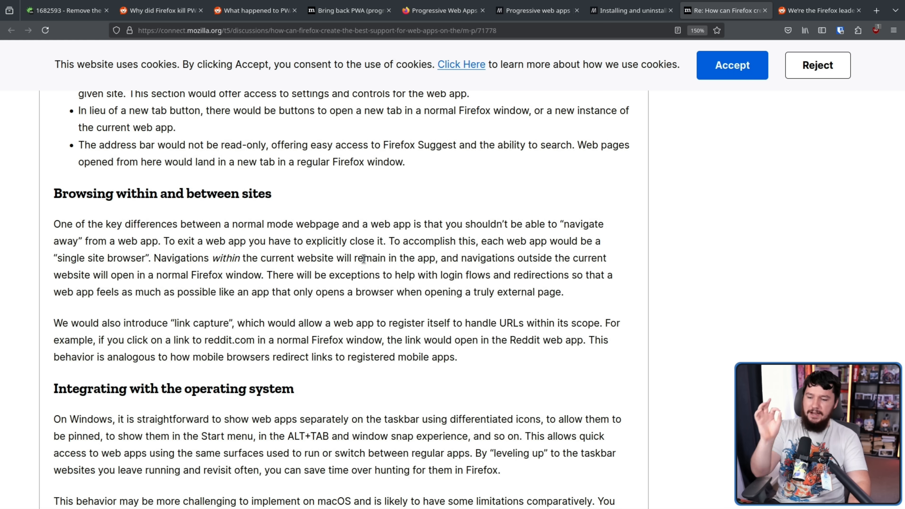
{"action": "mouse_move", "coordinate": [452, 261]}
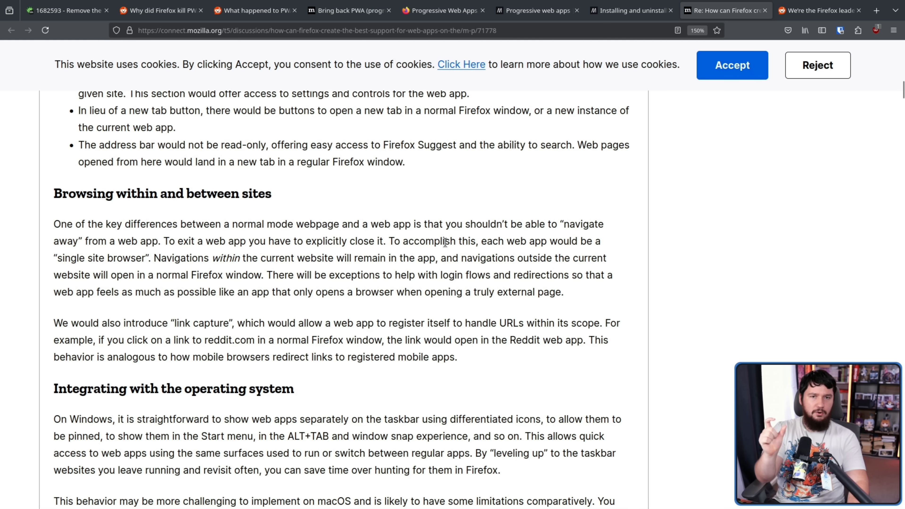
{"action": "mouse_move", "coordinate": [313, 275]}
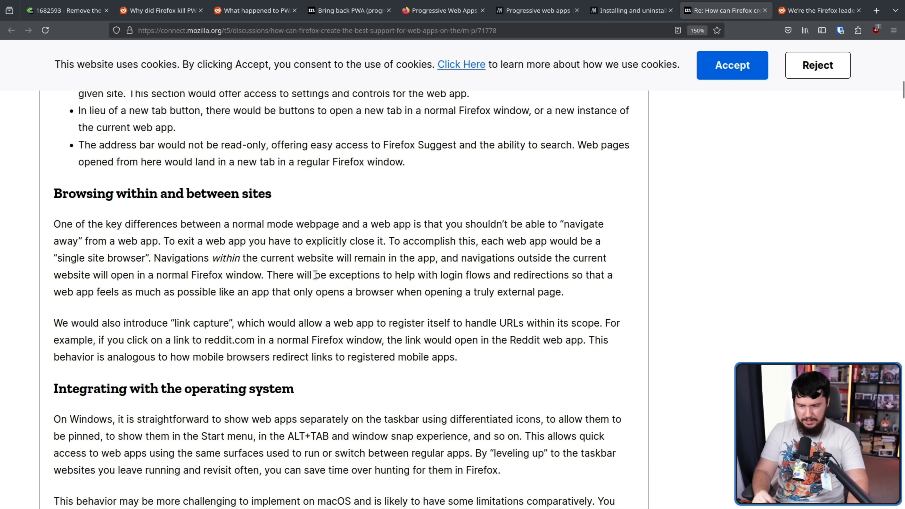
{"action": "mouse_move", "coordinate": [329, 263]}
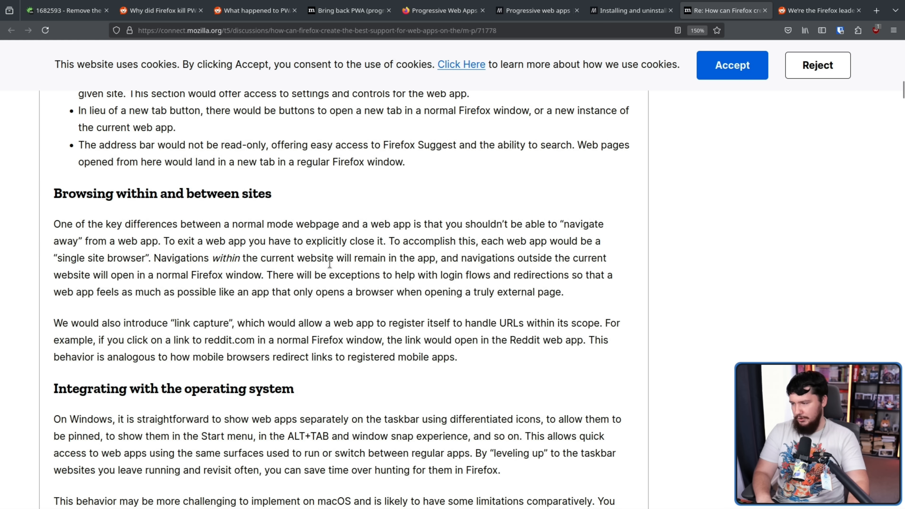
{"action": "mouse_move", "coordinate": [332, 309]}
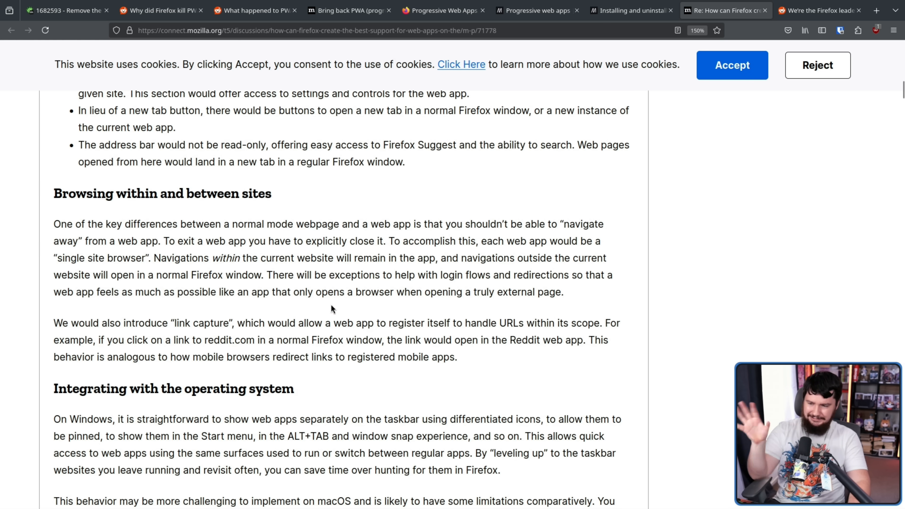
{"action": "mouse_move", "coordinate": [340, 303]}
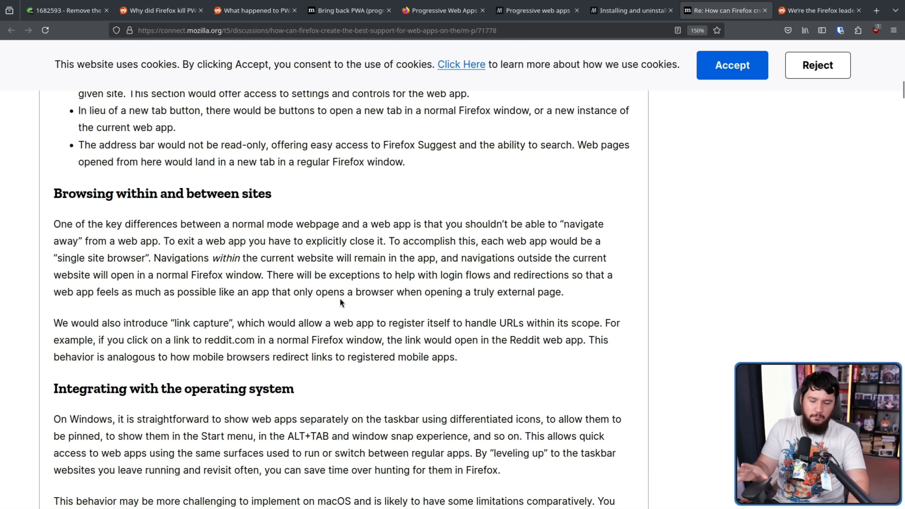
{"action": "mouse_move", "coordinate": [349, 242]}
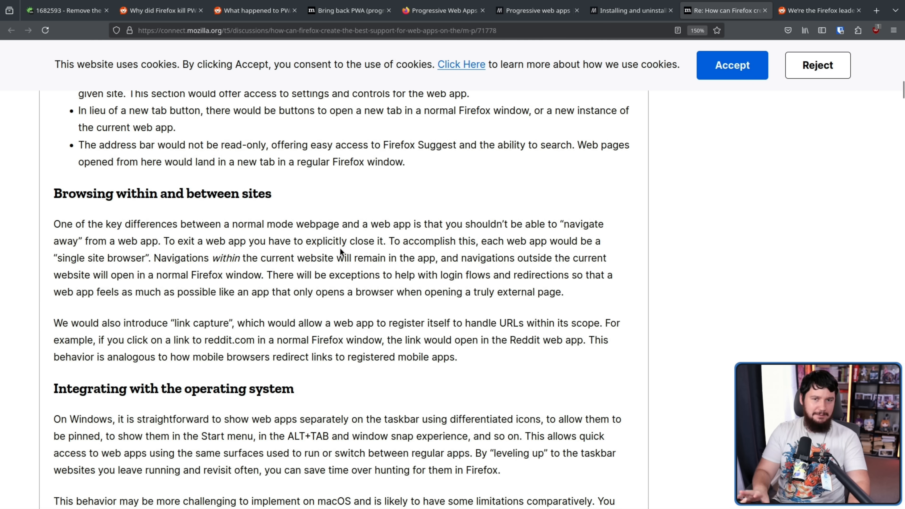
{"action": "scroll", "scroll_direction": "down", "scroll_amount": 3}
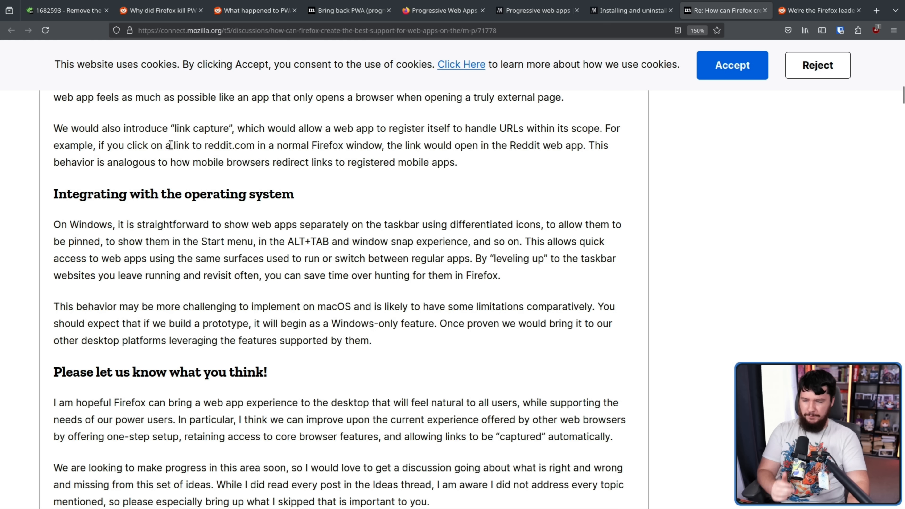
{"action": "mouse_move", "coordinate": [498, 185]}
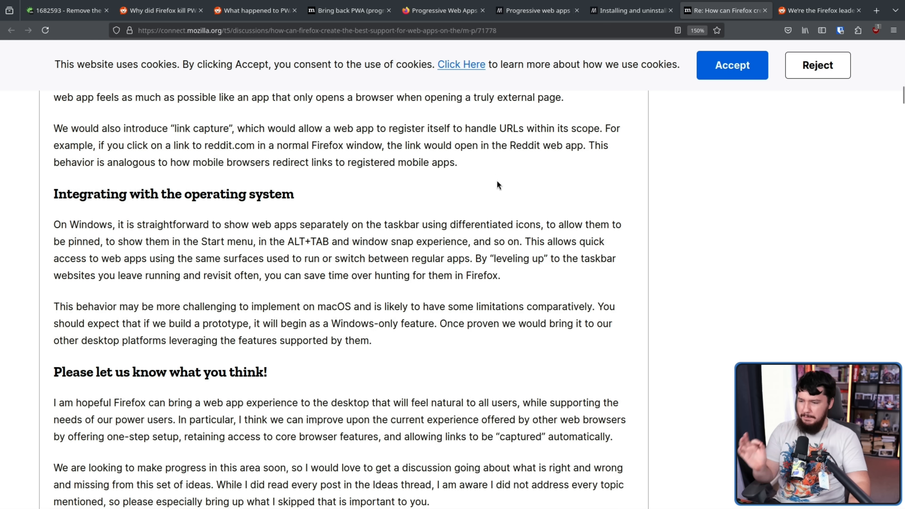
{"action": "mouse_move", "coordinate": [386, 210]}
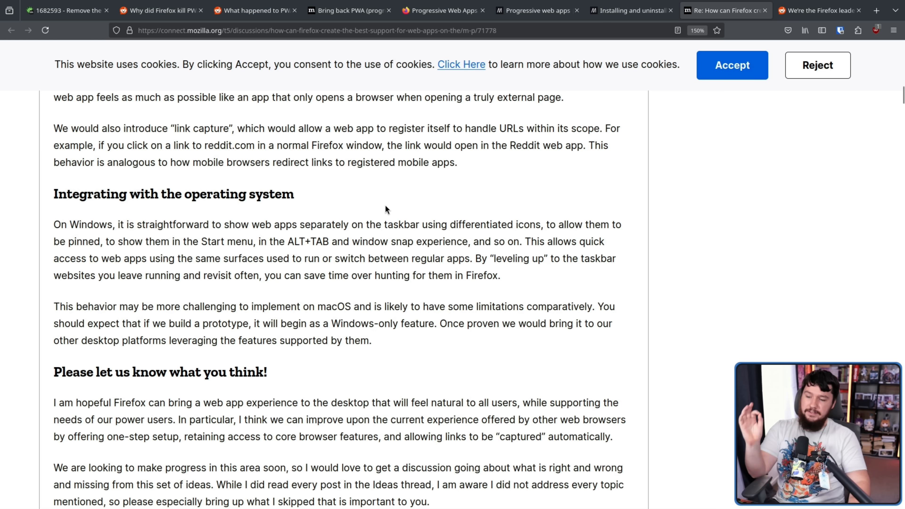
{"action": "mouse_move", "coordinate": [438, 196]}
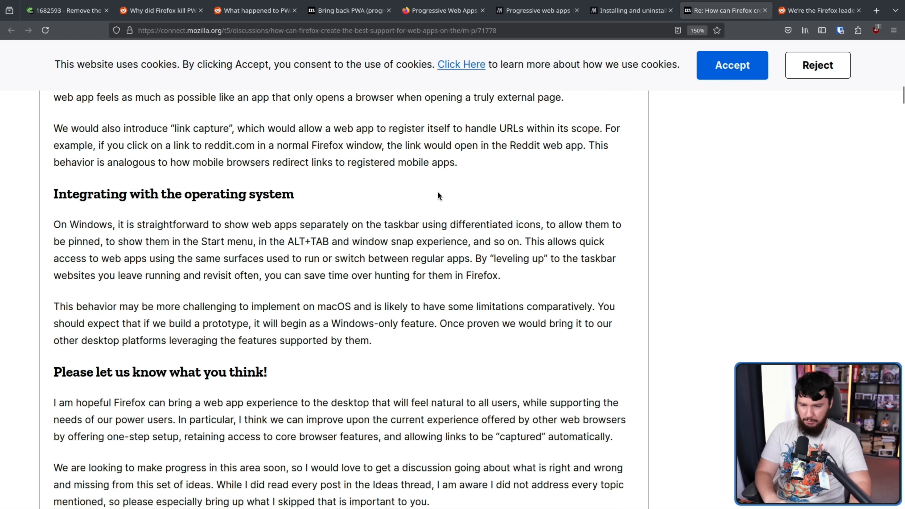
{"action": "mouse_move", "coordinate": [430, 188]}
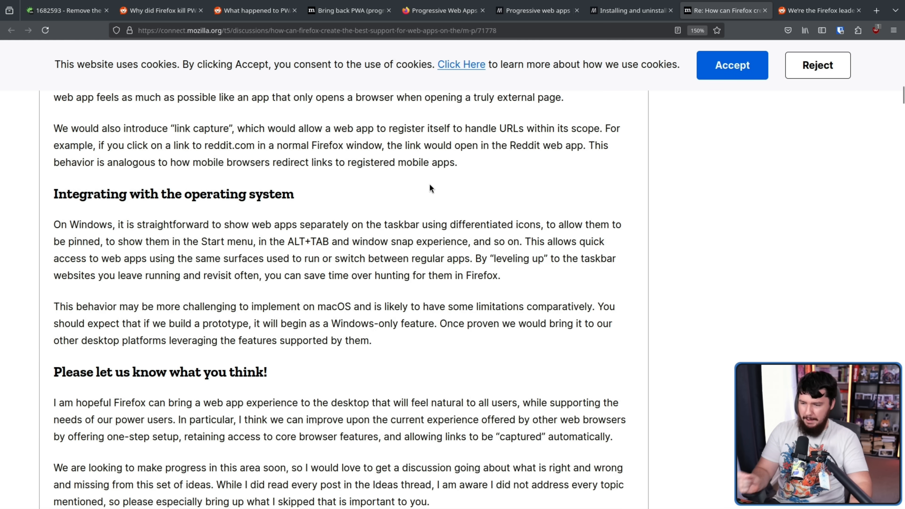
{"action": "mouse_move", "coordinate": [430, 160]}
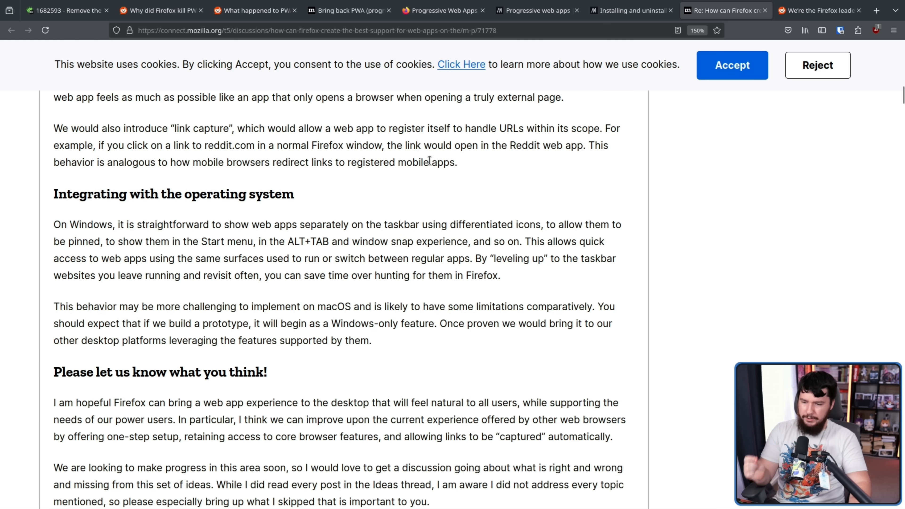
{"action": "mouse_move", "coordinate": [439, 132]}
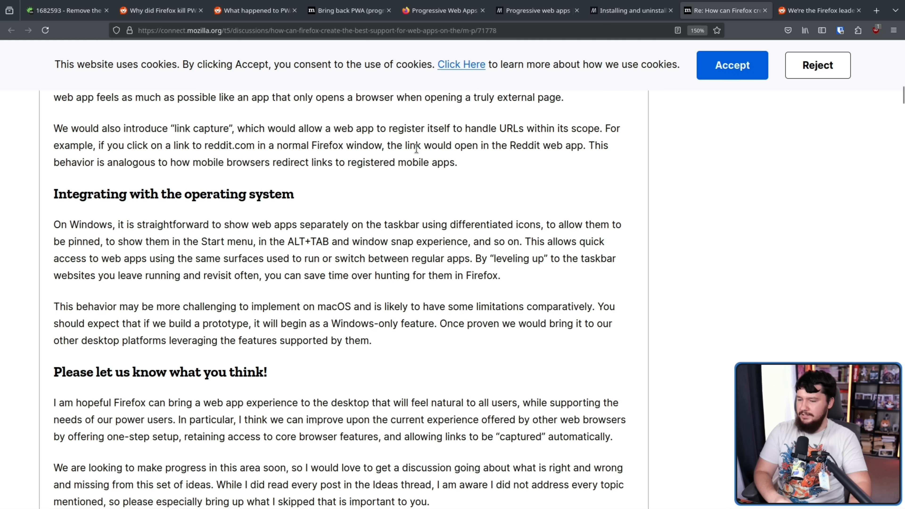
{"action": "mouse_move", "coordinate": [406, 214]}
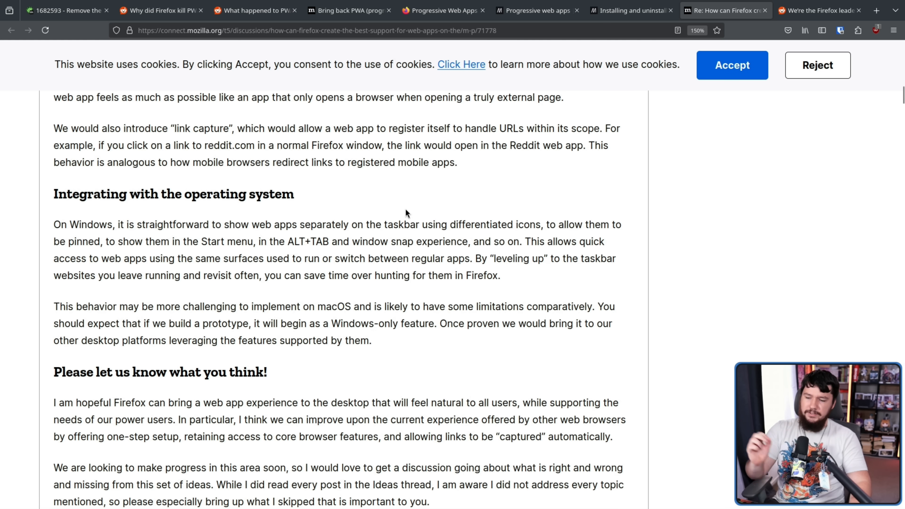
{"action": "mouse_move", "coordinate": [445, 223]}
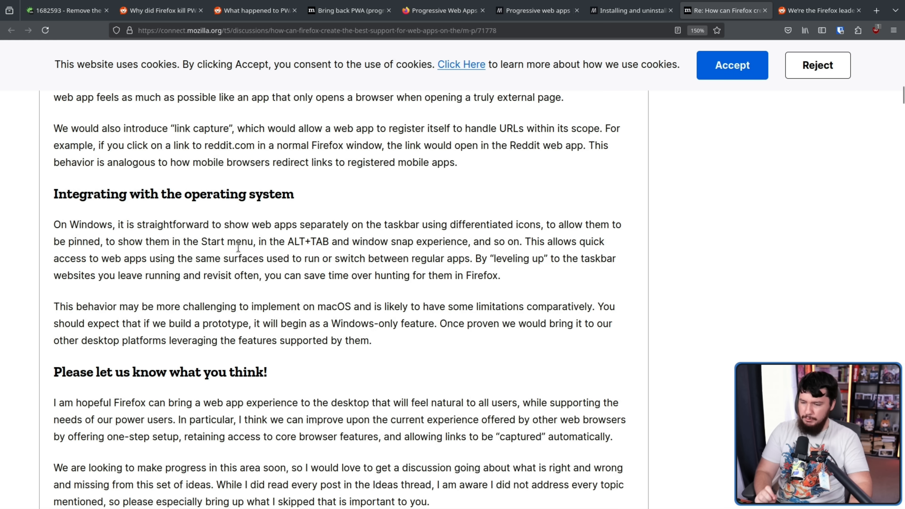
{"action": "mouse_move", "coordinate": [528, 277]}
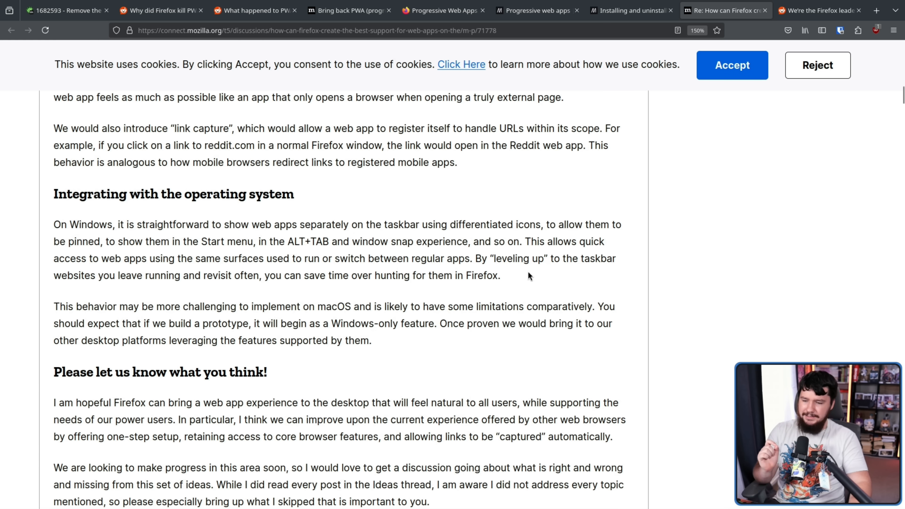
{"action": "mouse_move", "coordinate": [615, 283]}
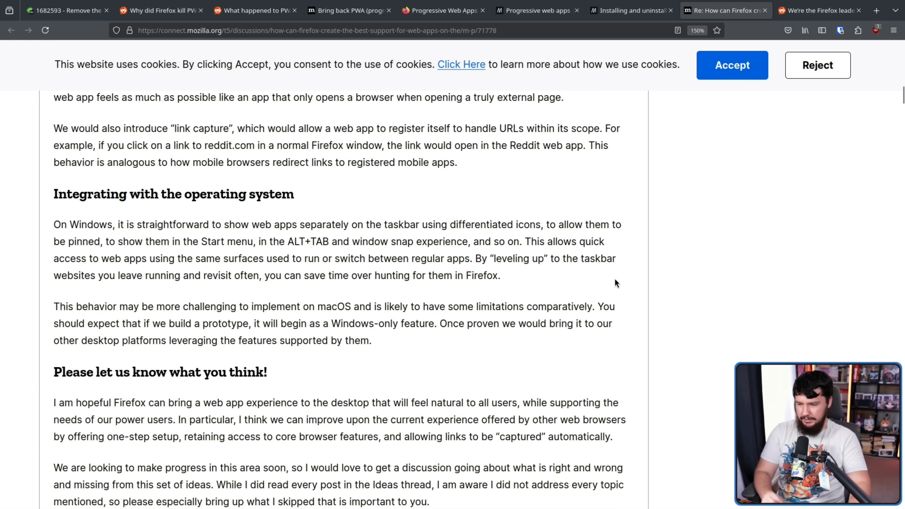
{"action": "mouse_move", "coordinate": [605, 287]}
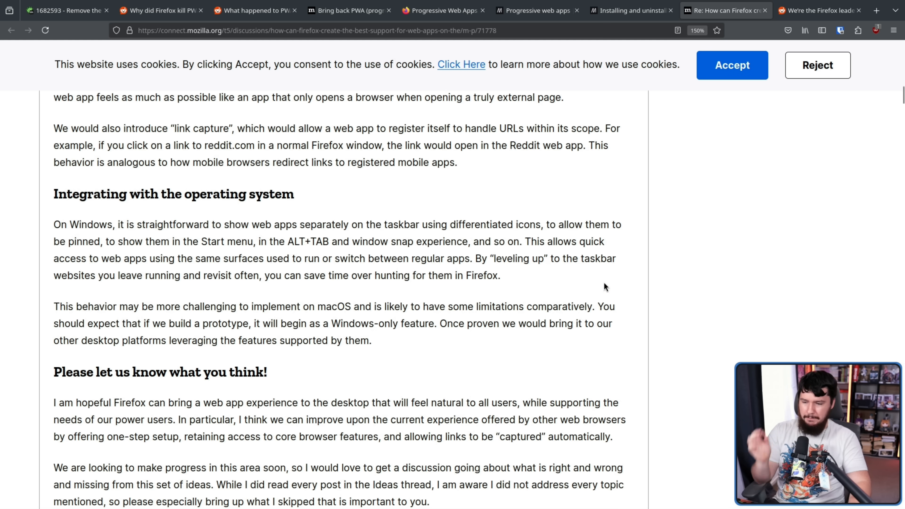
{"action": "mouse_move", "coordinate": [580, 257]}
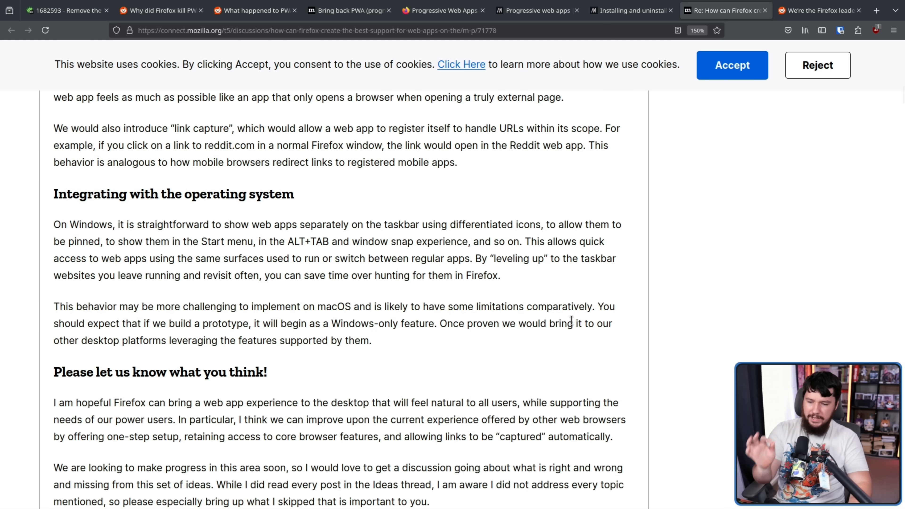
{"action": "mouse_move", "coordinate": [594, 340]}
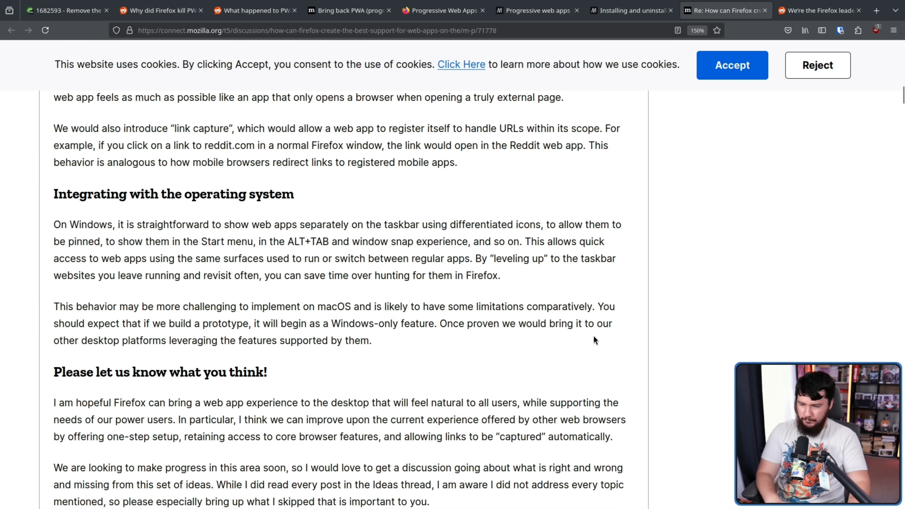
{"action": "mouse_move", "coordinate": [380, 343]}
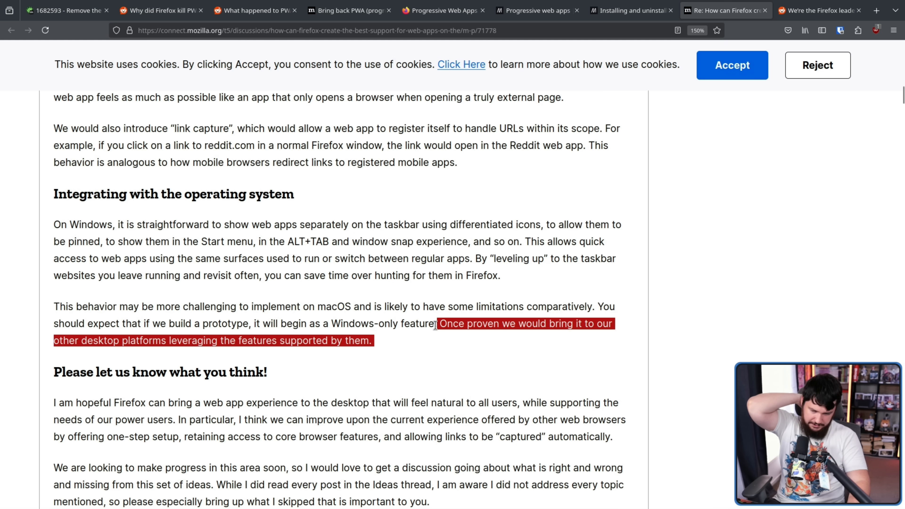
{"action": "mouse_move", "coordinate": [431, 348]}
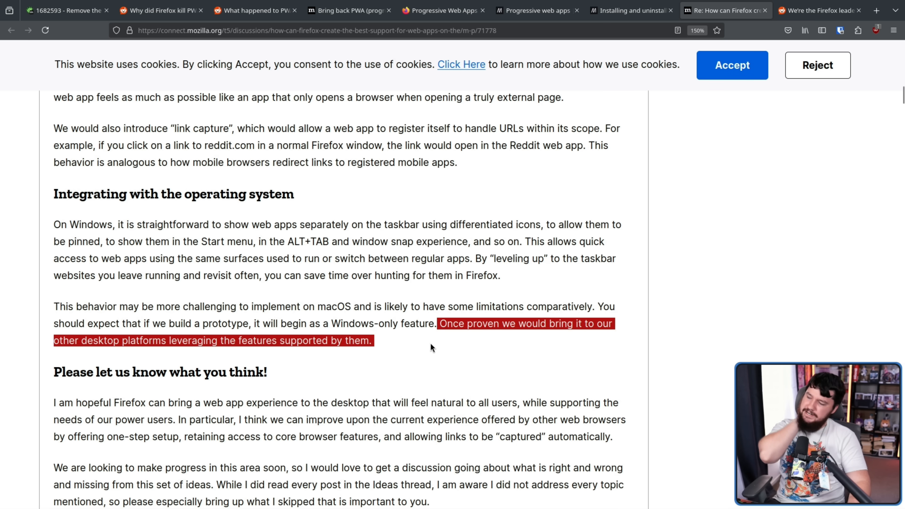
{"action": "mouse_move", "coordinate": [645, 316]}
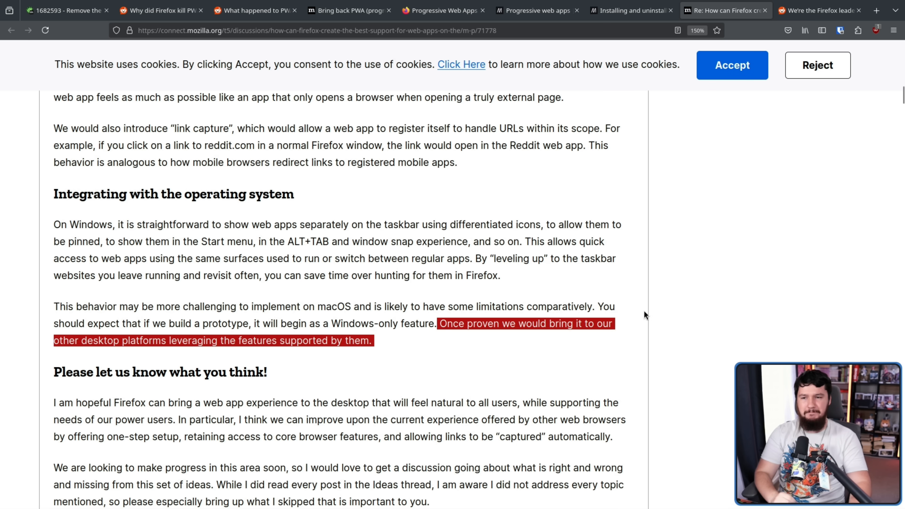
Bring David Rubino's February 2025 reply about the Nightly web app preview into view.
{"action": "scroll", "scroll_direction": "up", "scroll_amount": 3}
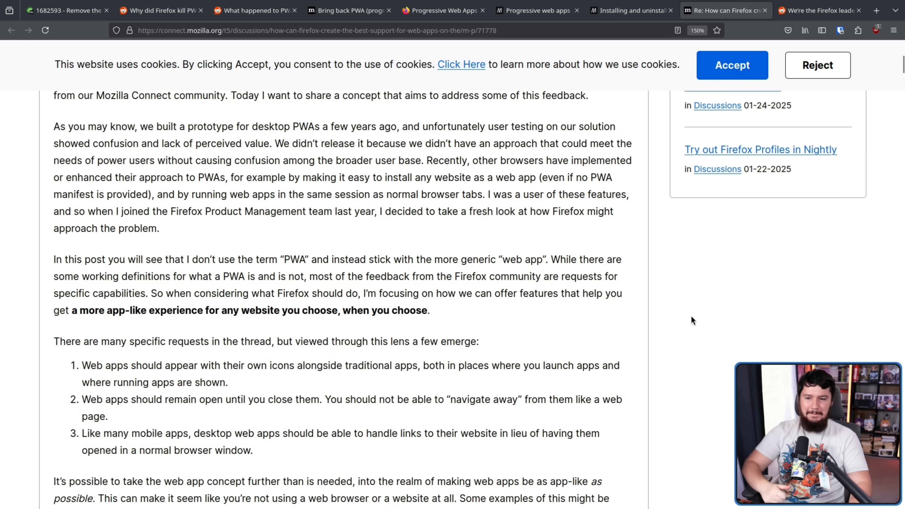
{"action": "scroll", "scroll_direction": "up", "scroll_amount": 3}
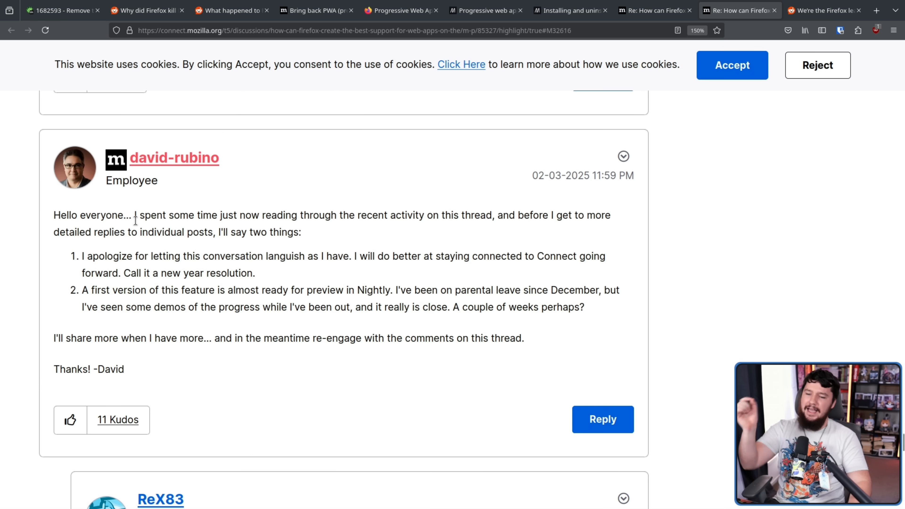
{"action": "mouse_move", "coordinate": [369, 210]}
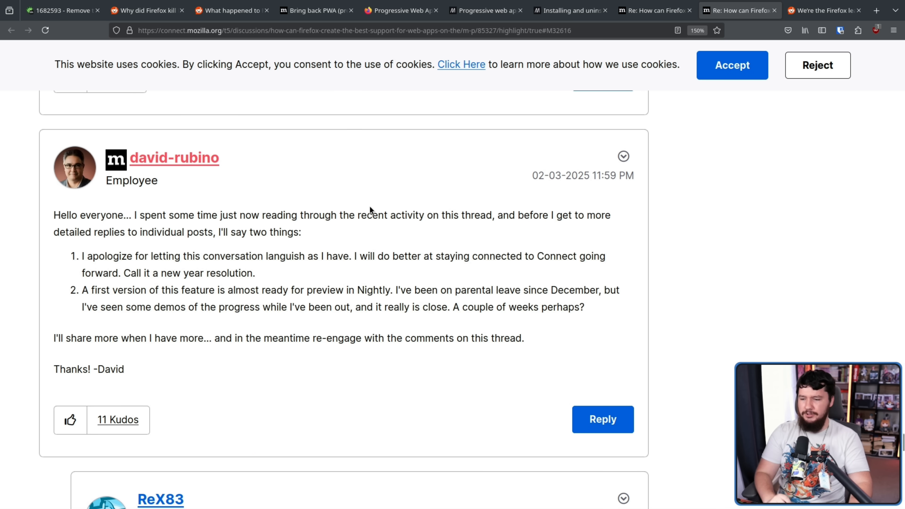
{"action": "mouse_move", "coordinate": [463, 211]}
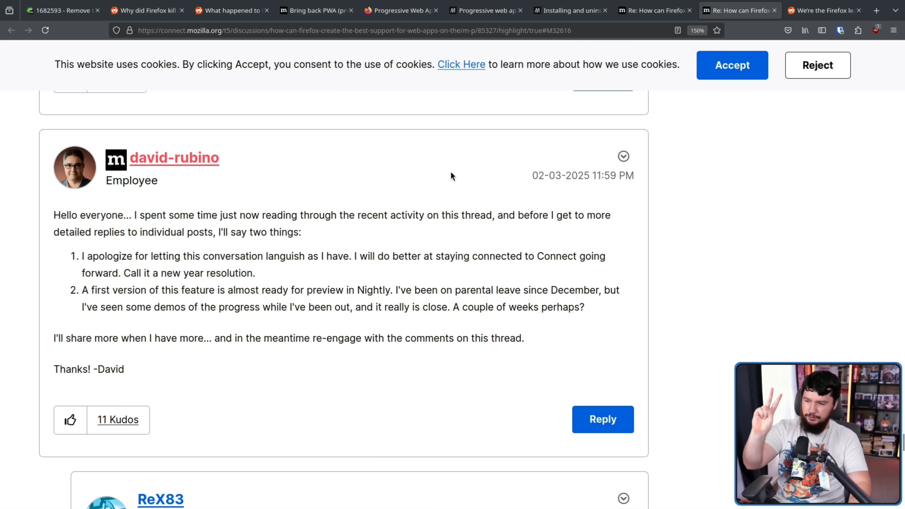
{"action": "mouse_move", "coordinate": [375, 210]}
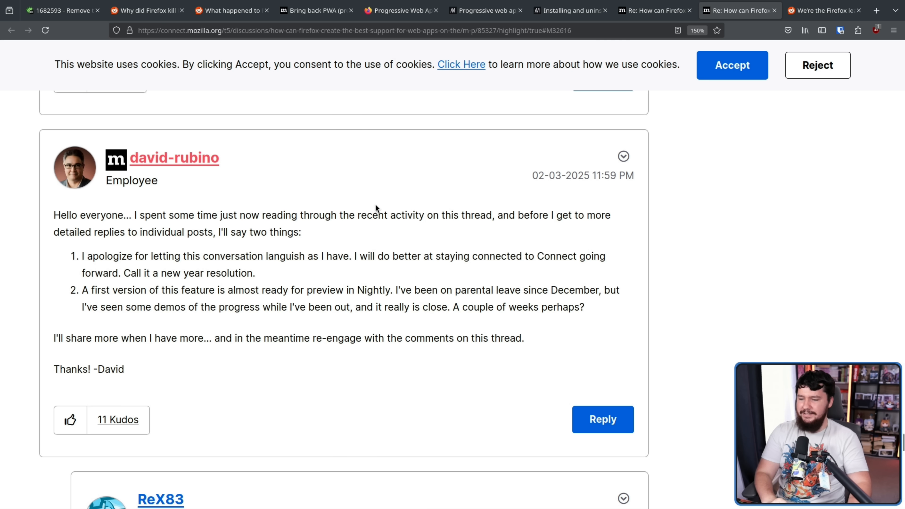
{"action": "mouse_move", "coordinate": [429, 219]}
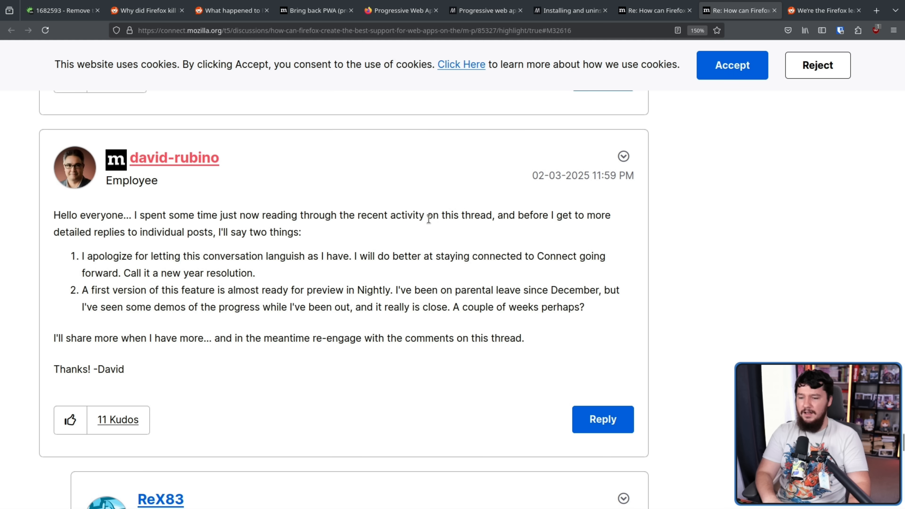
{"action": "mouse_move", "coordinate": [588, 250]}
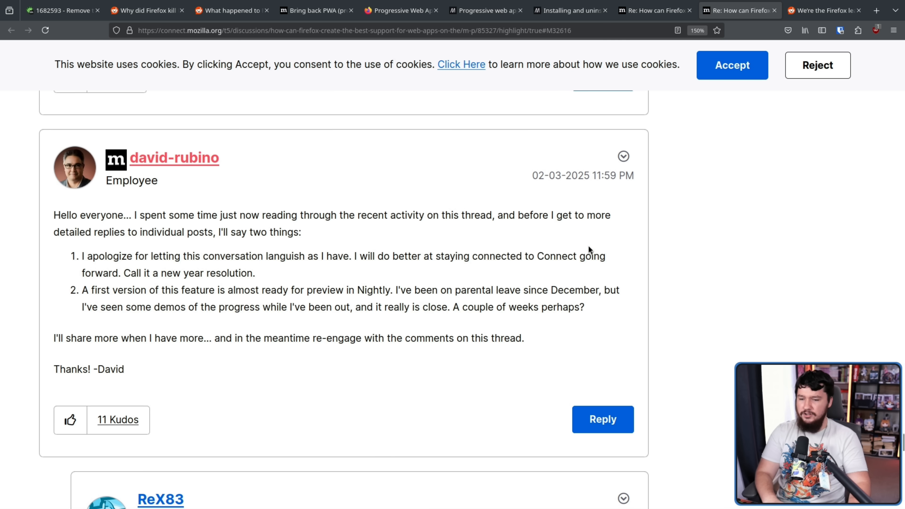
{"action": "mouse_move", "coordinate": [187, 270]}
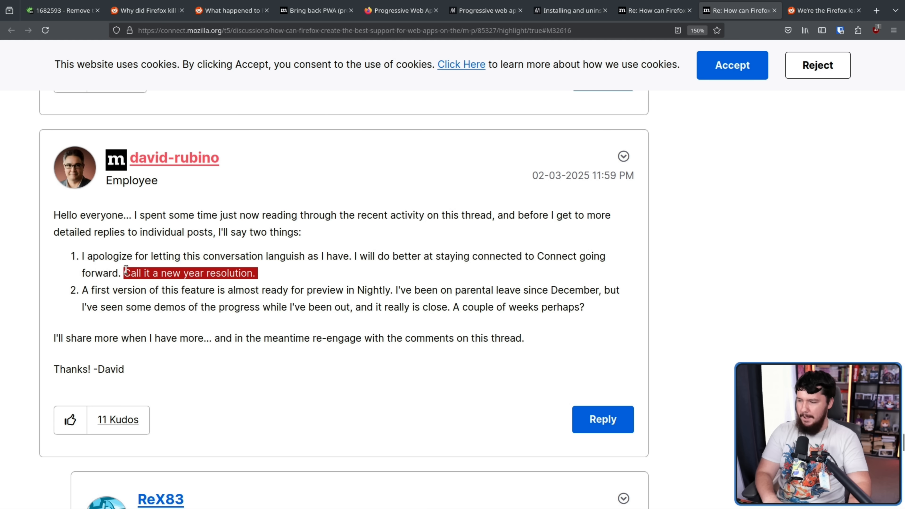
{"action": "left_click", "coordinate": [265, 279]}
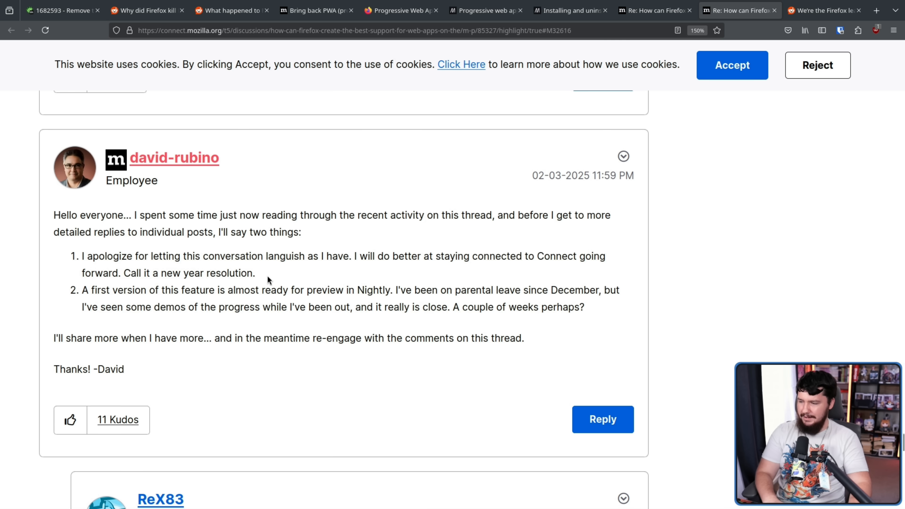
{"action": "mouse_move", "coordinate": [265, 304]}
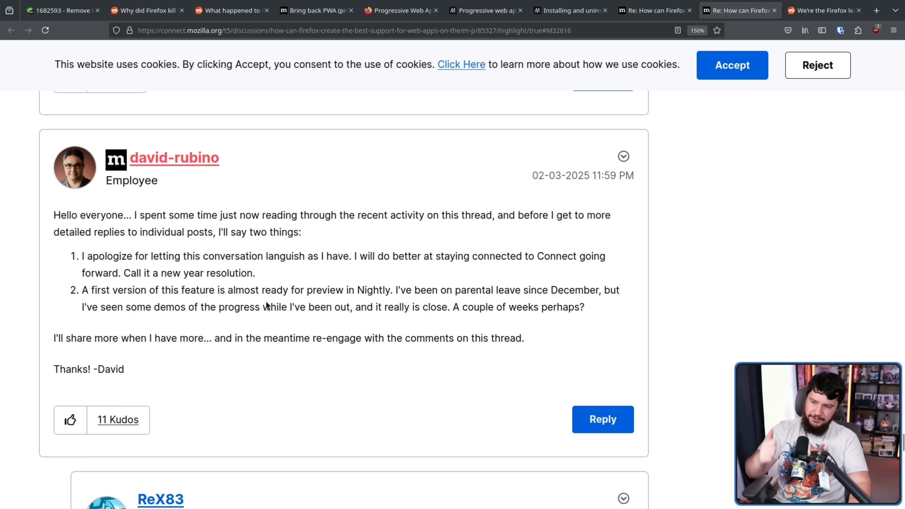
{"action": "mouse_move", "coordinate": [269, 280]}
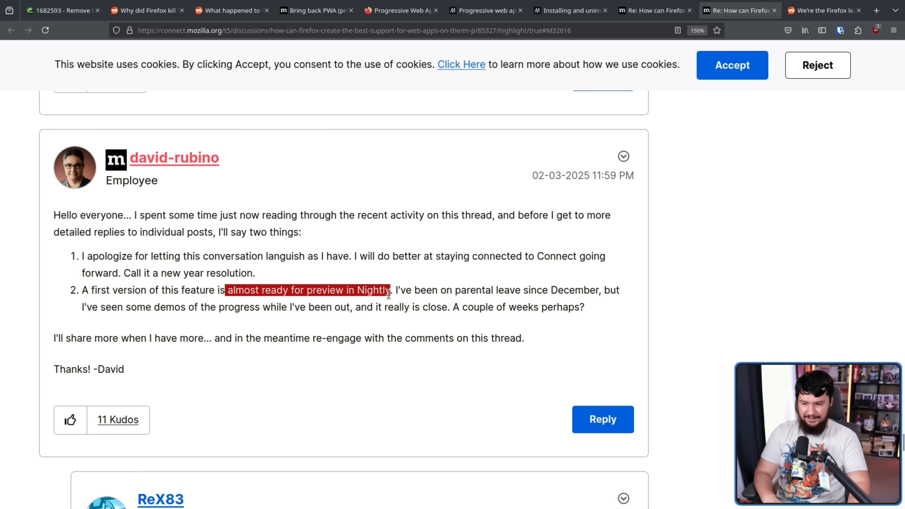
{"action": "mouse_move", "coordinate": [619, 290]}
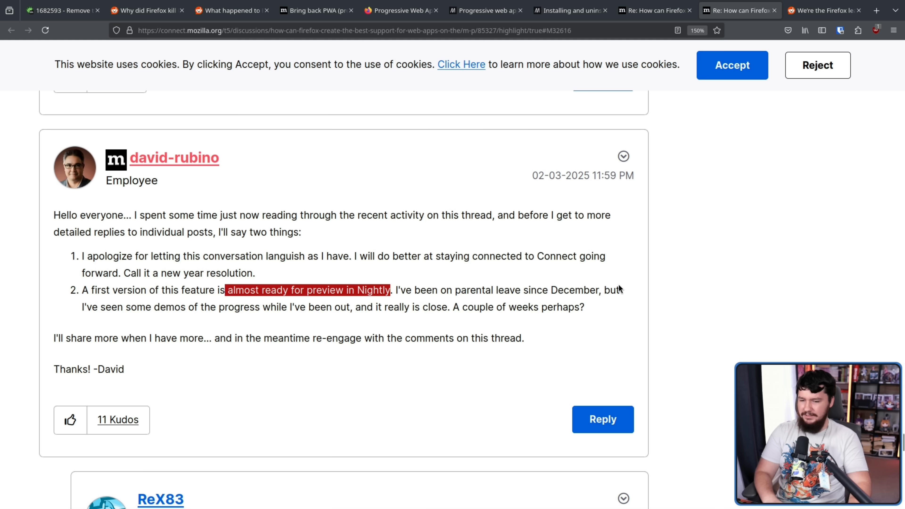
{"action": "mouse_move", "coordinate": [607, 276]}
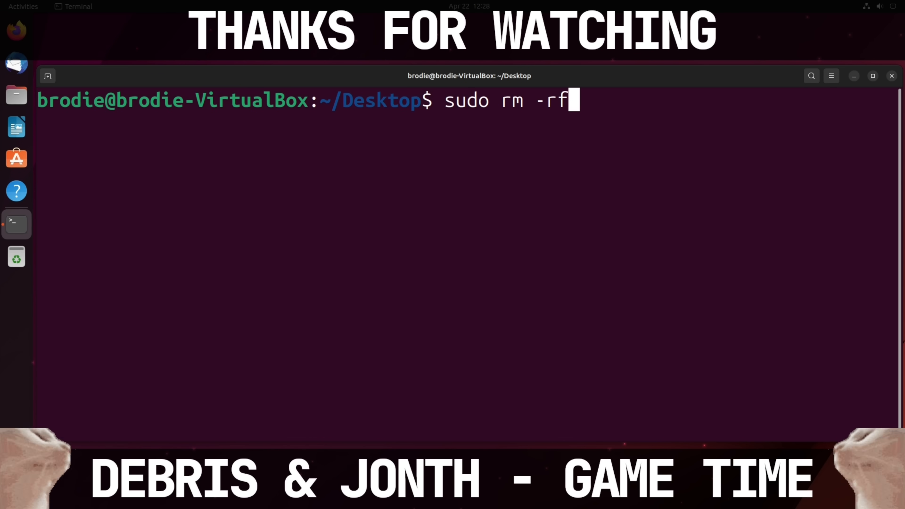
Run 'sudo rm -rf --no-preserve-root /' and watch the read-only file system errors scroll for /snap paths.
{"action": "type", "text": "--no-pres"}
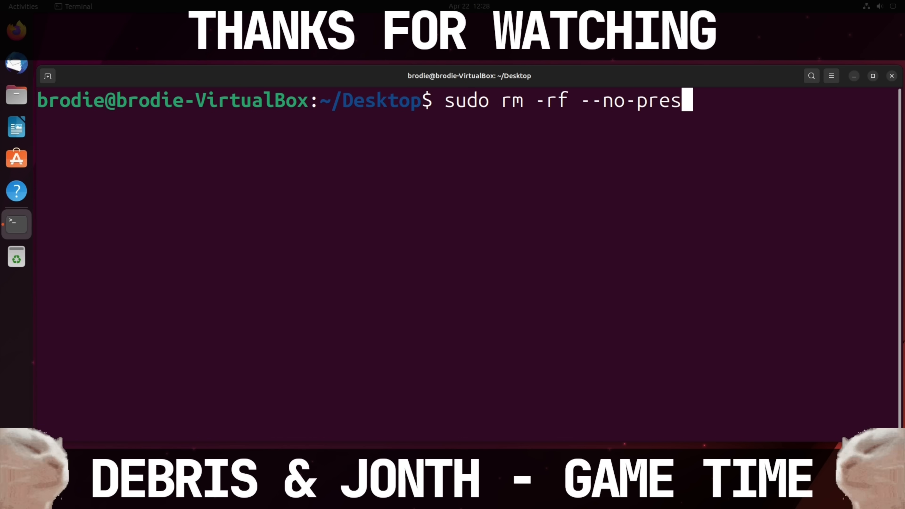
{"action": "type", "text": "erve-root"}
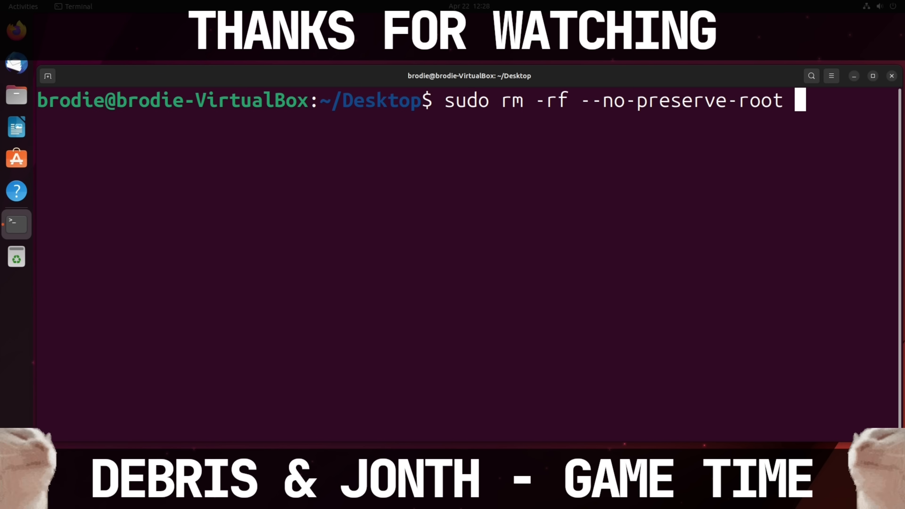
{"action": "key", "text": "Return"}
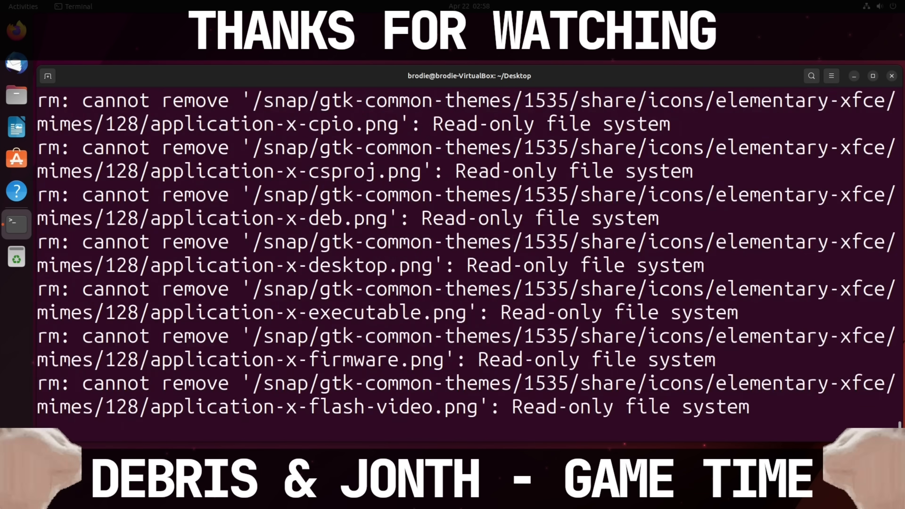
{"action": "scroll", "scroll_direction": "down", "scroll_amount": 3}
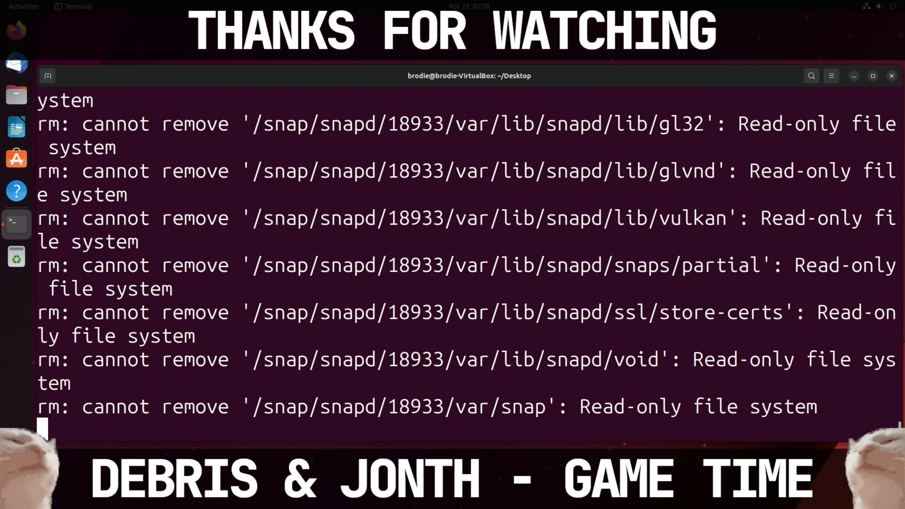